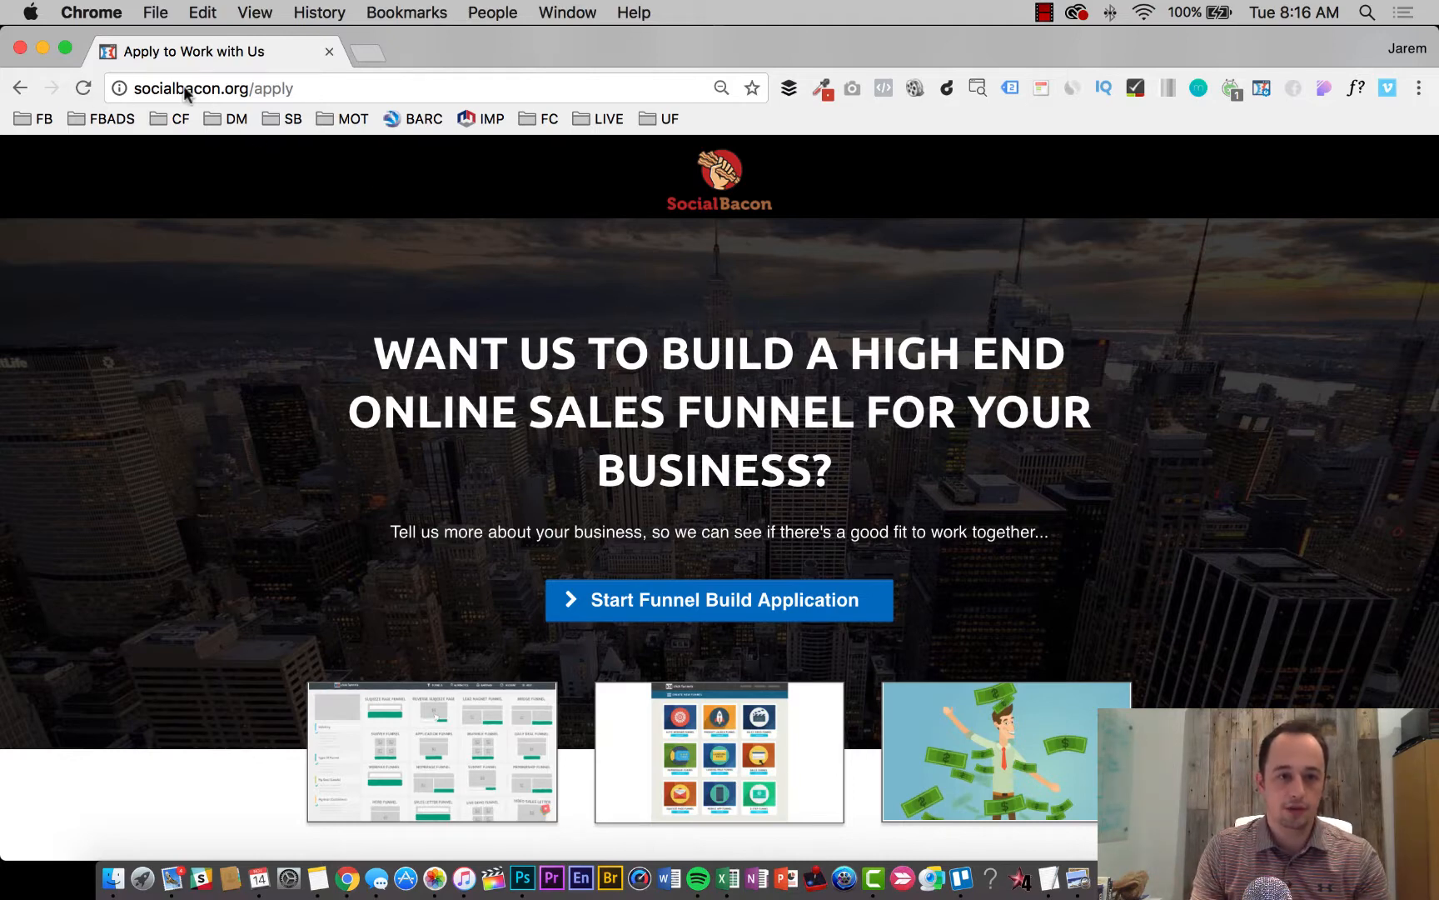
mouse_move(396, 253)
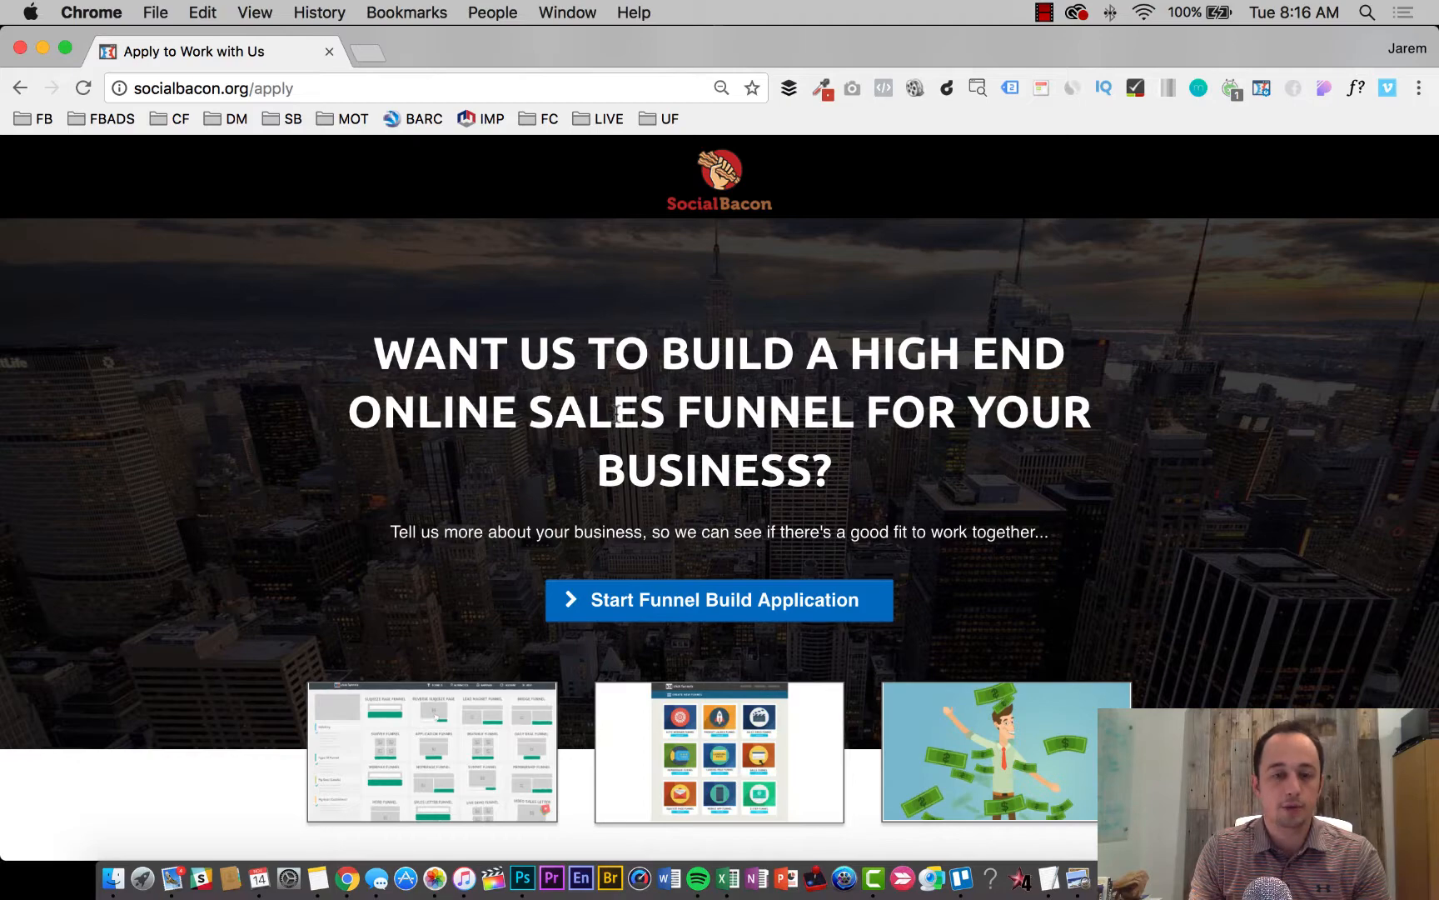
mouse_move(710, 556)
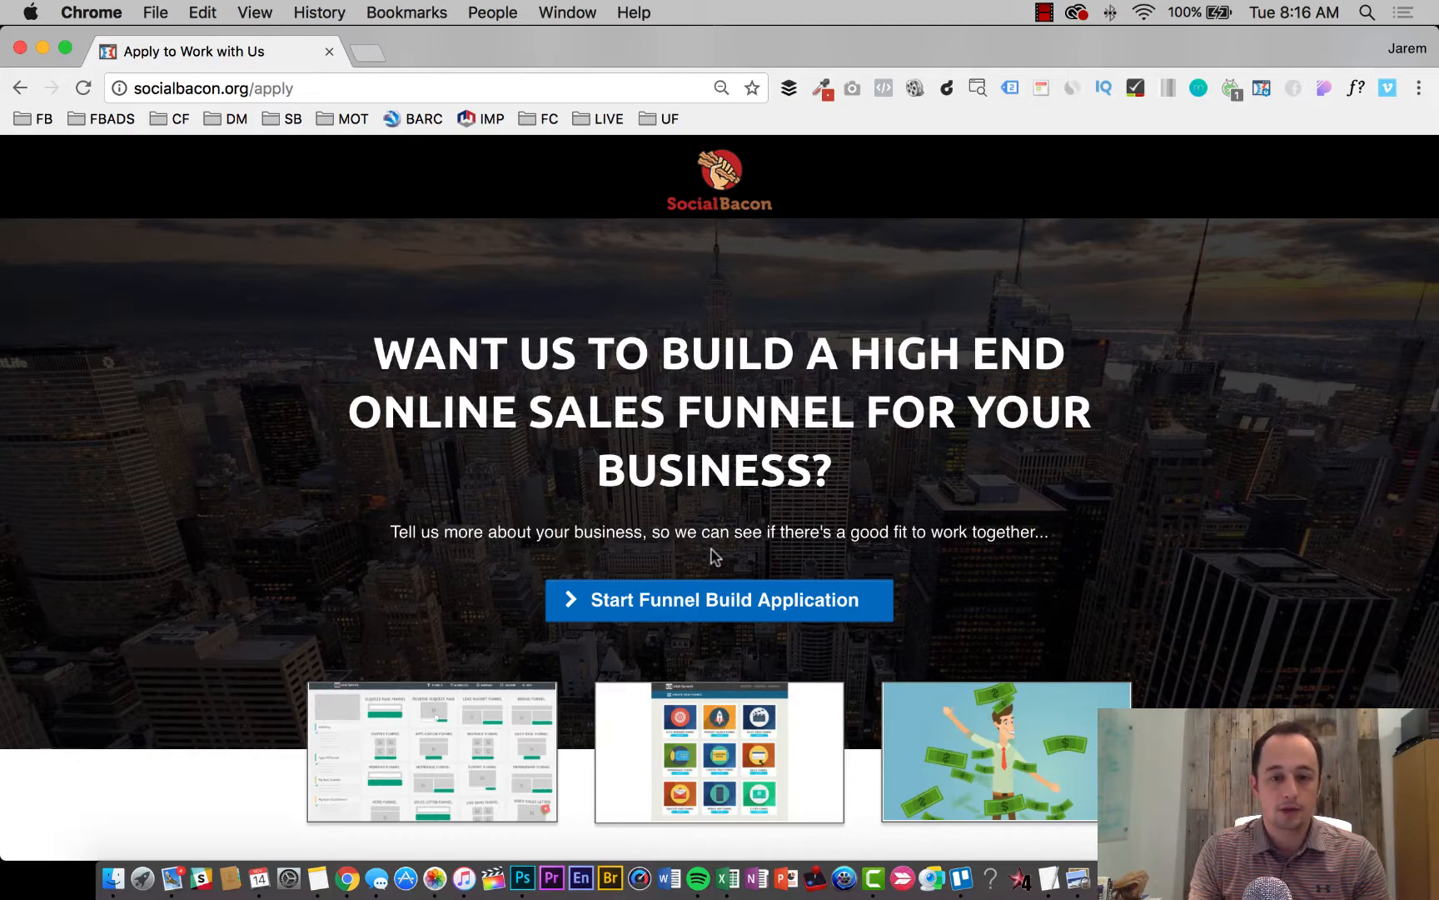
mouse_move(982, 475)
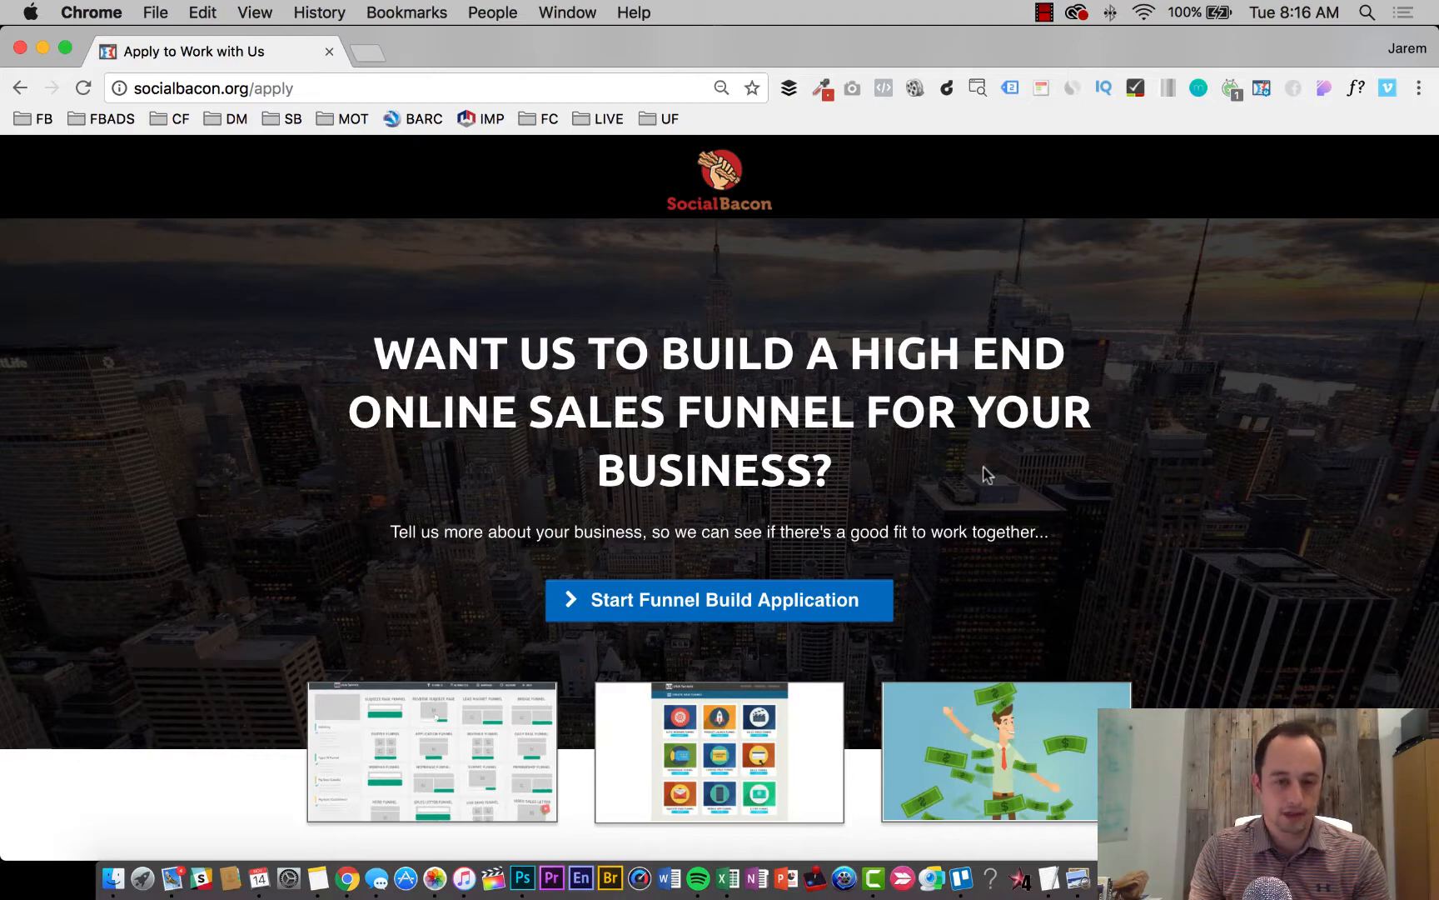
- Scroll down the apply page through the full WHY explanation to the second application link
scroll("down", 3)
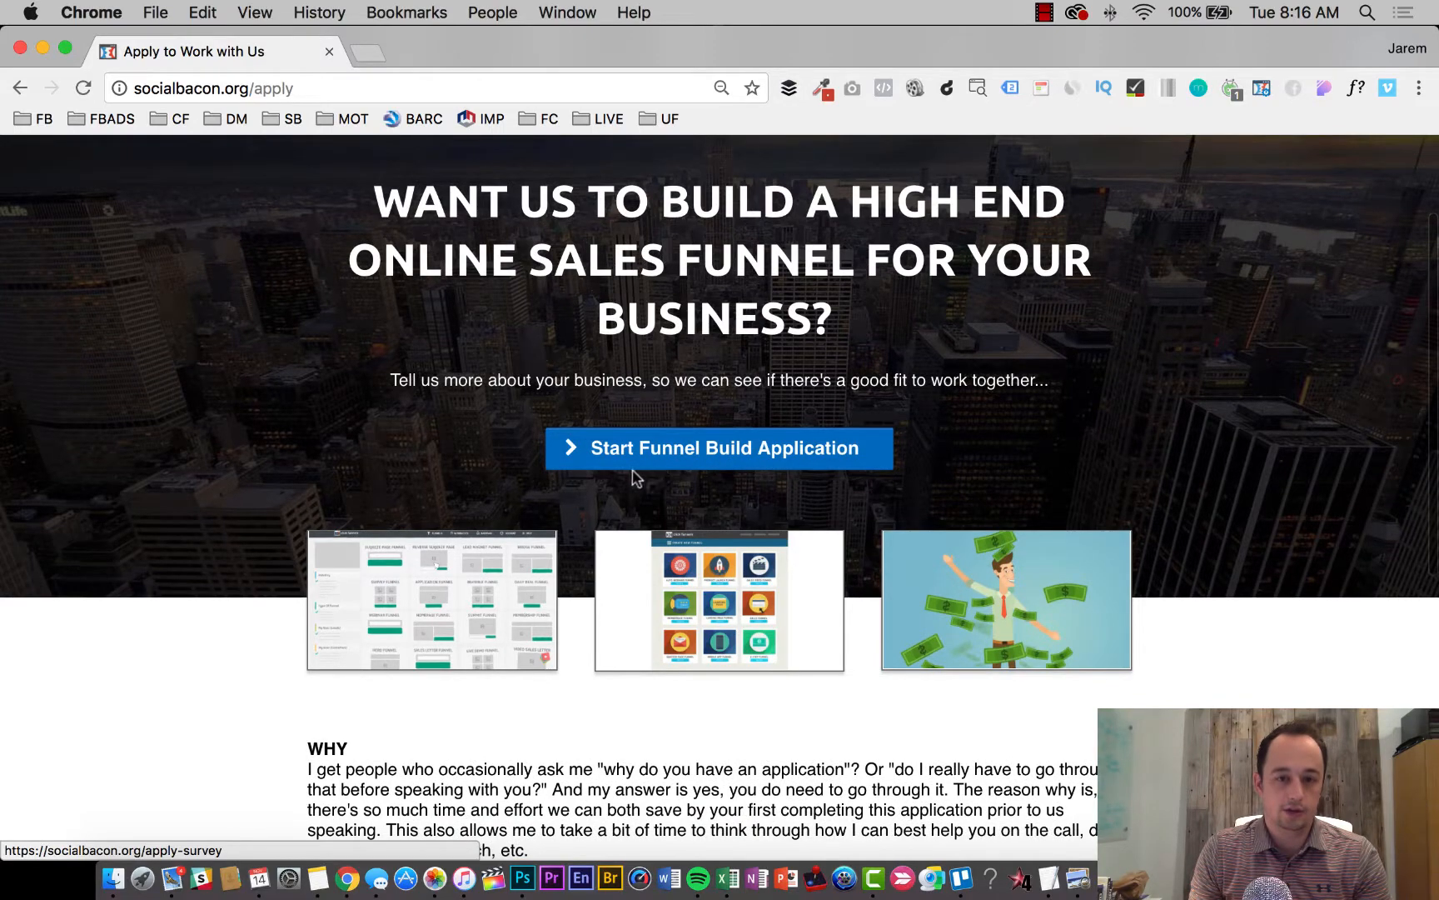
scroll("down", 3)
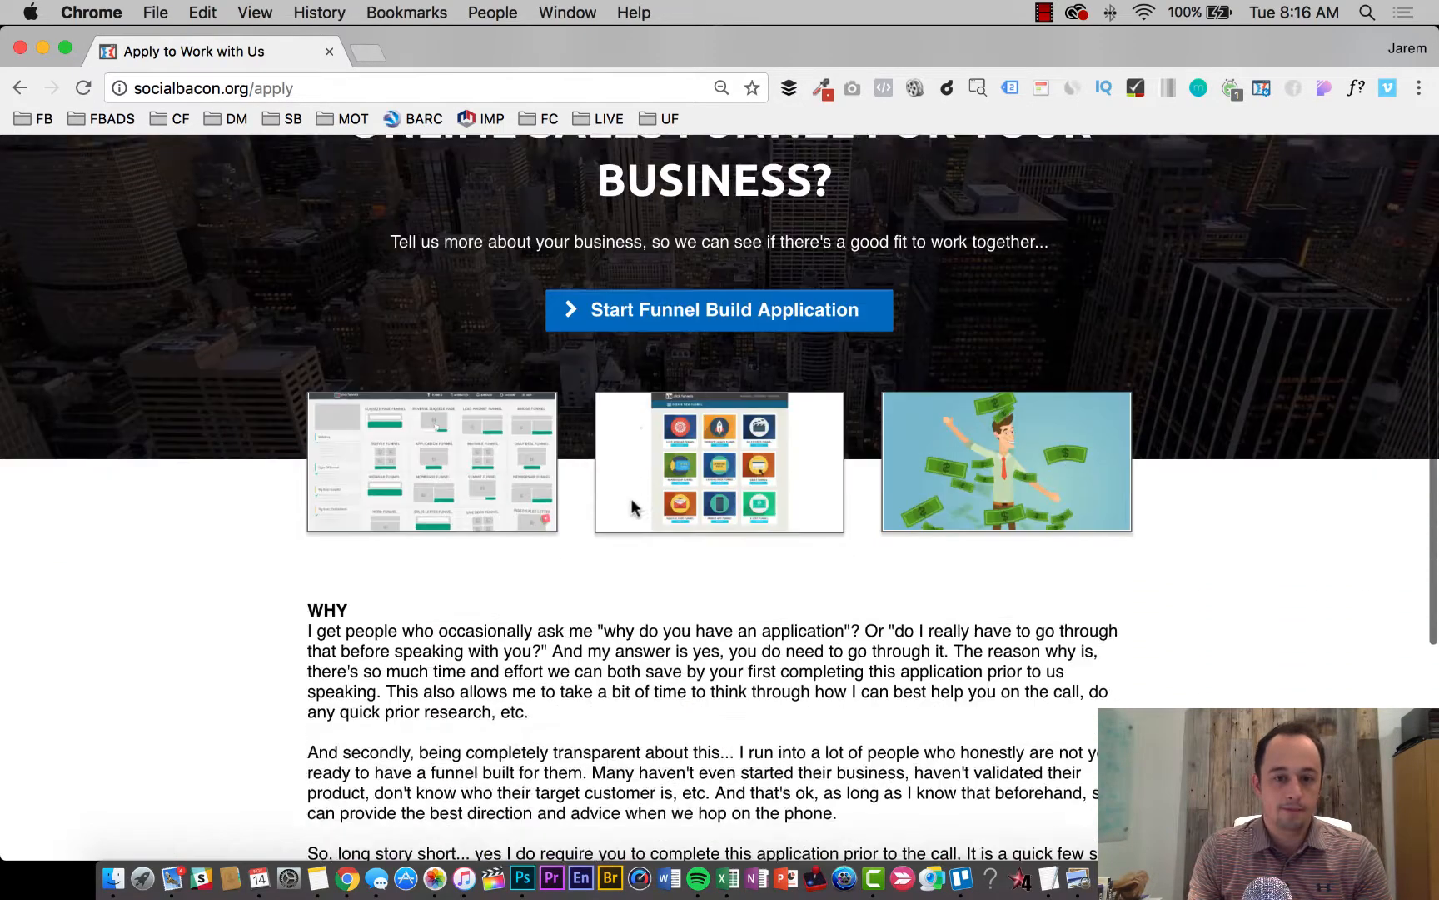
scroll("down", 3)
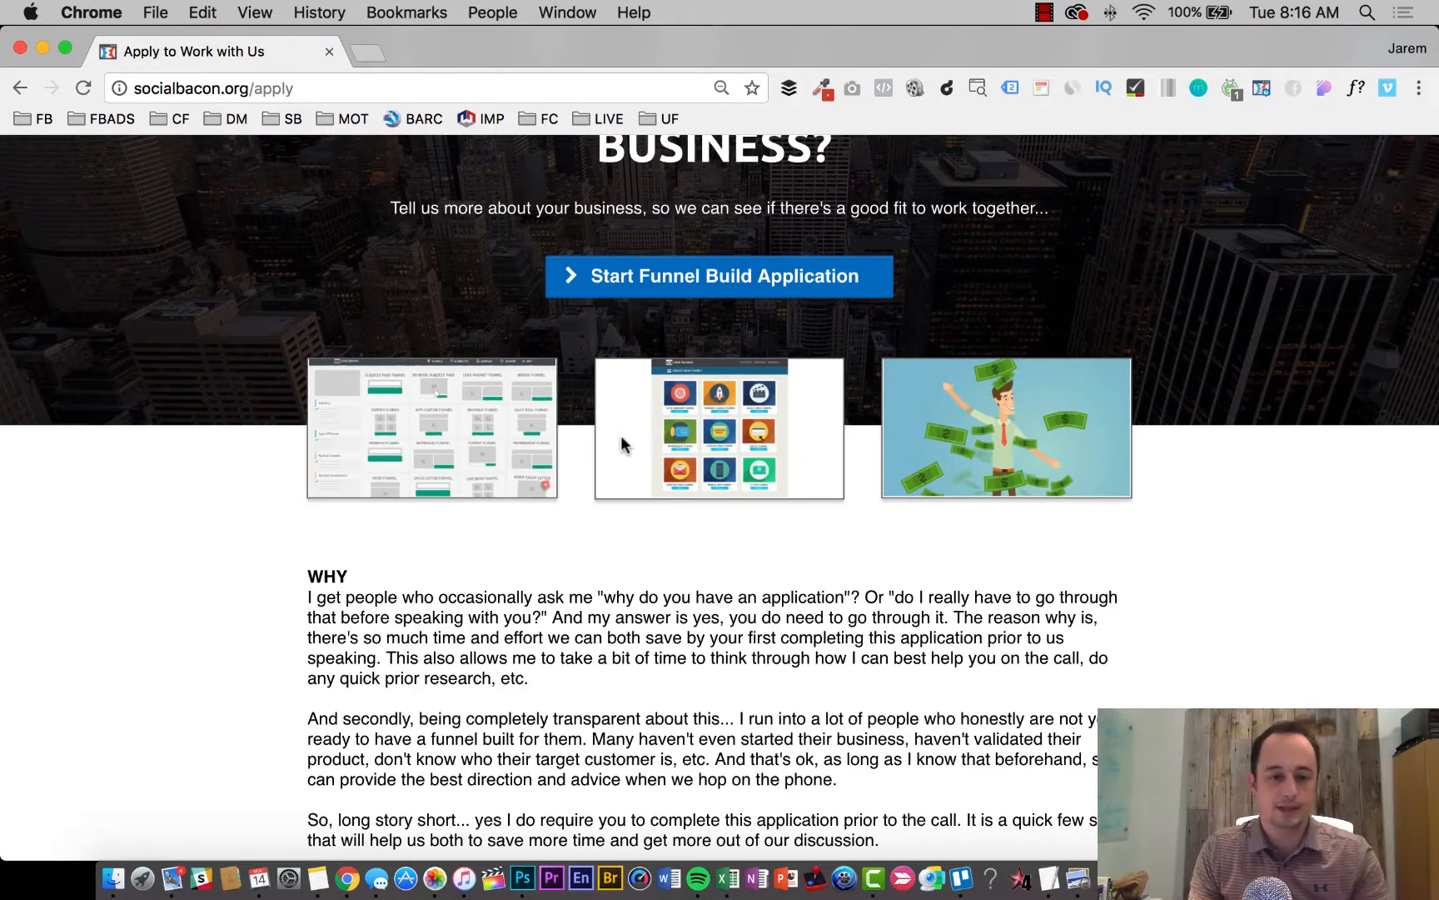
scroll("down", 3)
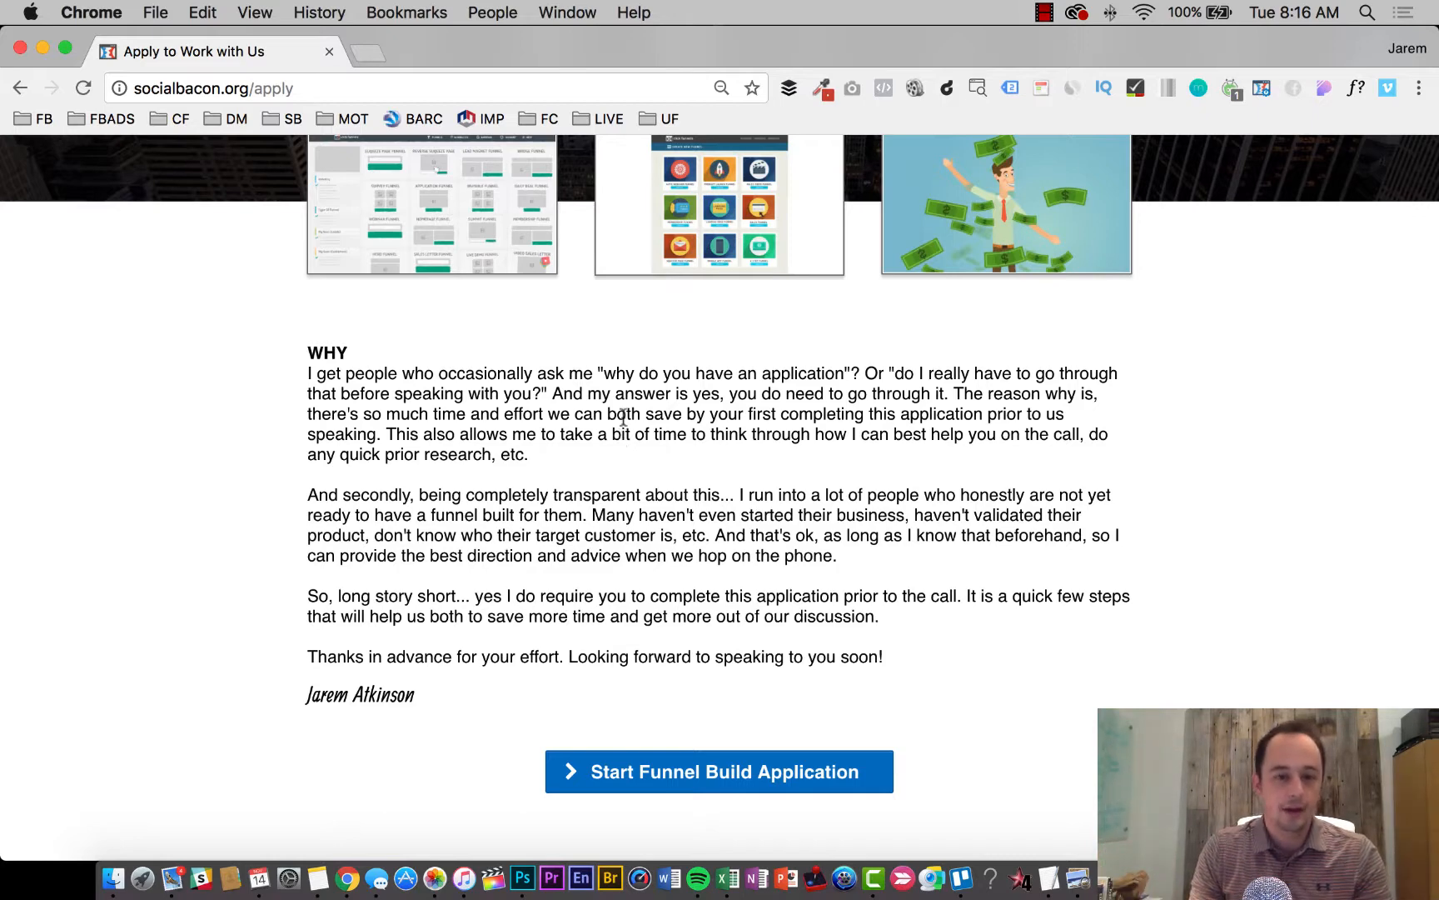
- Scroll further through the WHY text, then back up to the headline and first application link
scroll("down", 3)
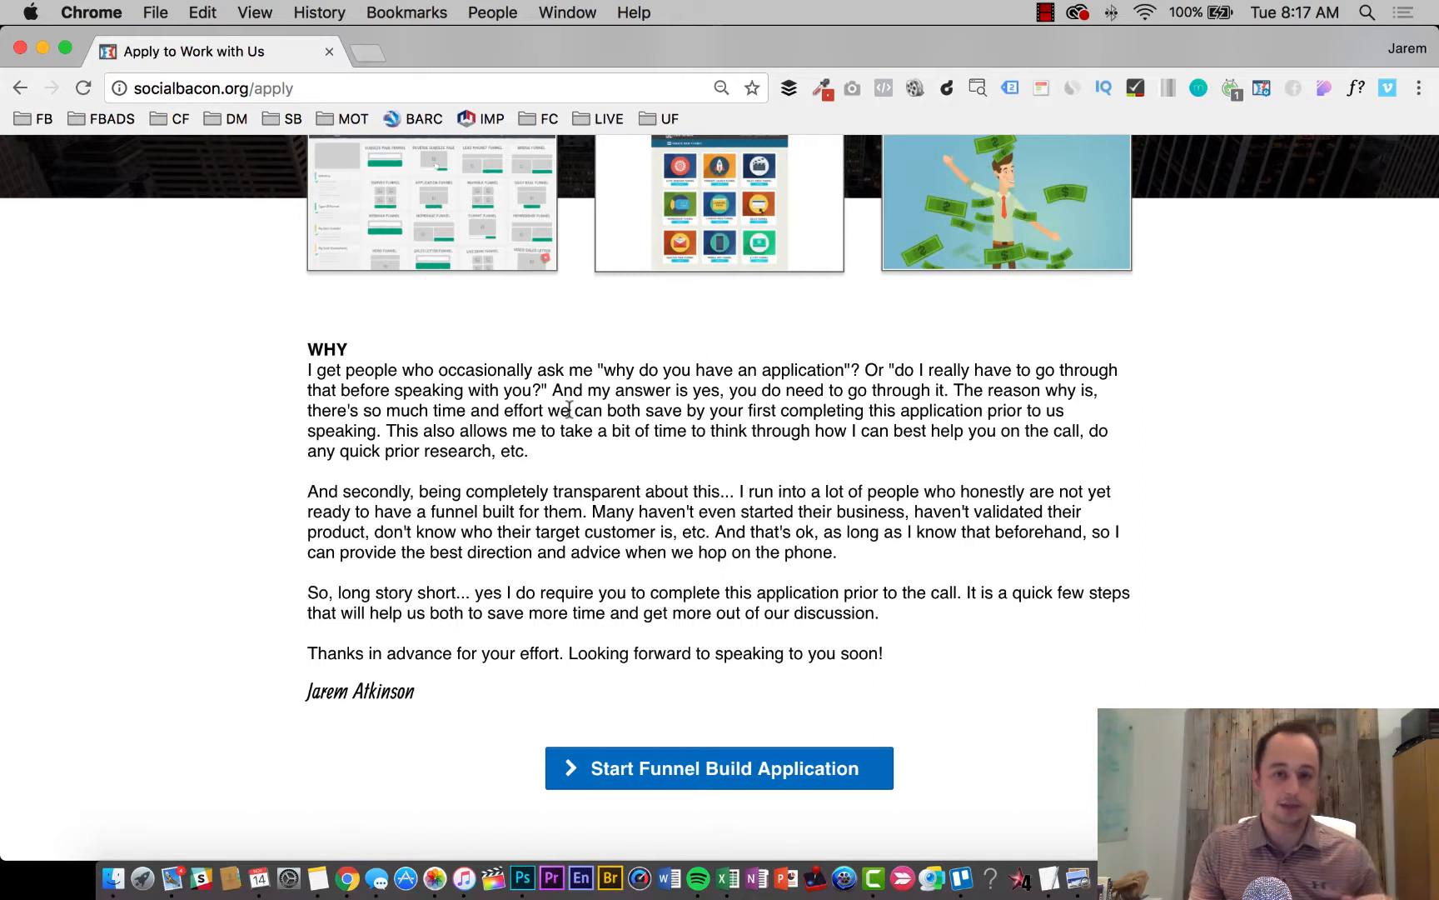
mouse_move(1009, 583)
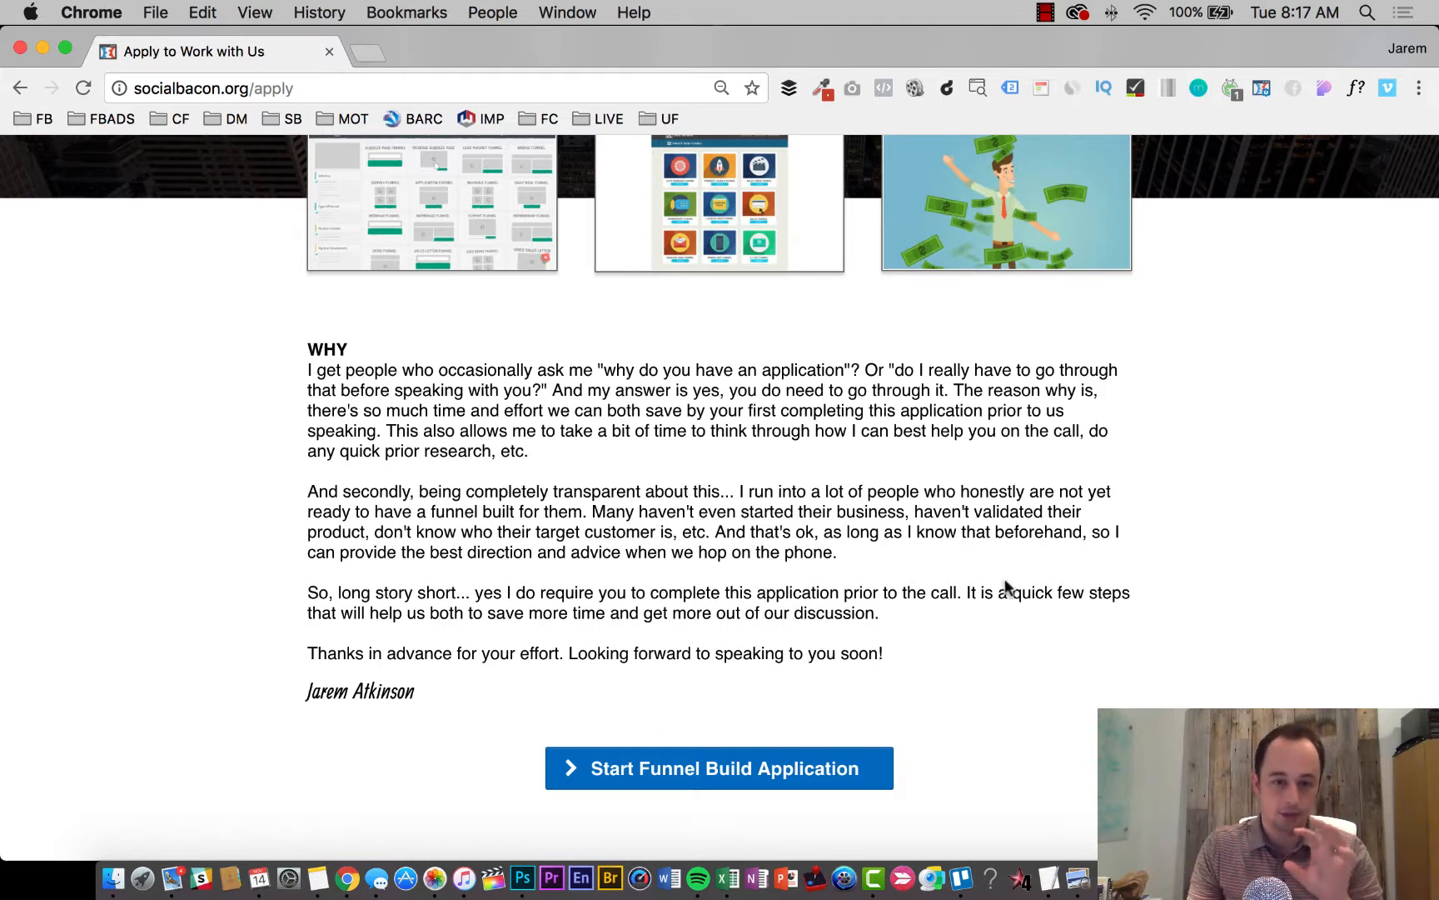
mouse_move(771, 528)
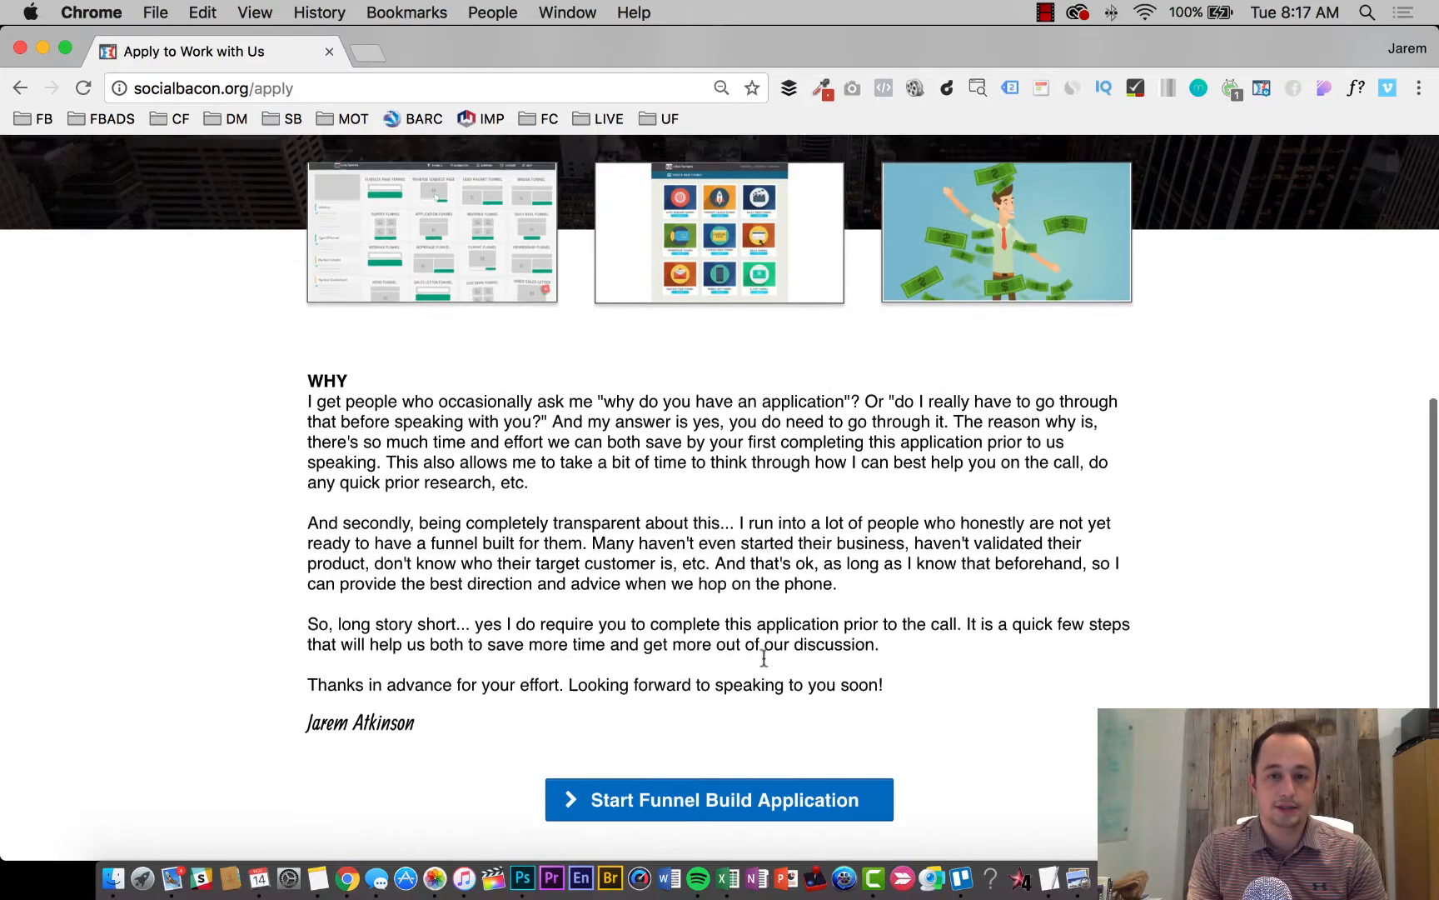
scroll("down", 3)
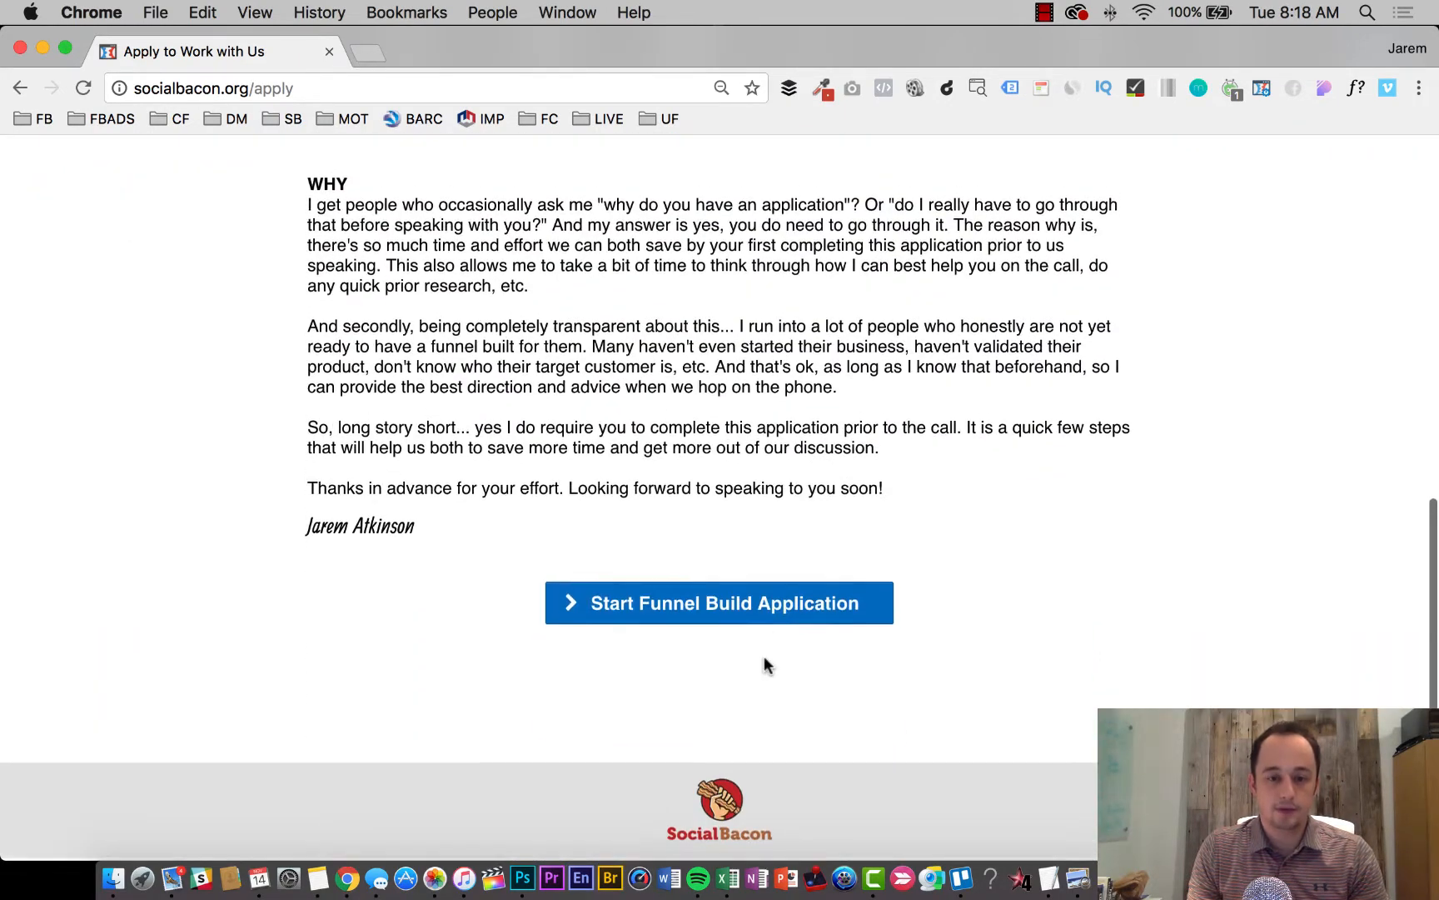
scroll("up", 3)
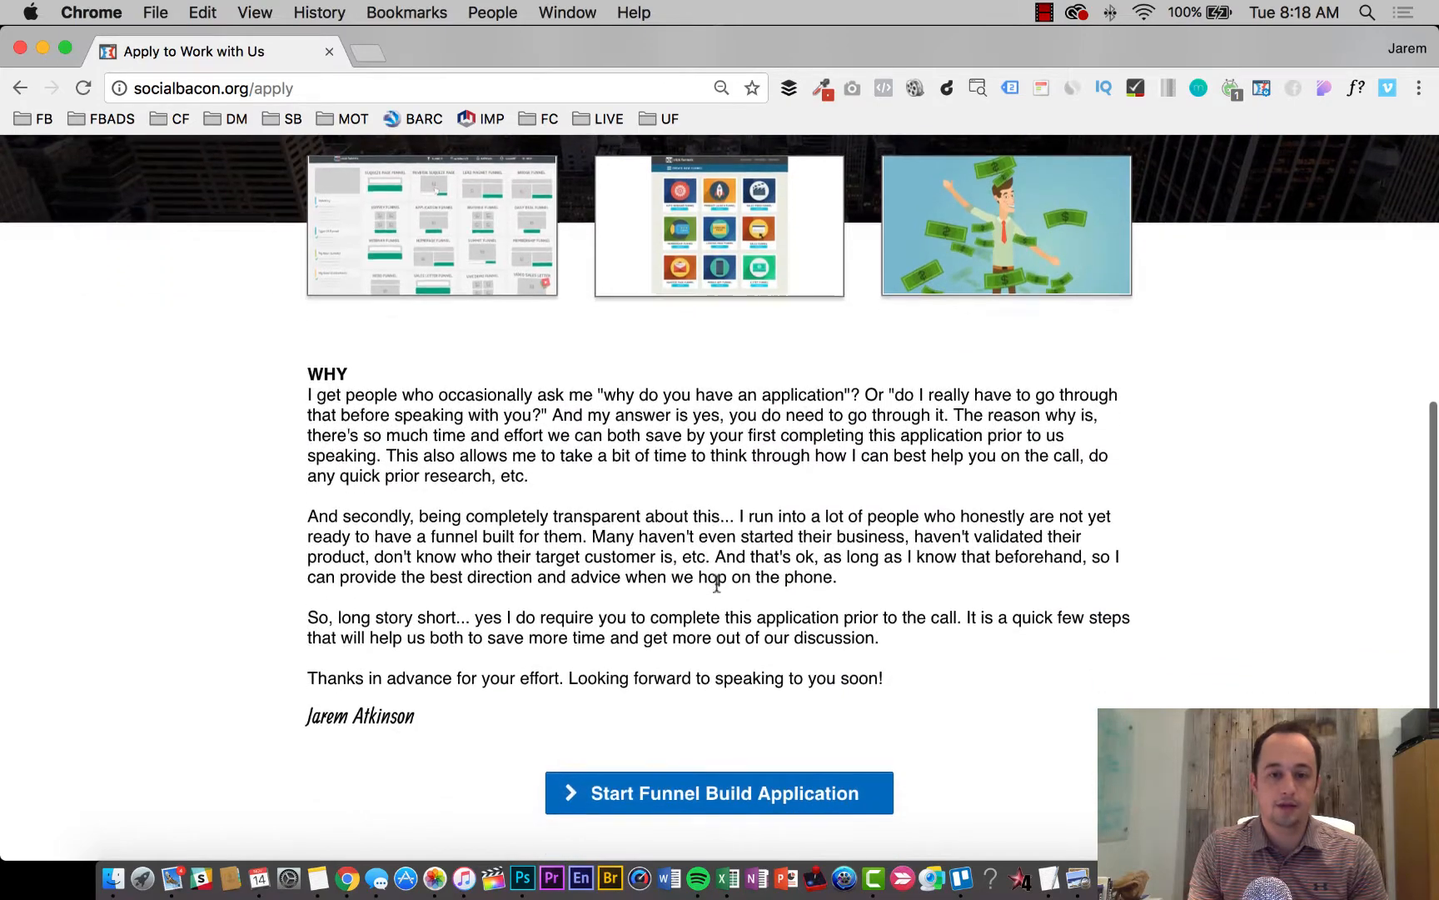
scroll("up", 3)
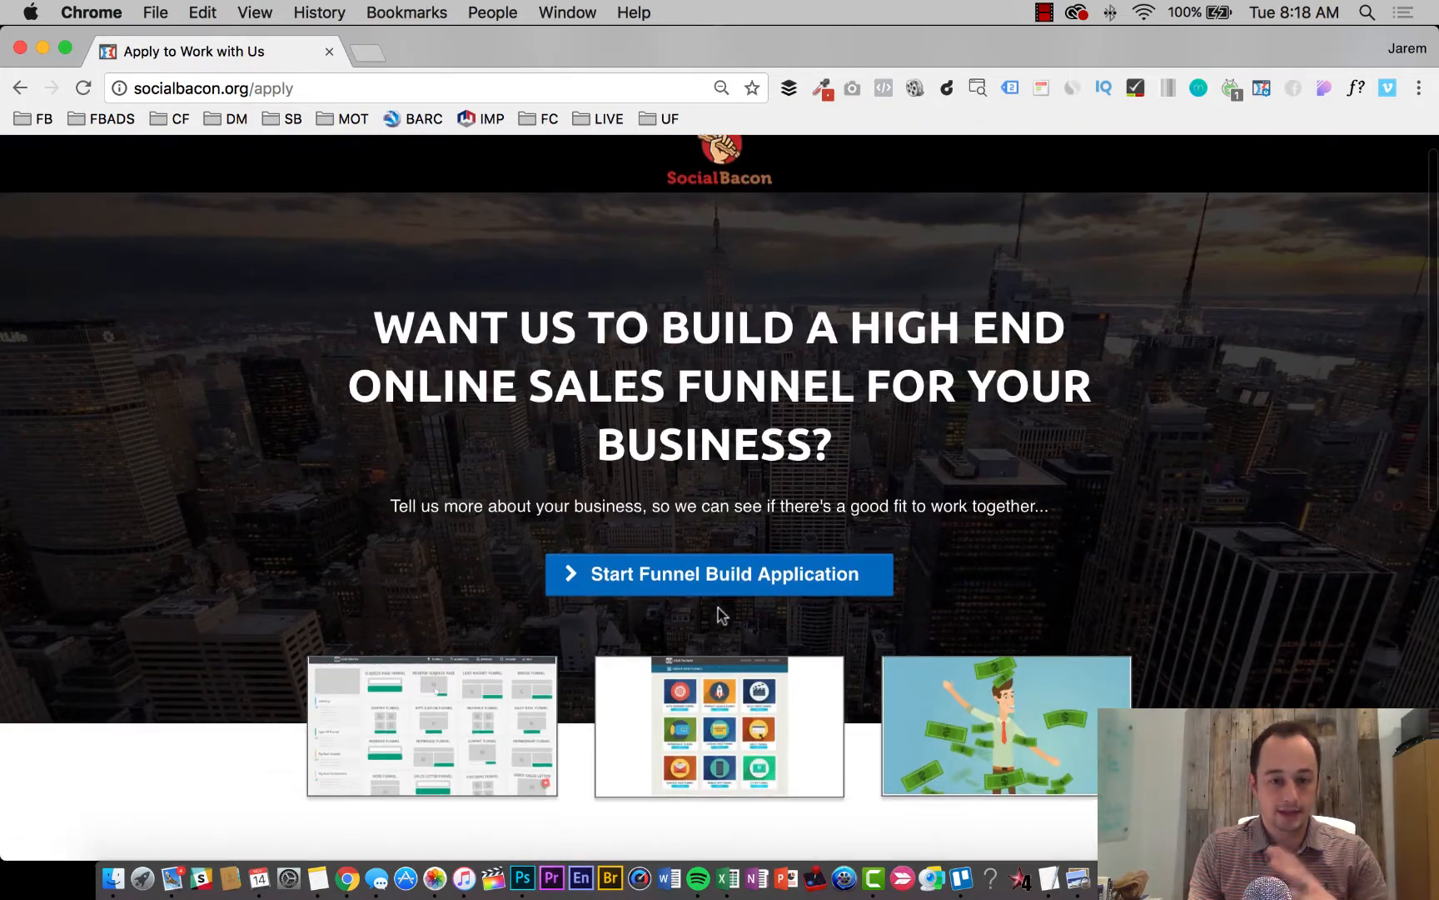
- Launch the Start Funnel Build Application link to load the 10-question apply survey
left_click(724, 590)
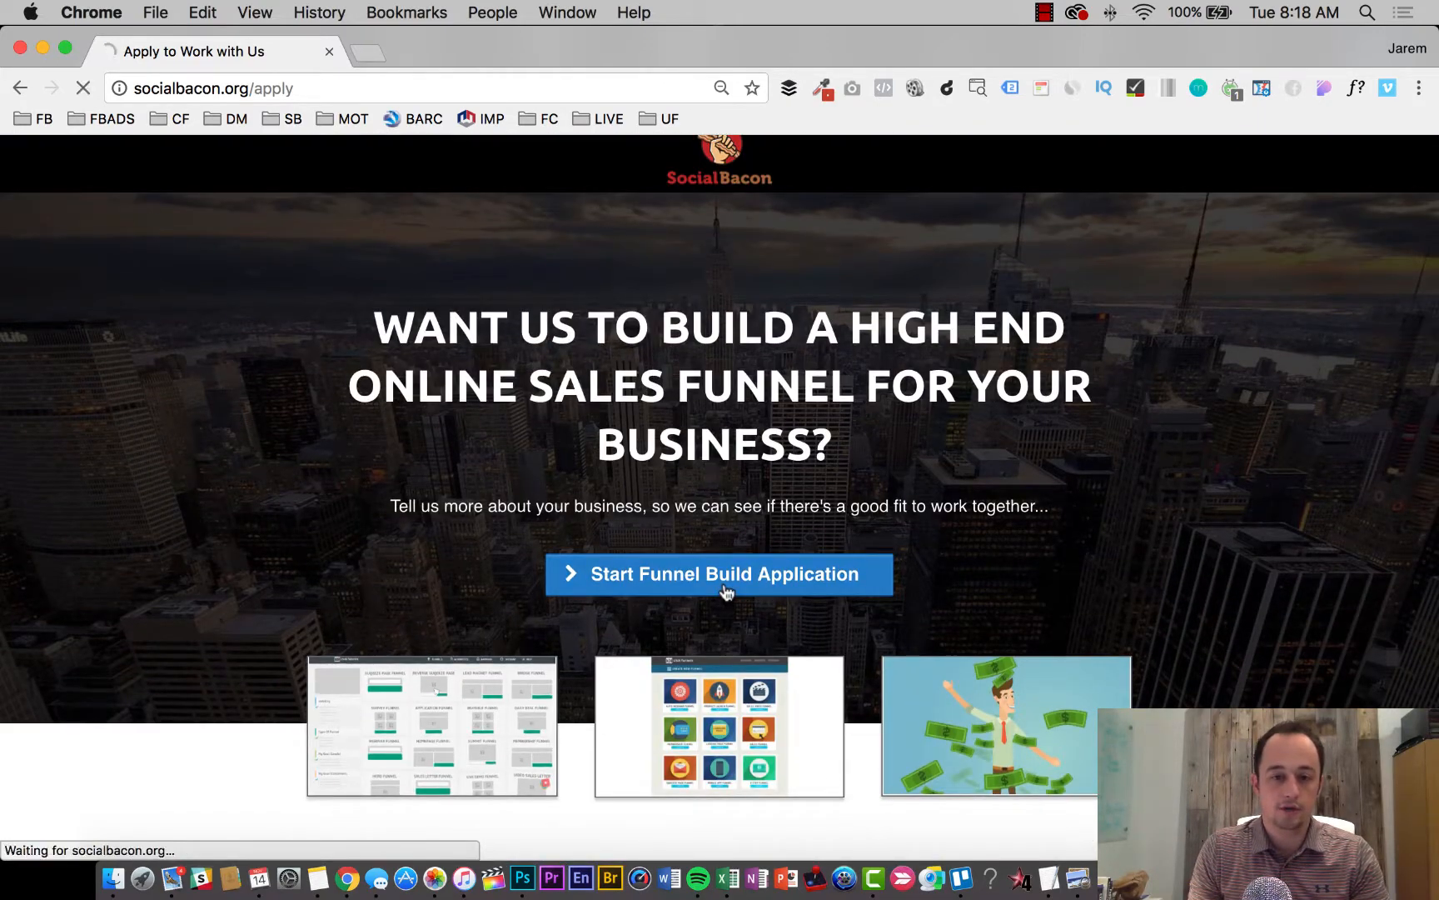
left_click(719, 574)
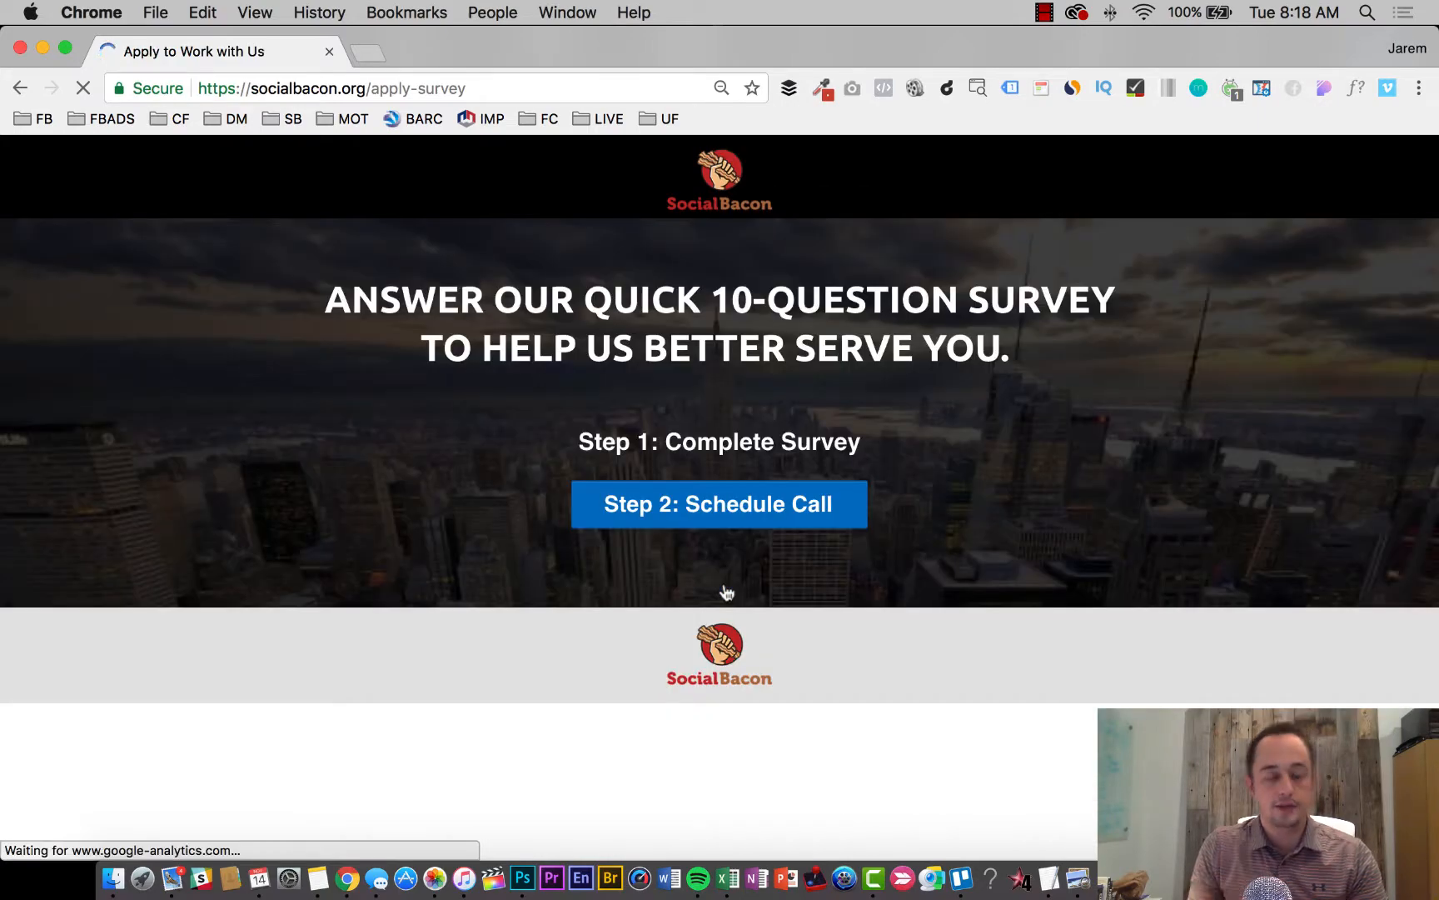
left_click(720, 504)
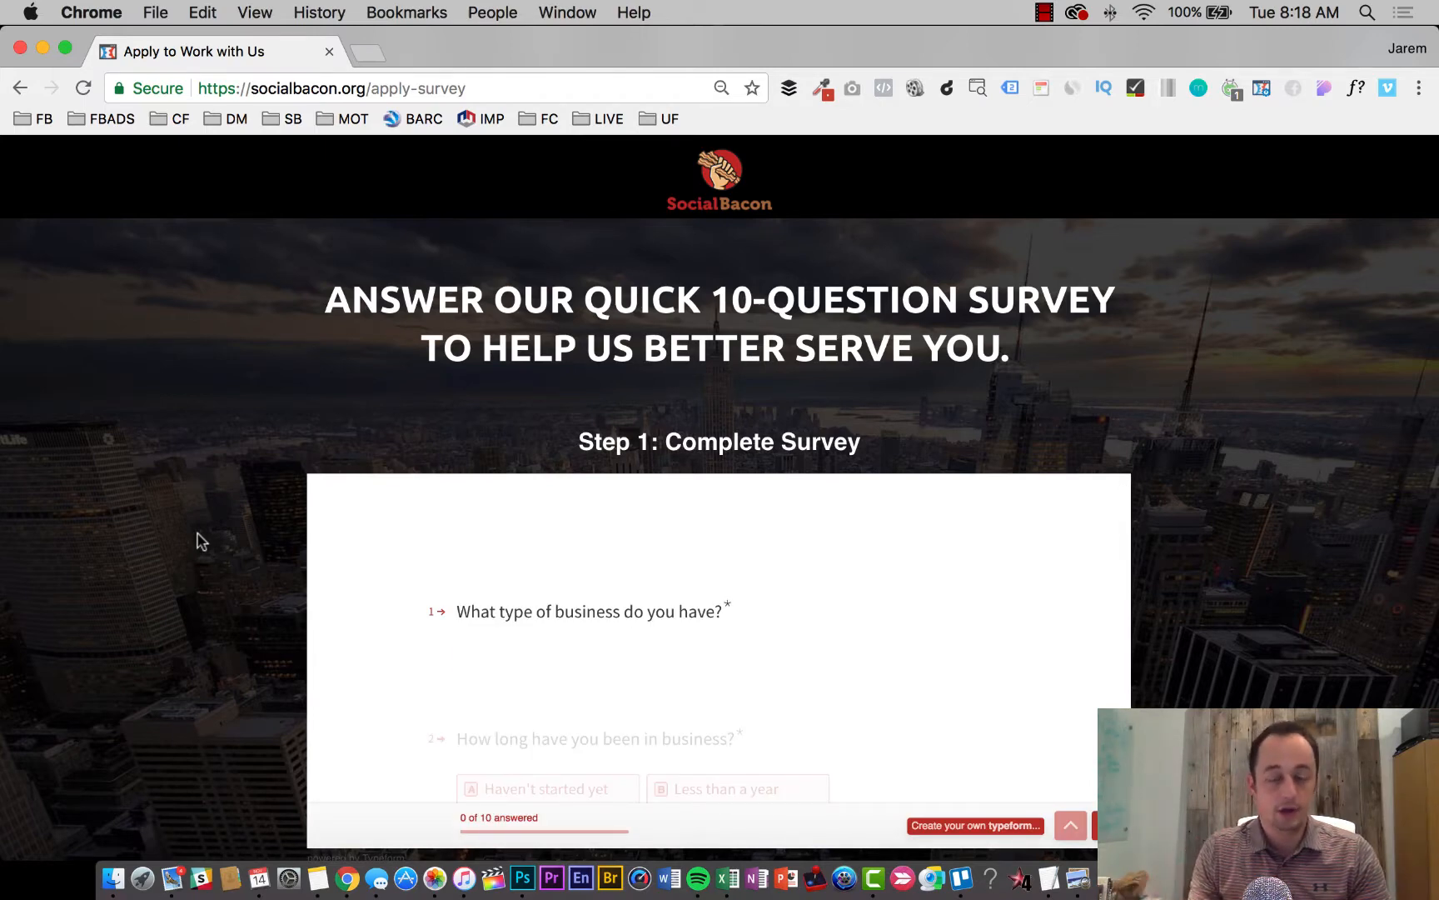
mouse_move(166, 534)
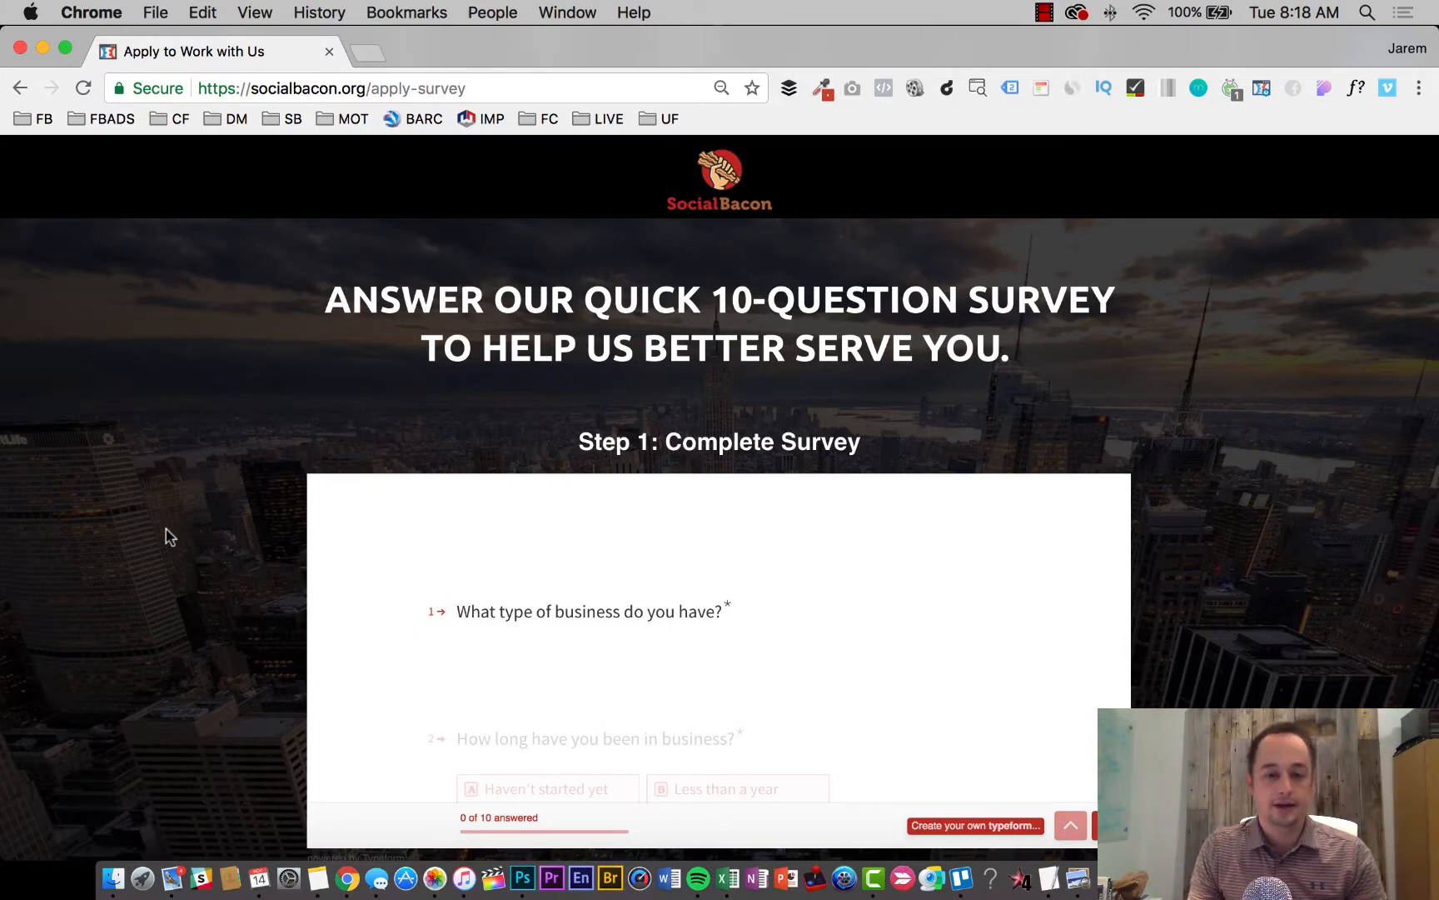
mouse_move(156, 559)
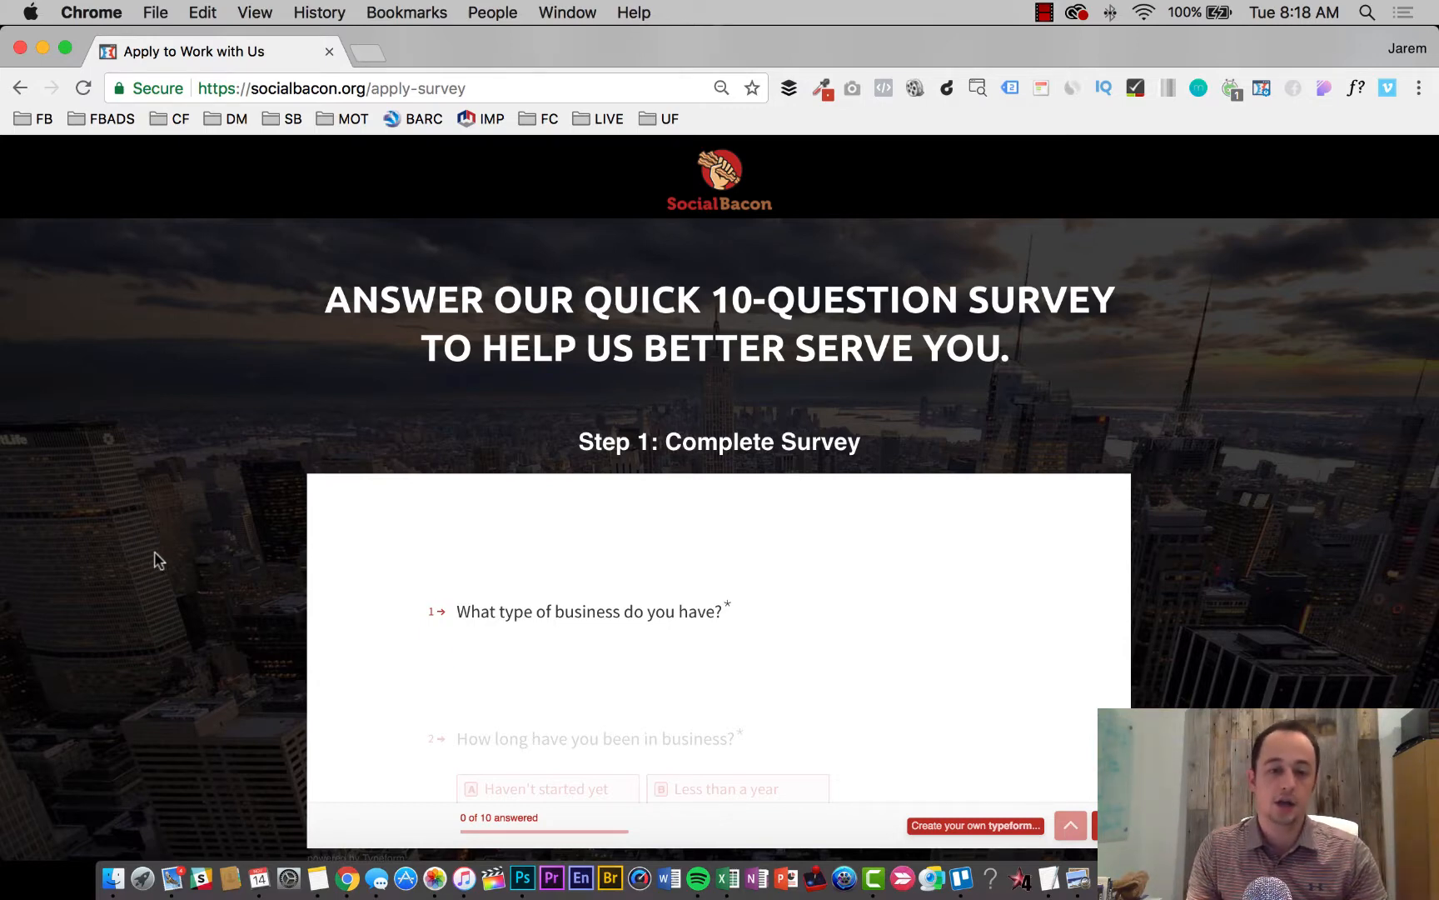
mouse_move(167, 593)
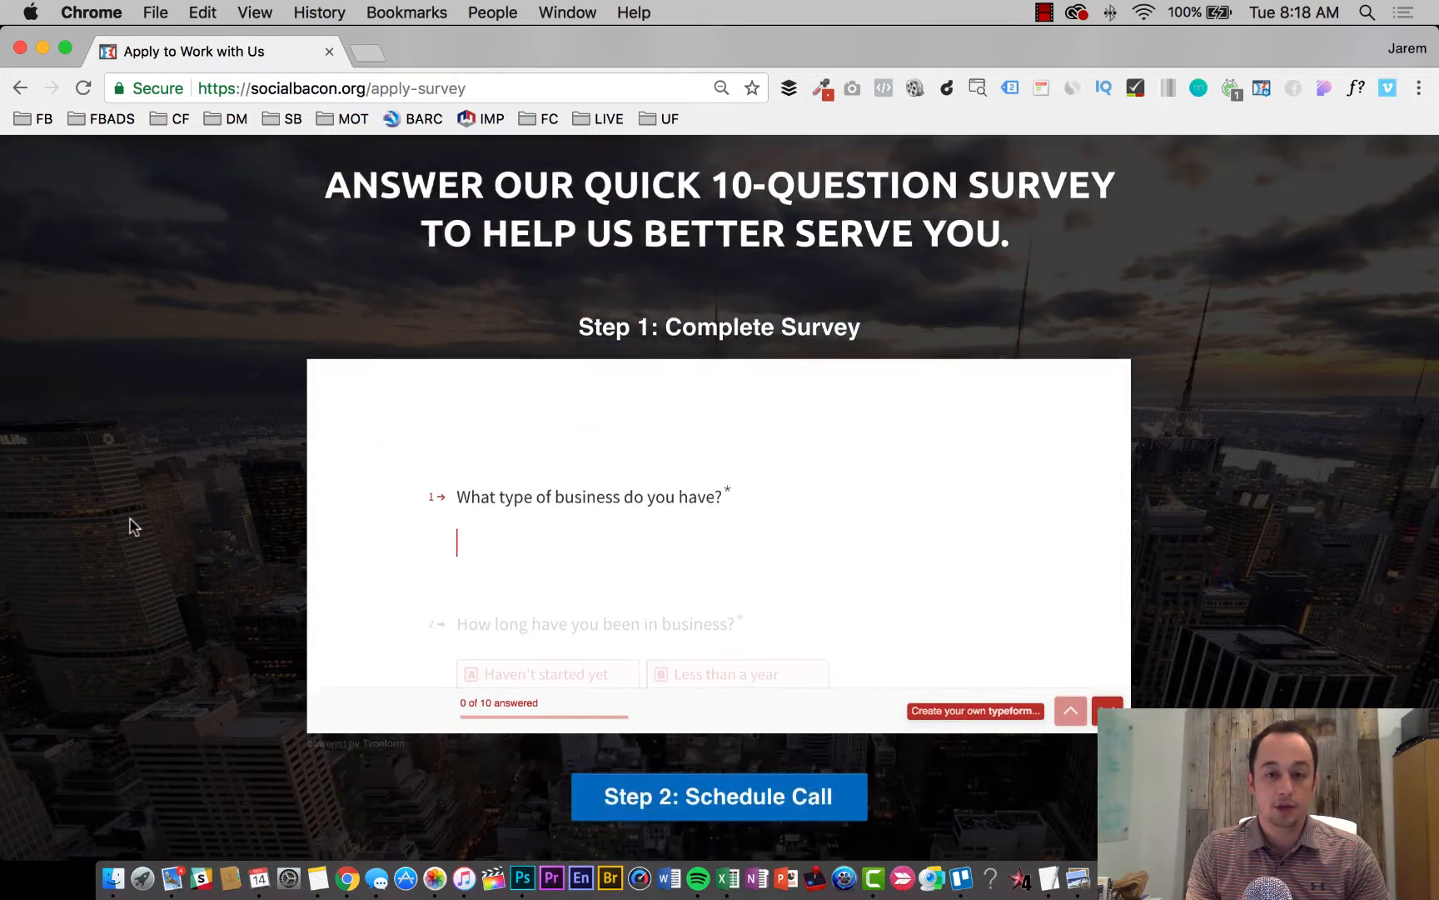
- Answer the business type as 'Ecommerce' and years in business as 1-3 years
scroll("down", 3)
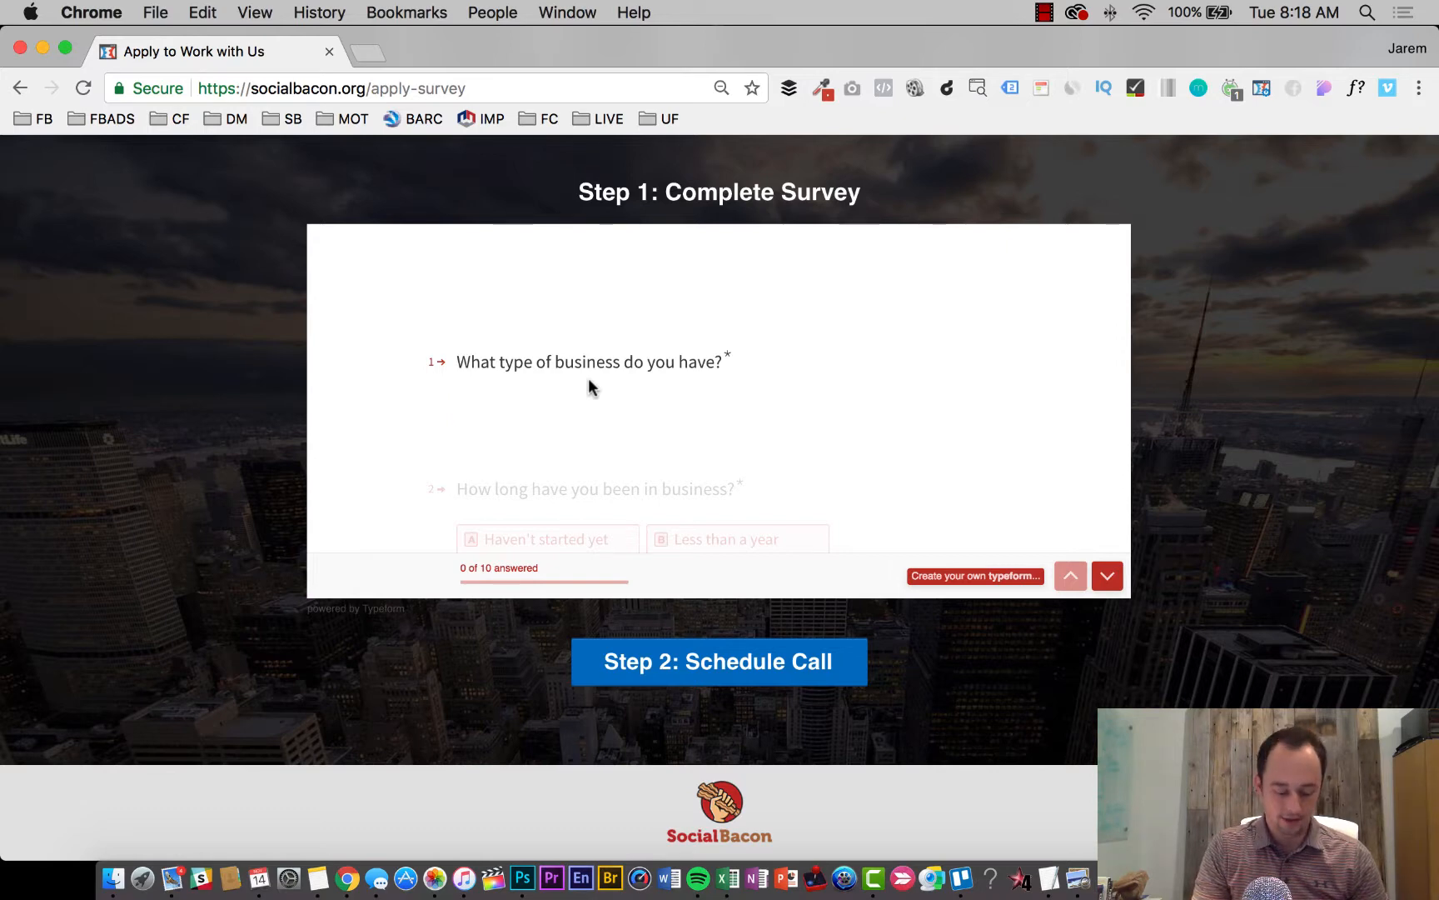
type("Ecommerce Business")
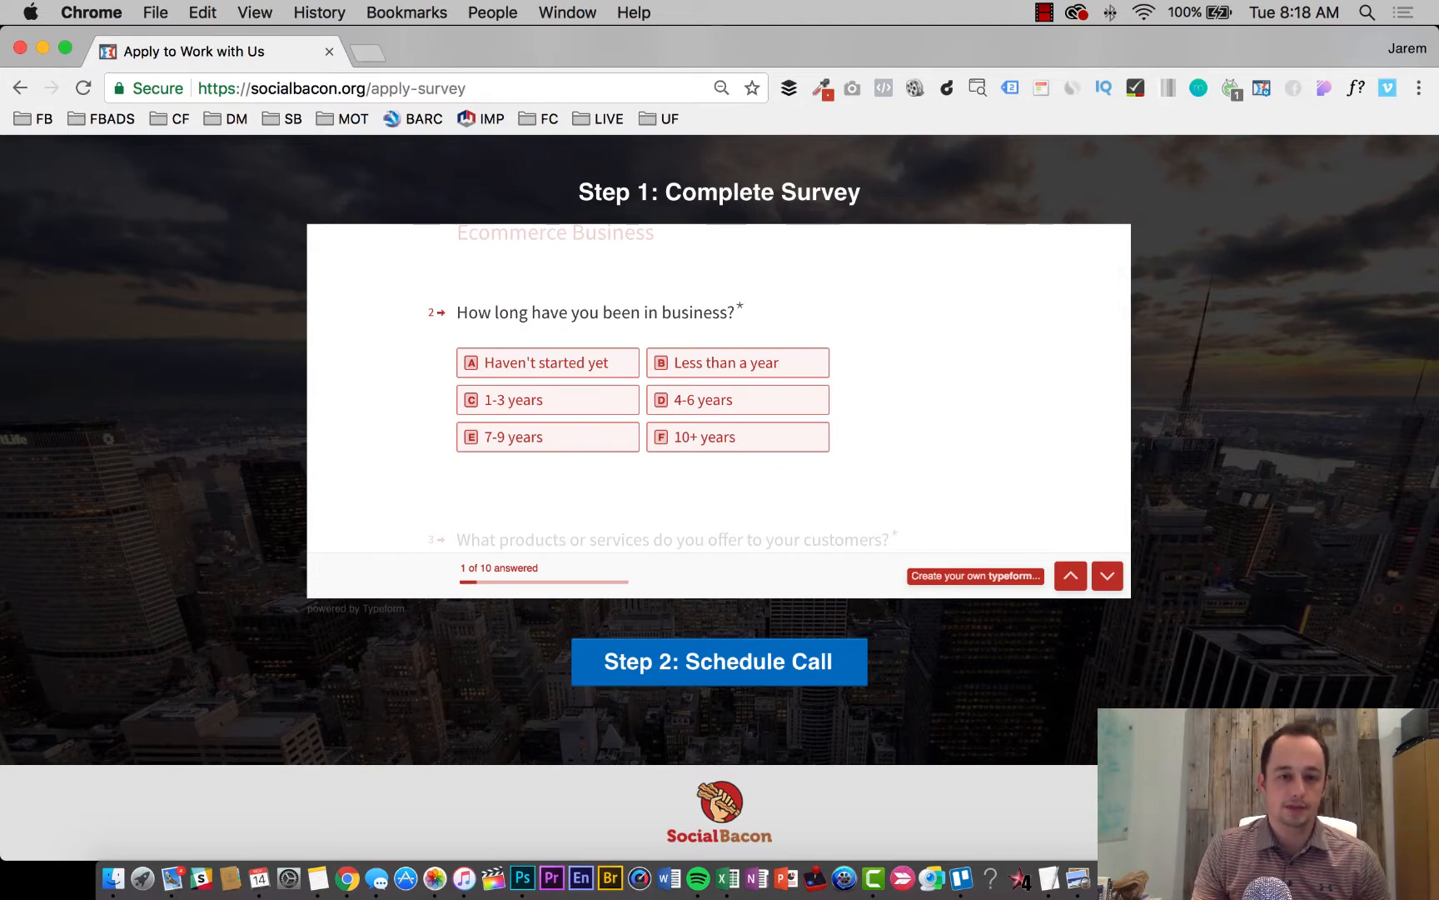
mouse_move(653, 451)
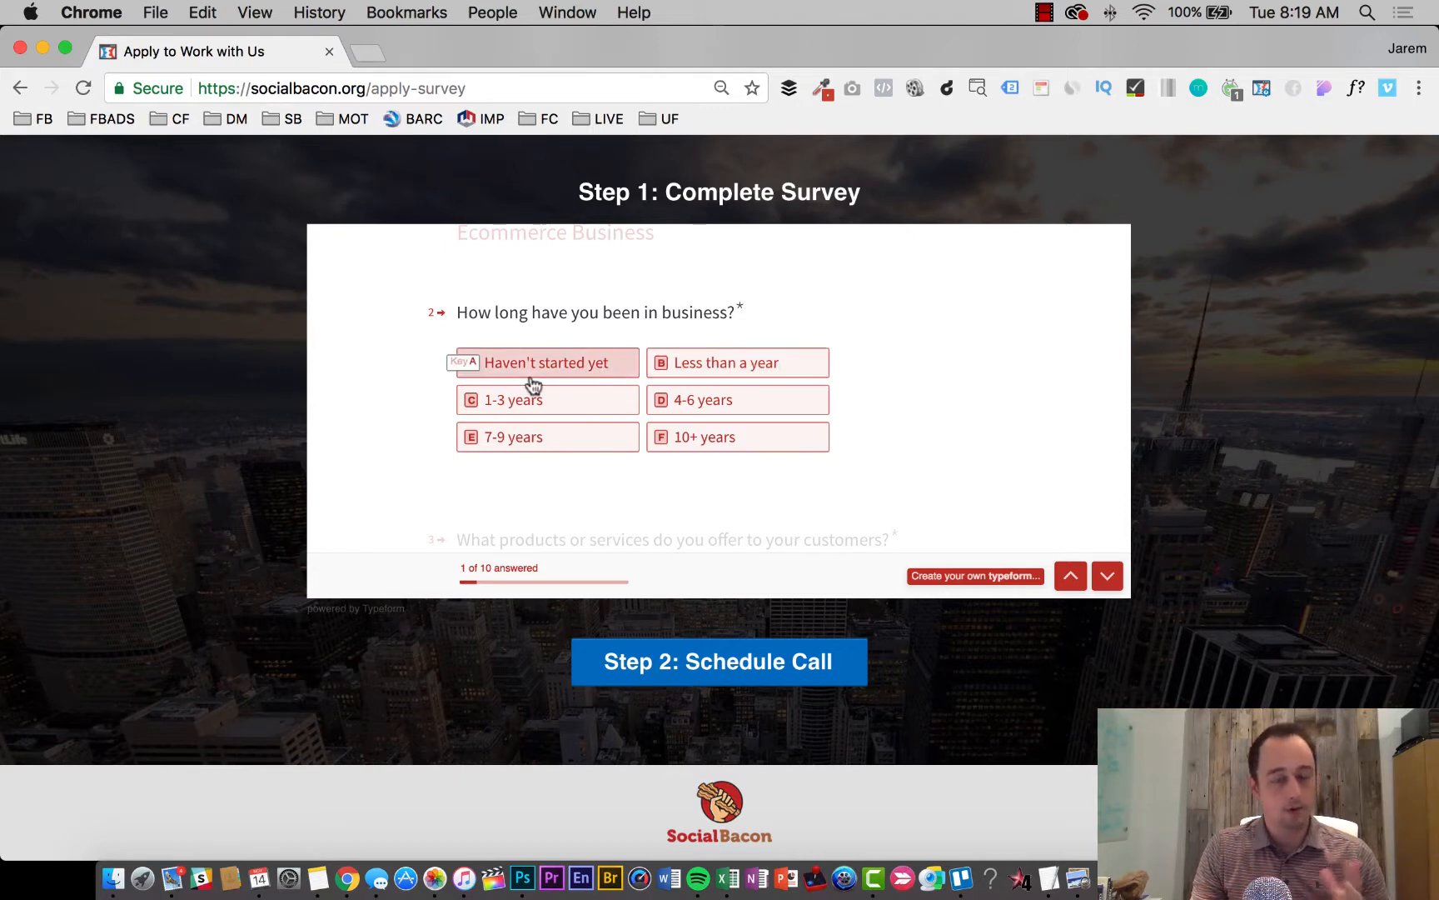
mouse_move(774, 377)
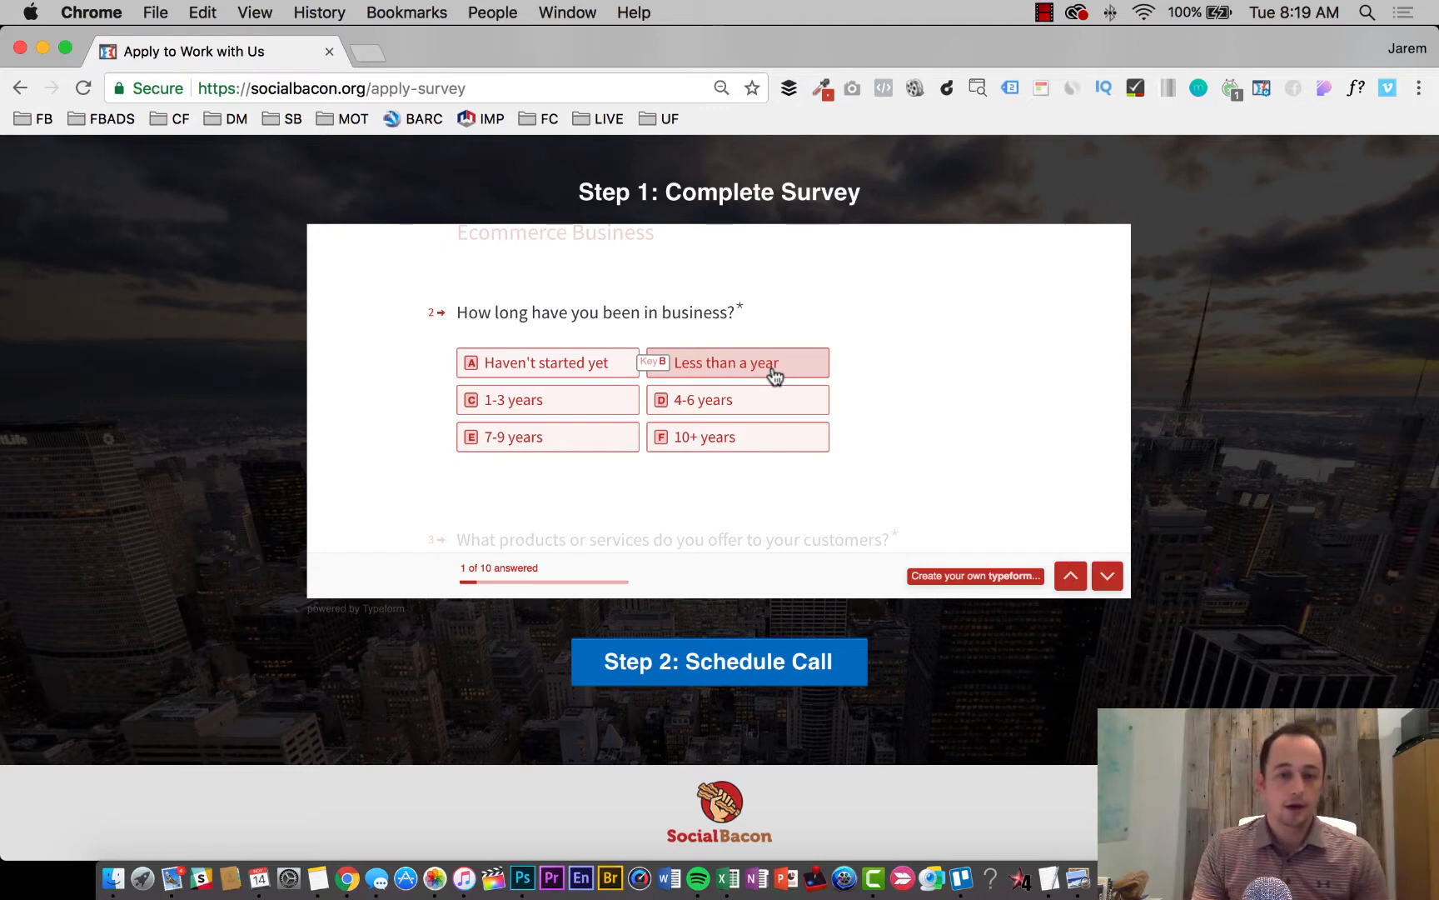
mouse_move(621, 376)
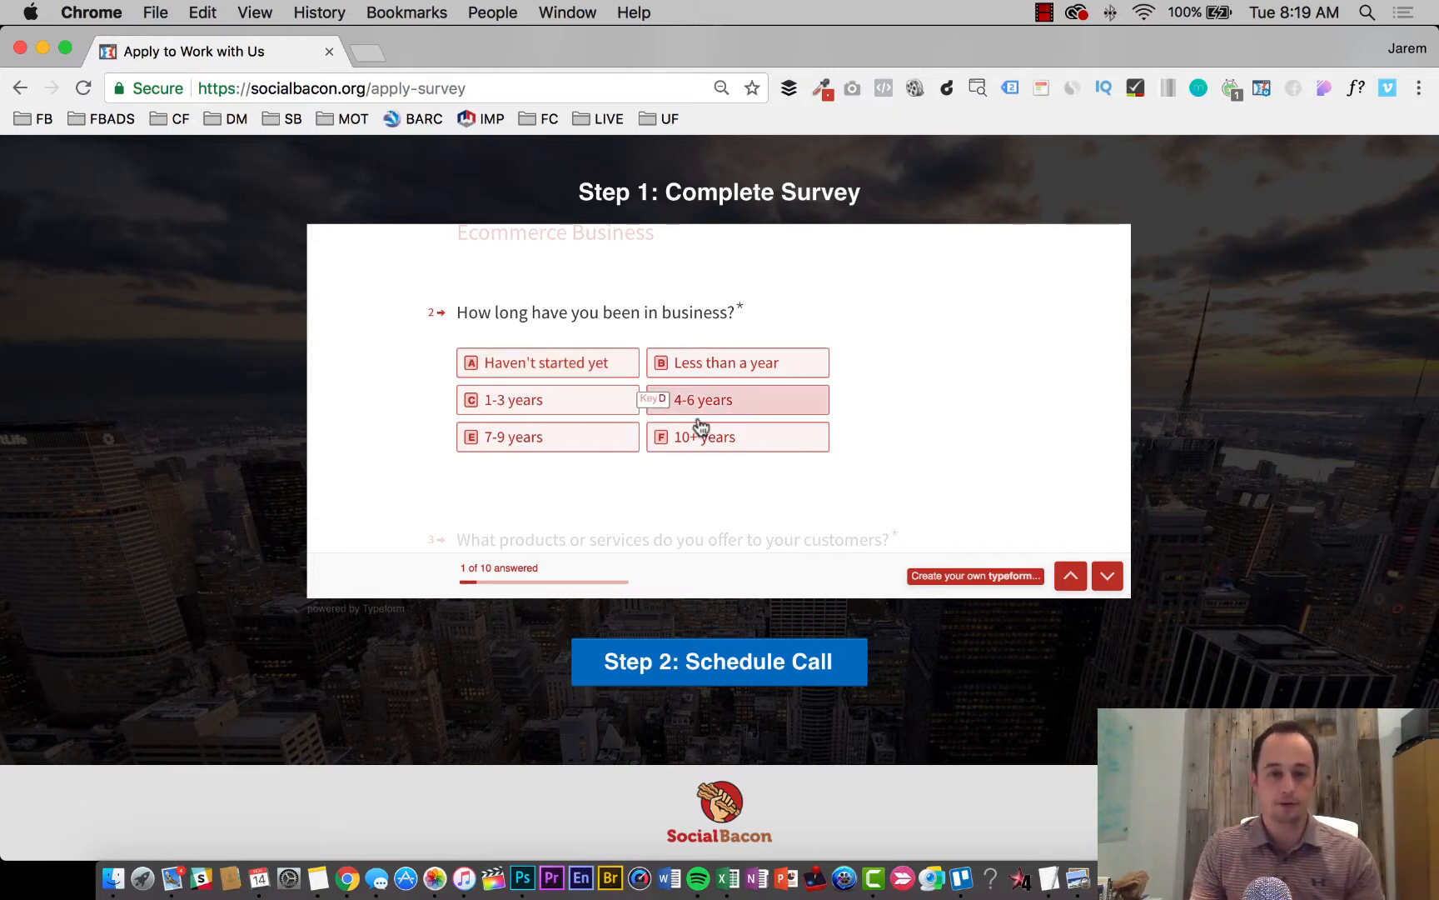
left_click(547, 400)
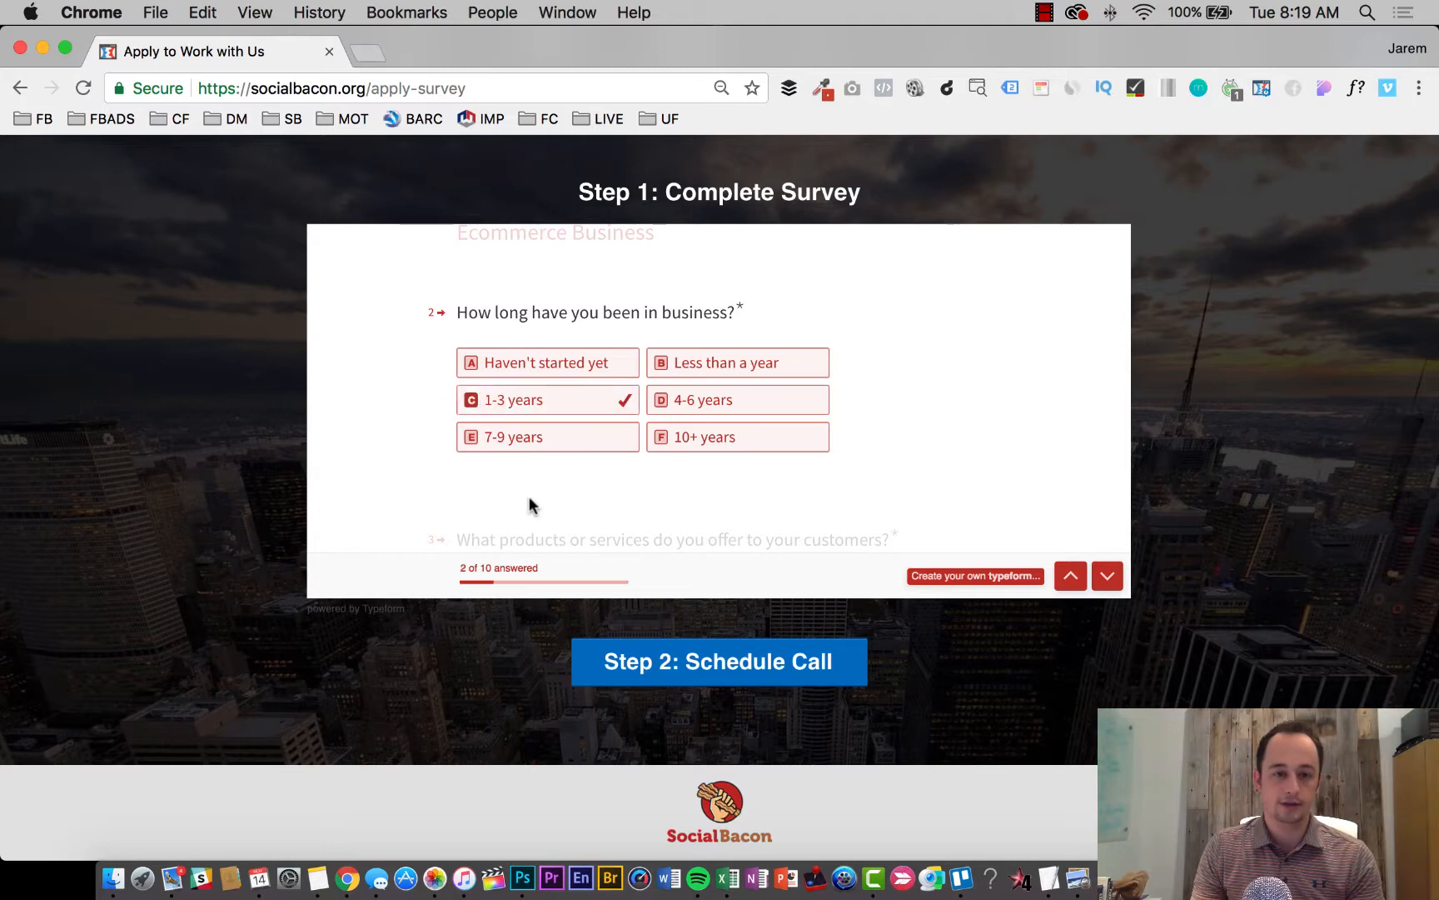
- Answer the products question with 'I sell supplements', correcting the mistyped word first
scroll("down", 3)
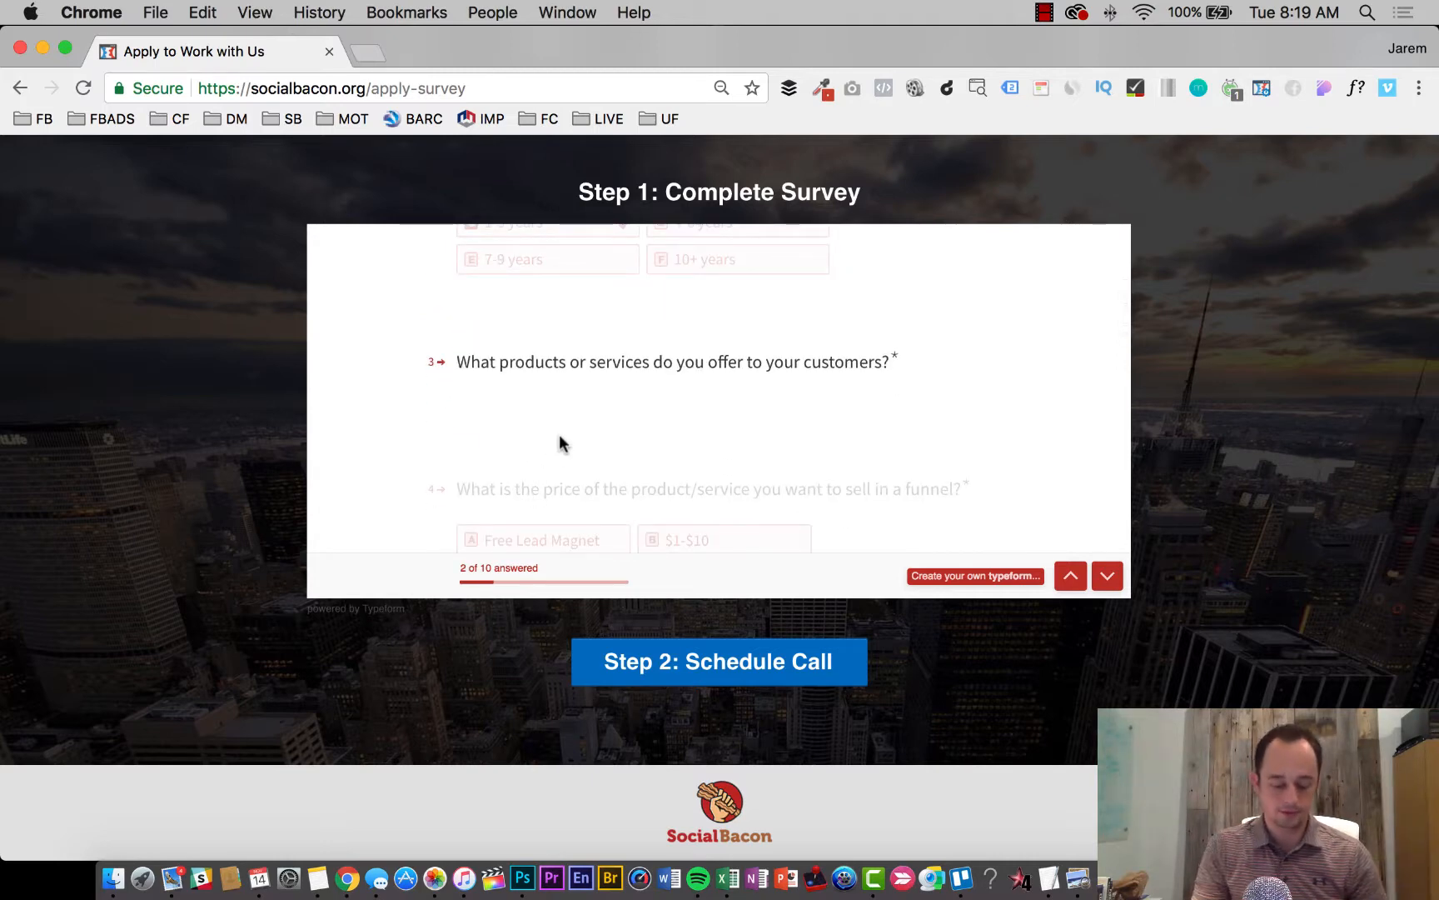
type("I sell")
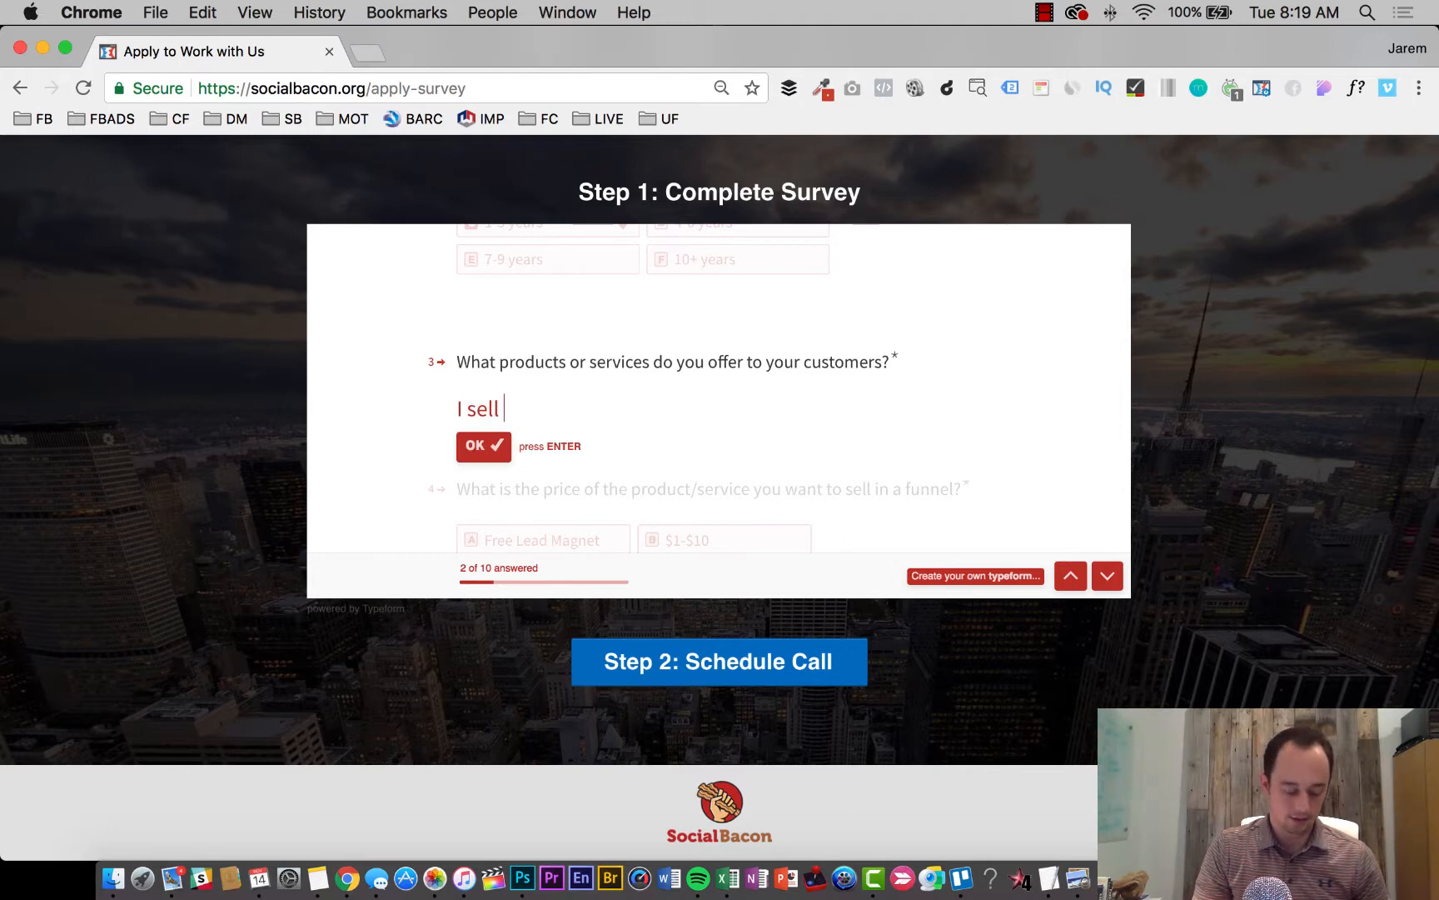
type("water")
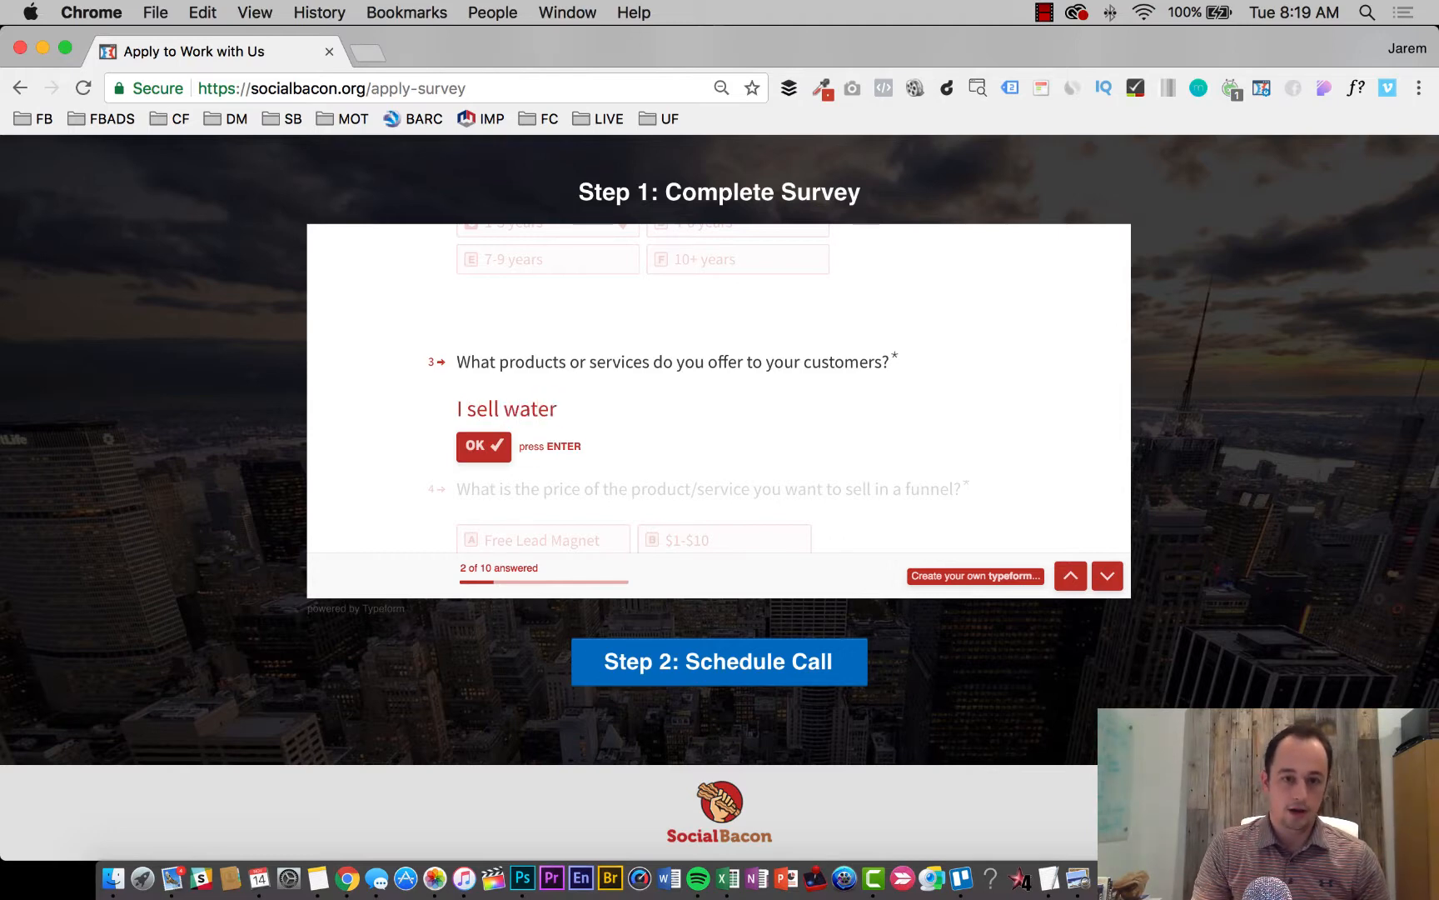
key("Backspace")
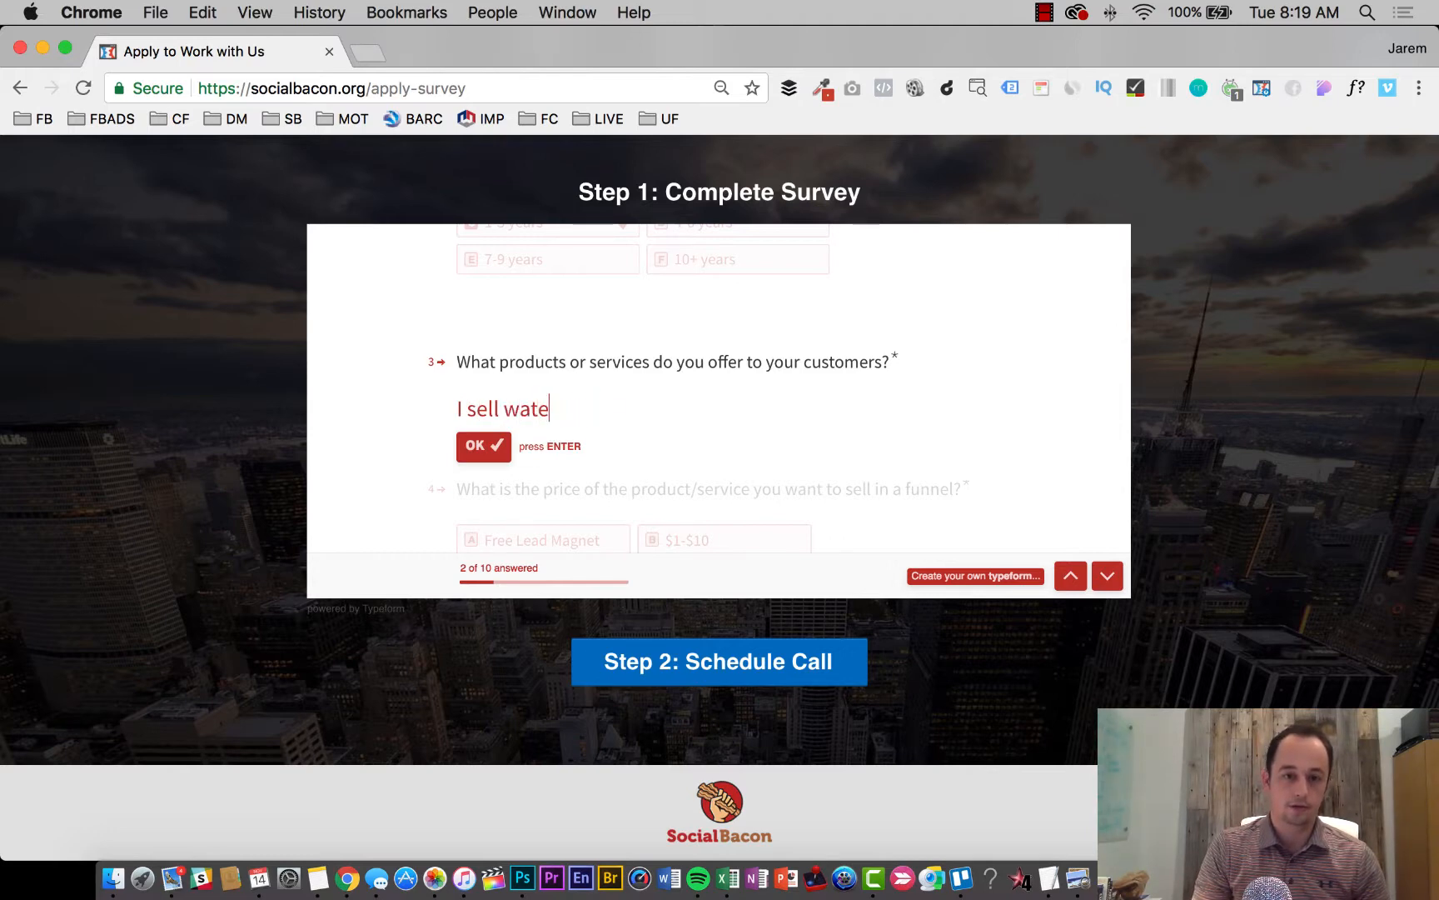
type("supp")
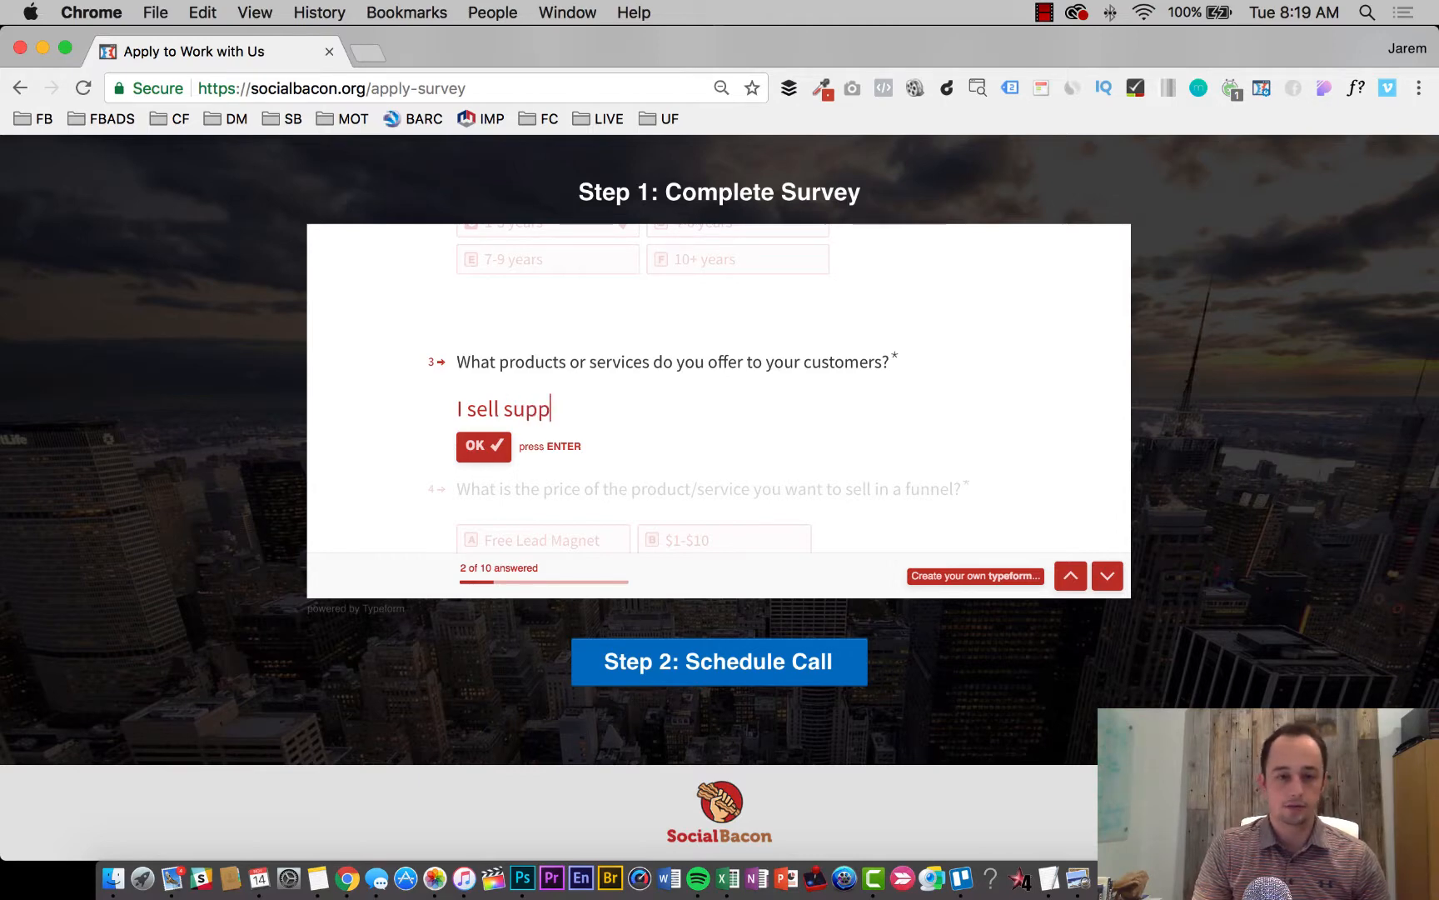
type("lements")
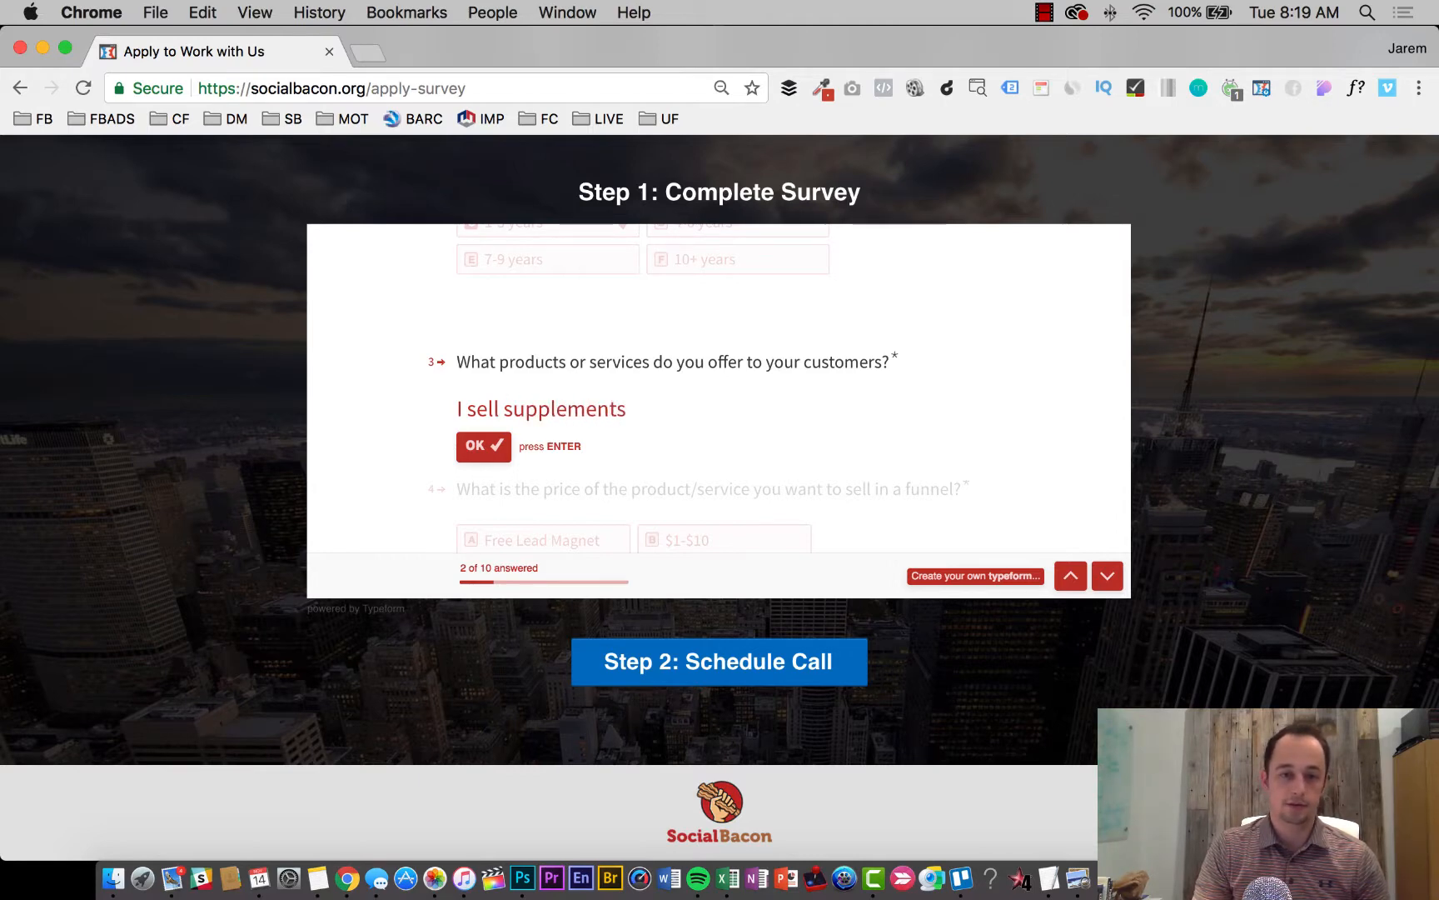
key("backspace")
type("su")
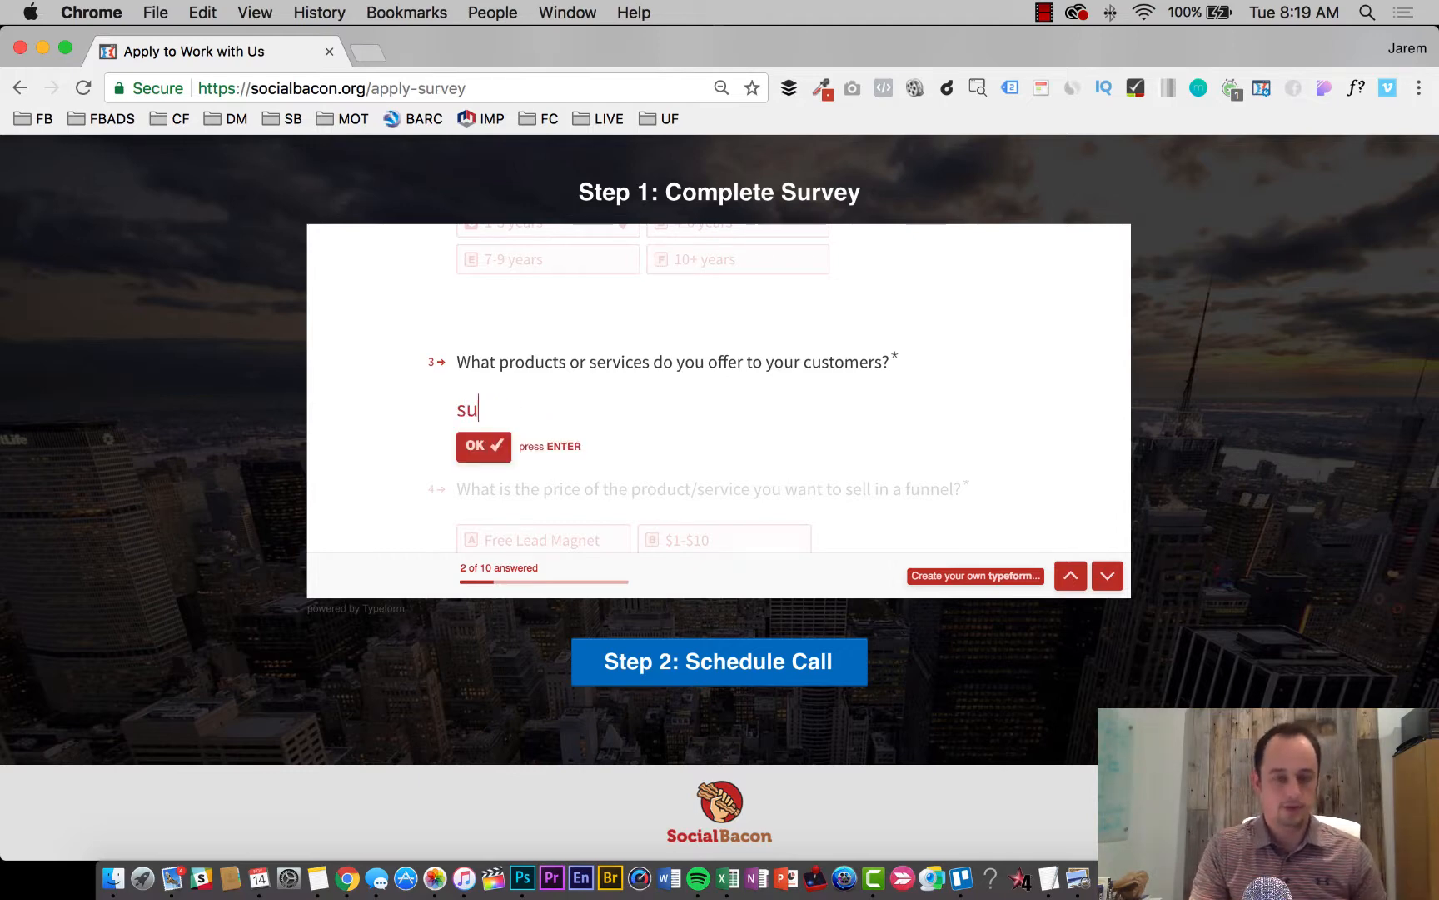
key("Enter")
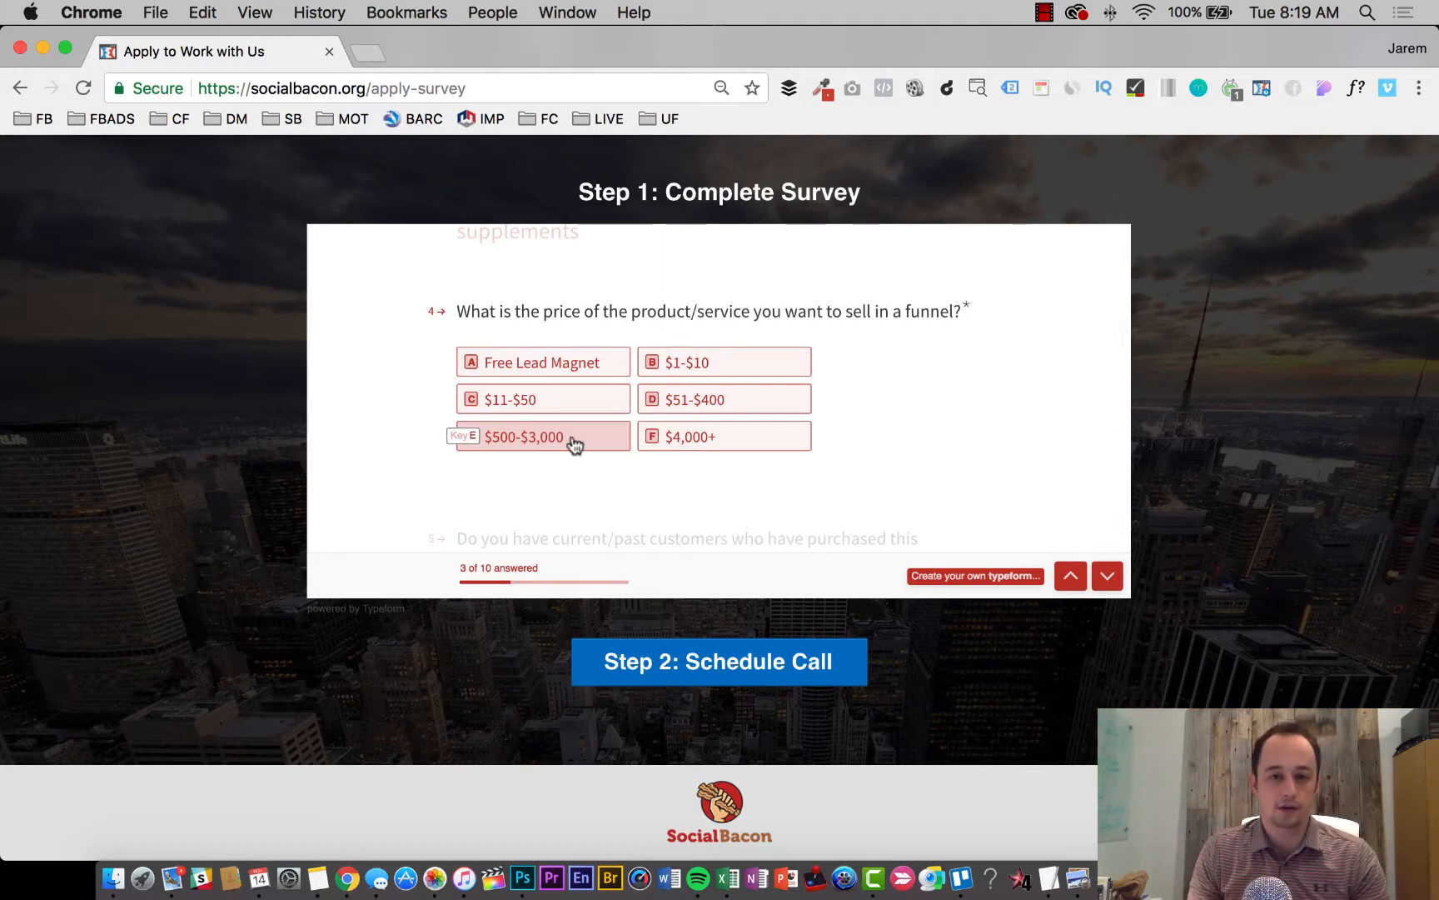
- Choose $500-$3,000 pricing and answer 'Yes, have hundreds of customers, some repeat buyers'
left_click(543, 399)
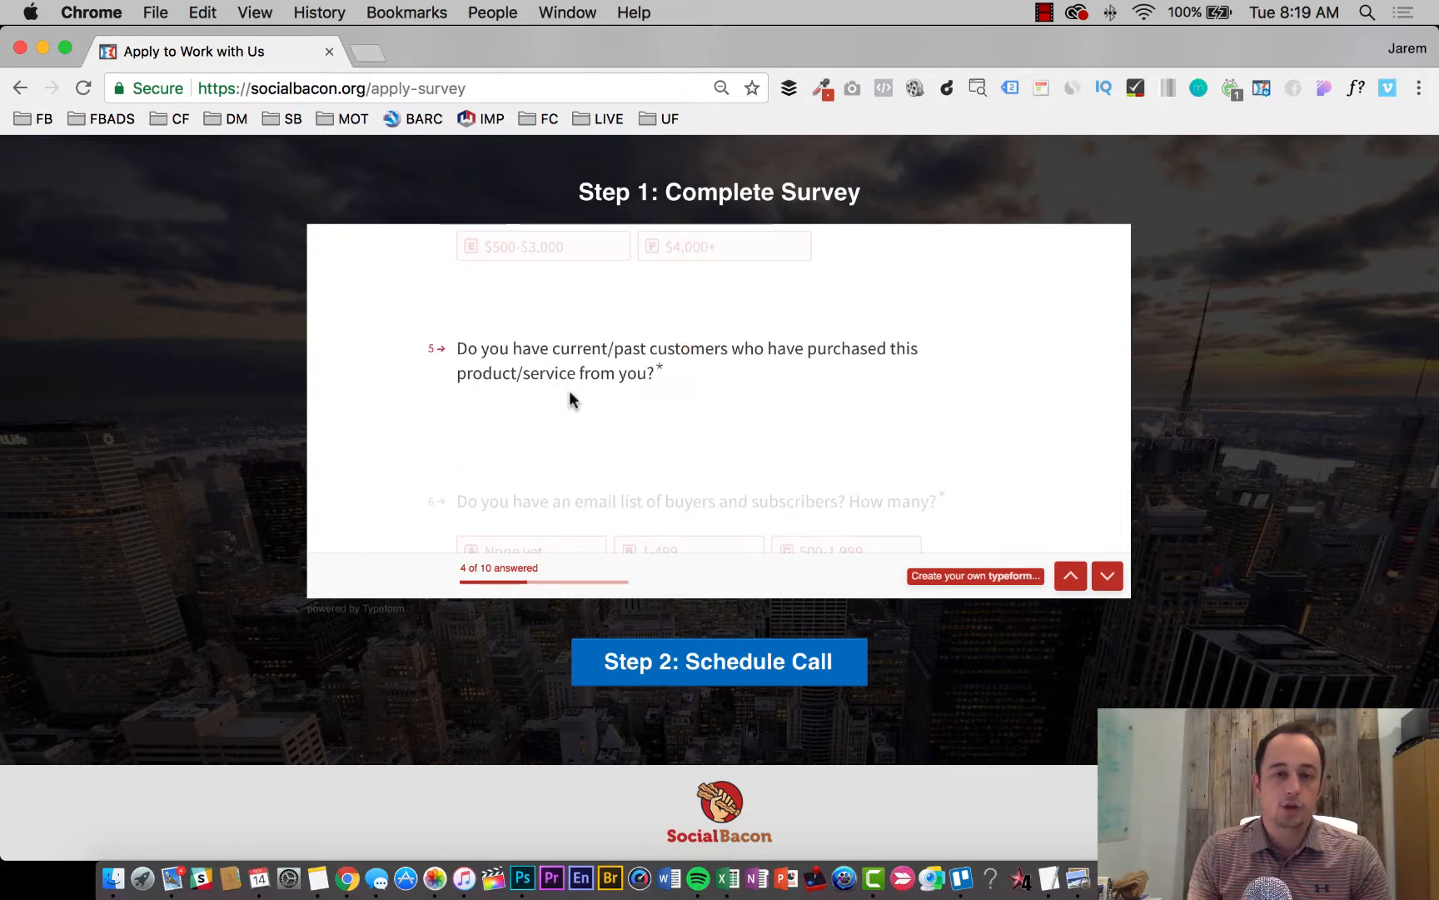
mouse_move(776, 387)
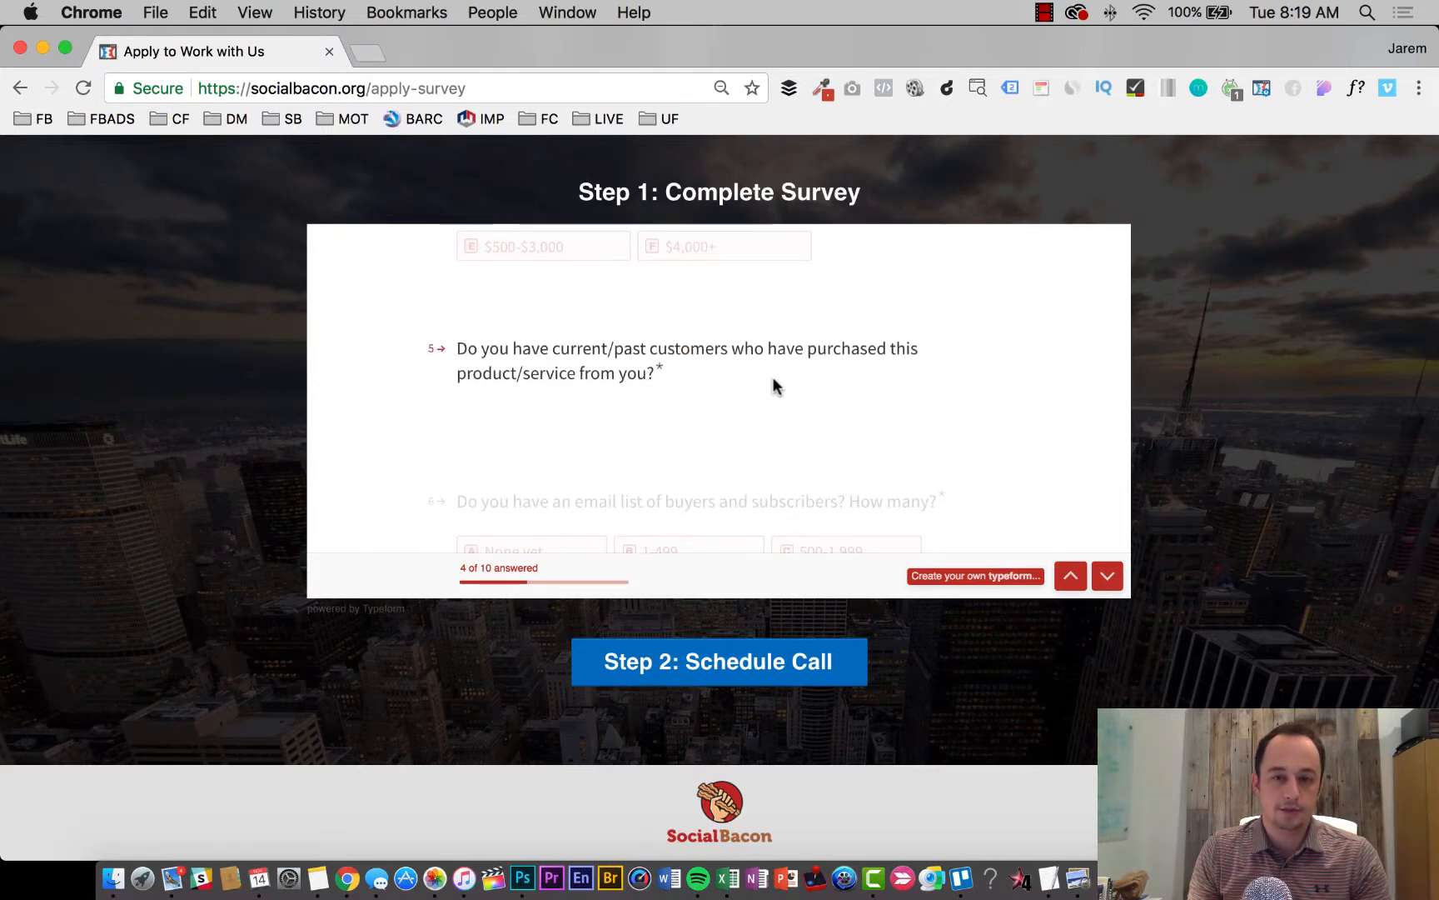
type("Y")
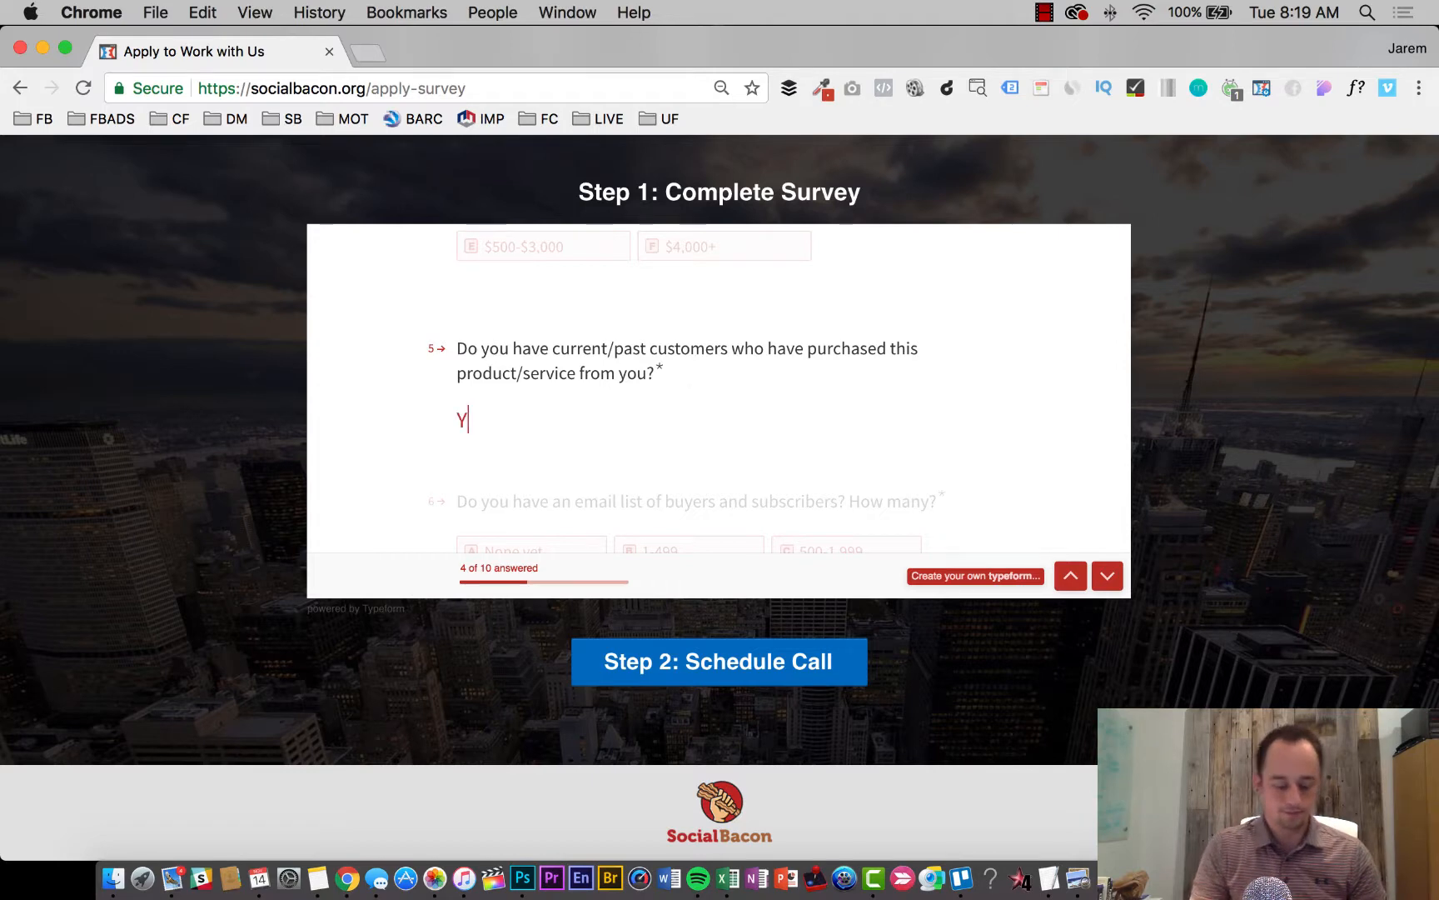
type("es, have")
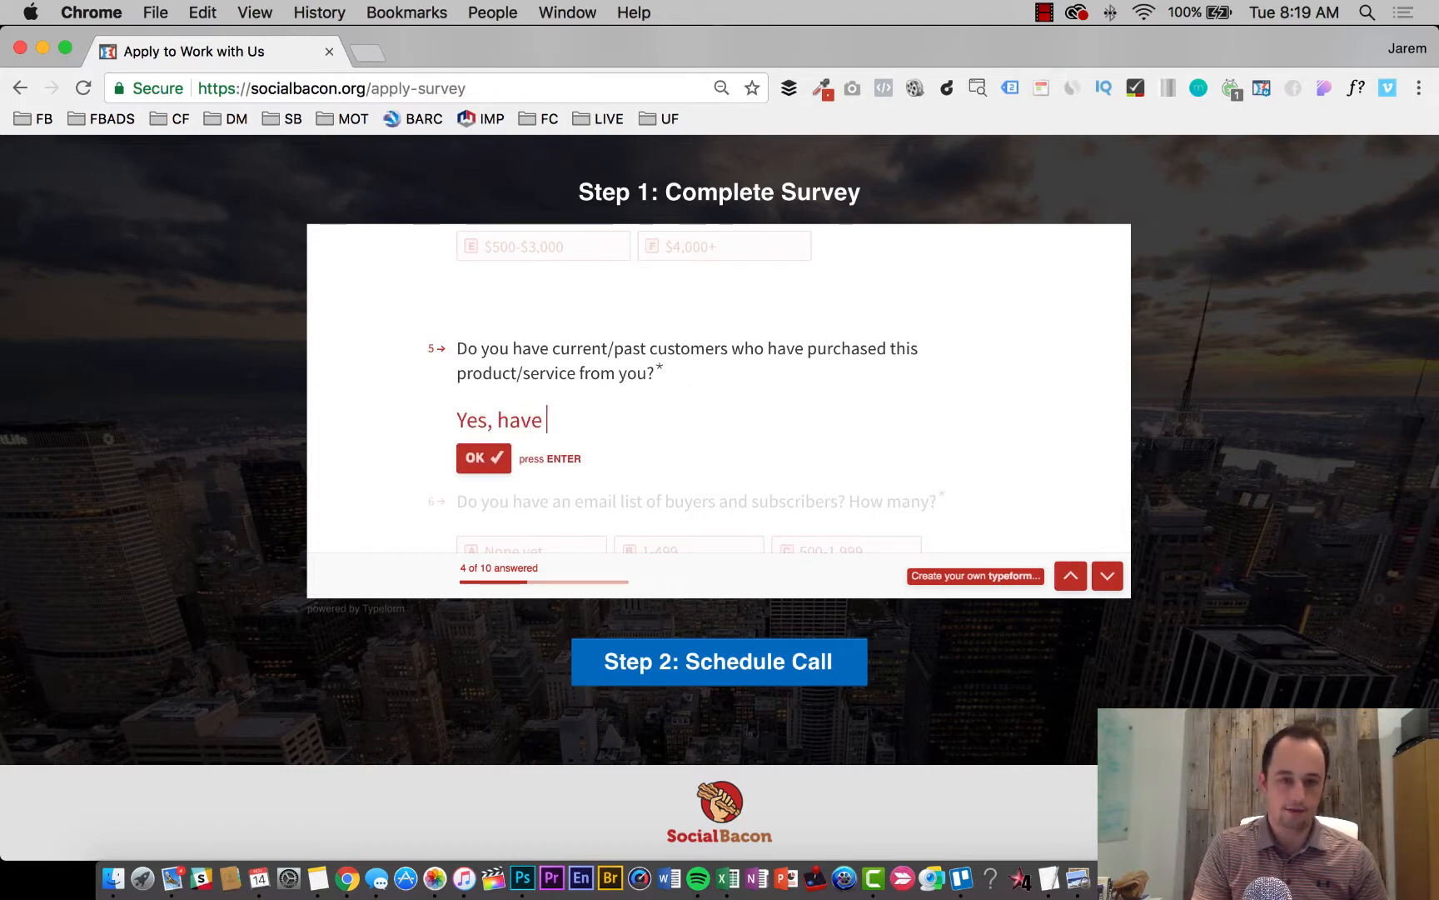
type("hundreds of")
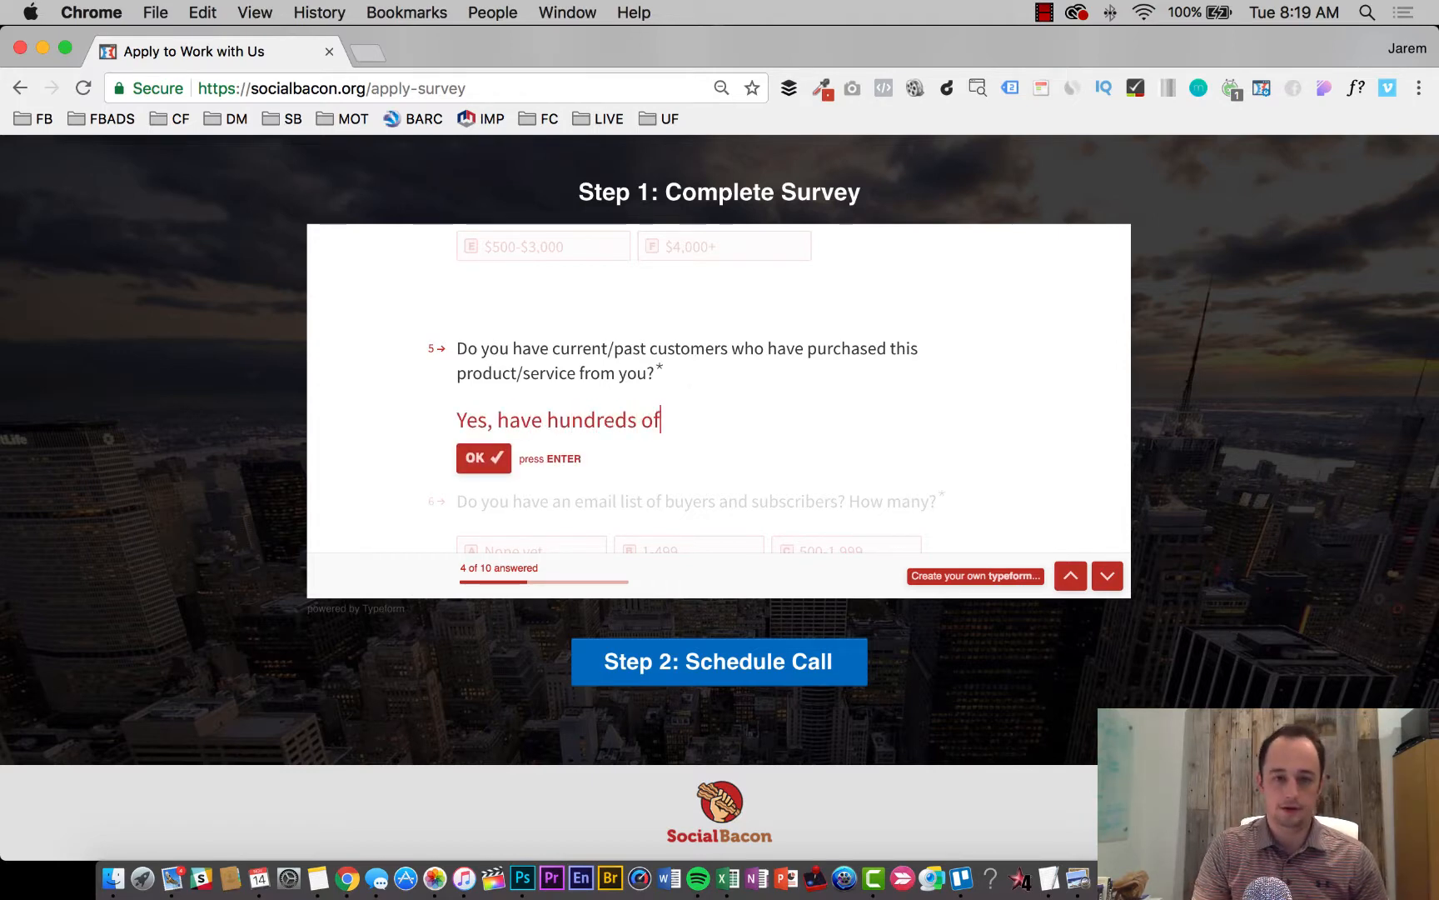
type("customers, some")
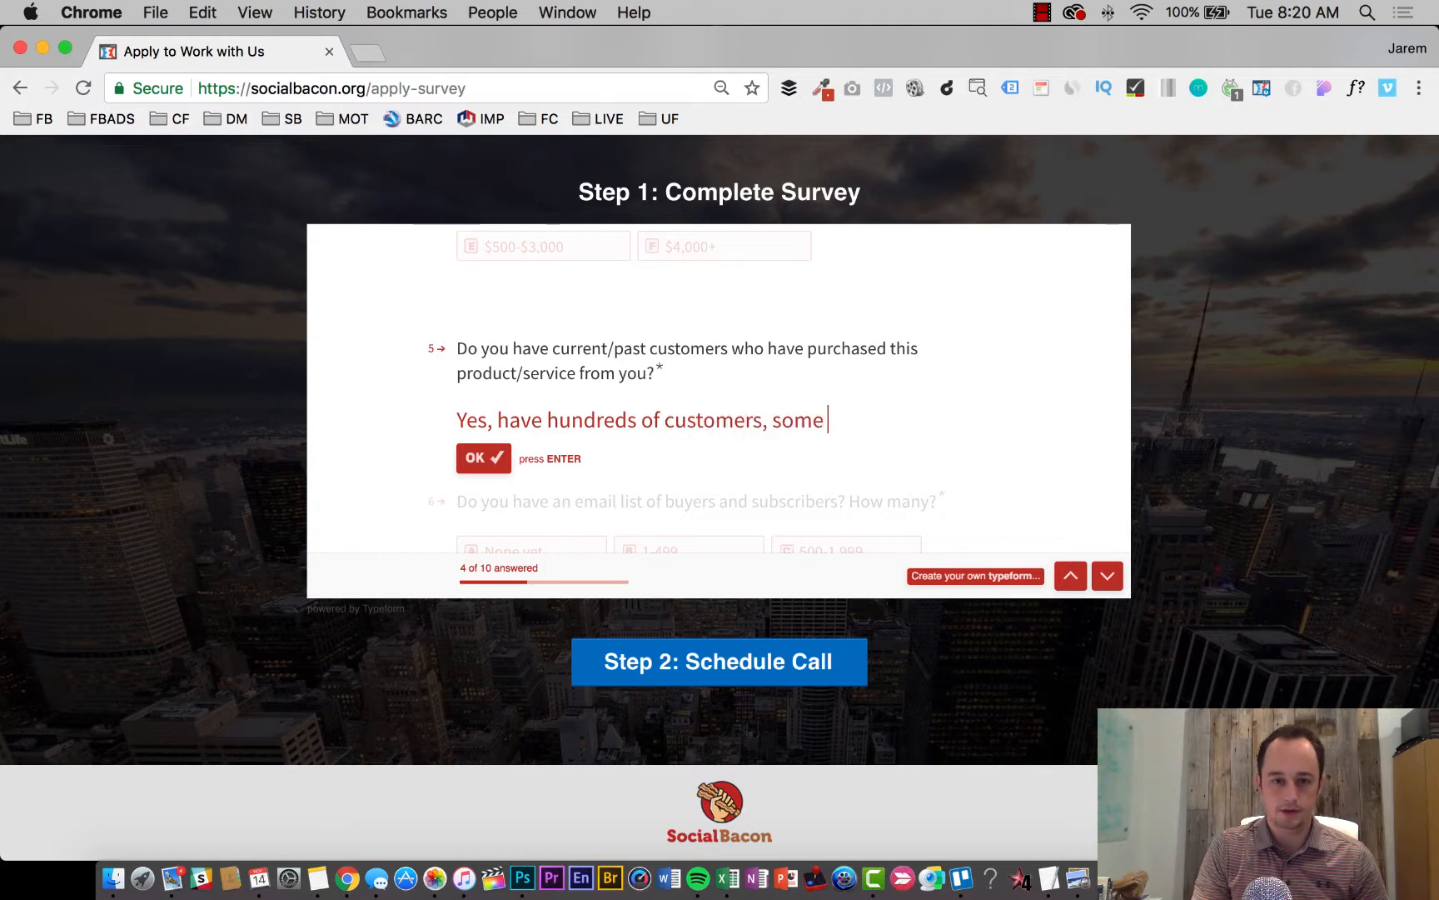
type("repeat buyers.")
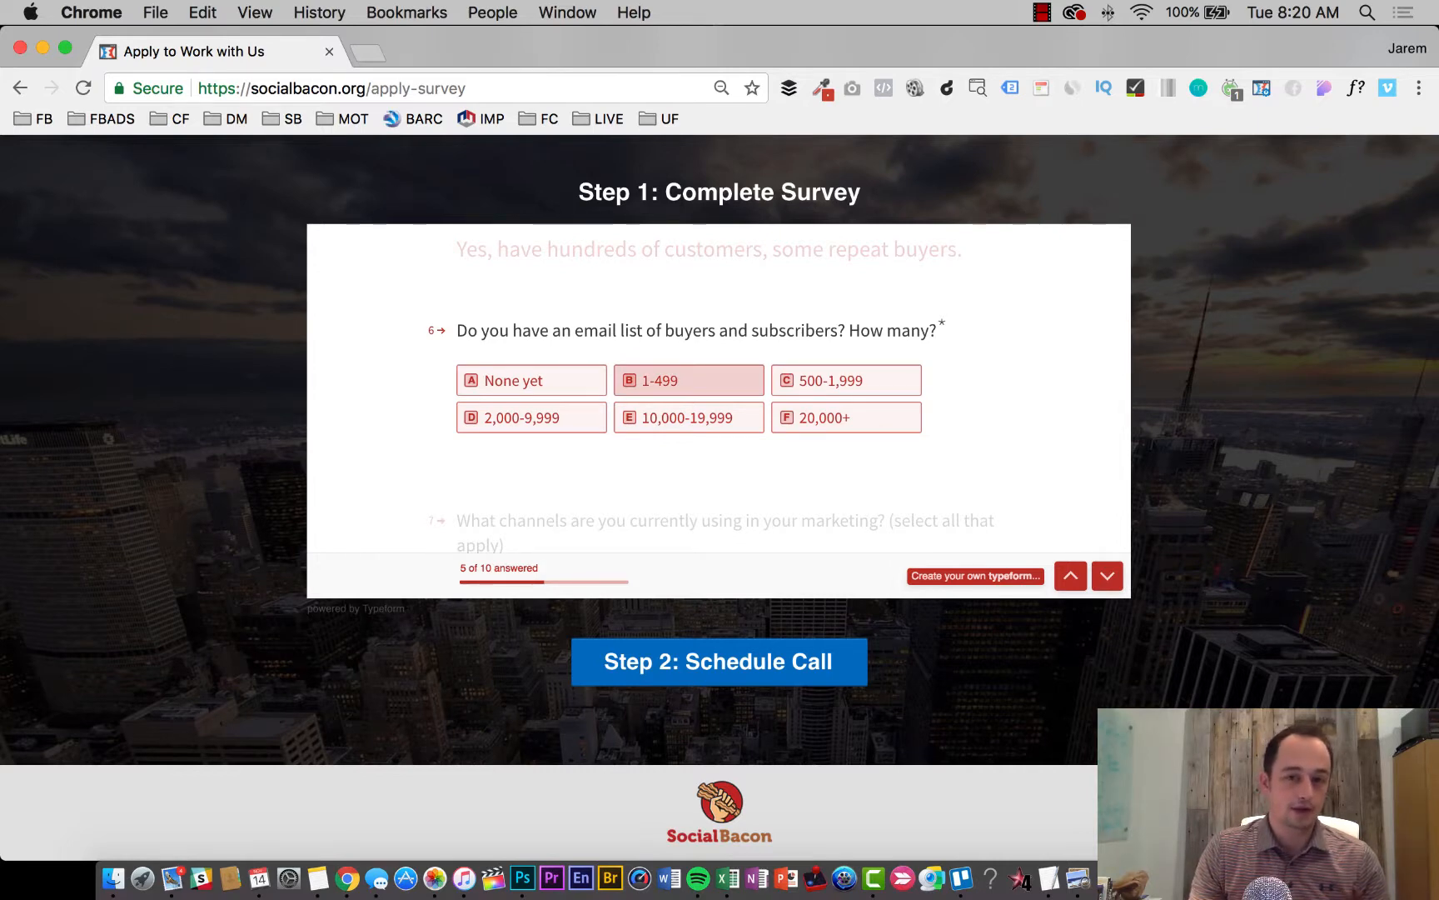
mouse_move(688, 397)
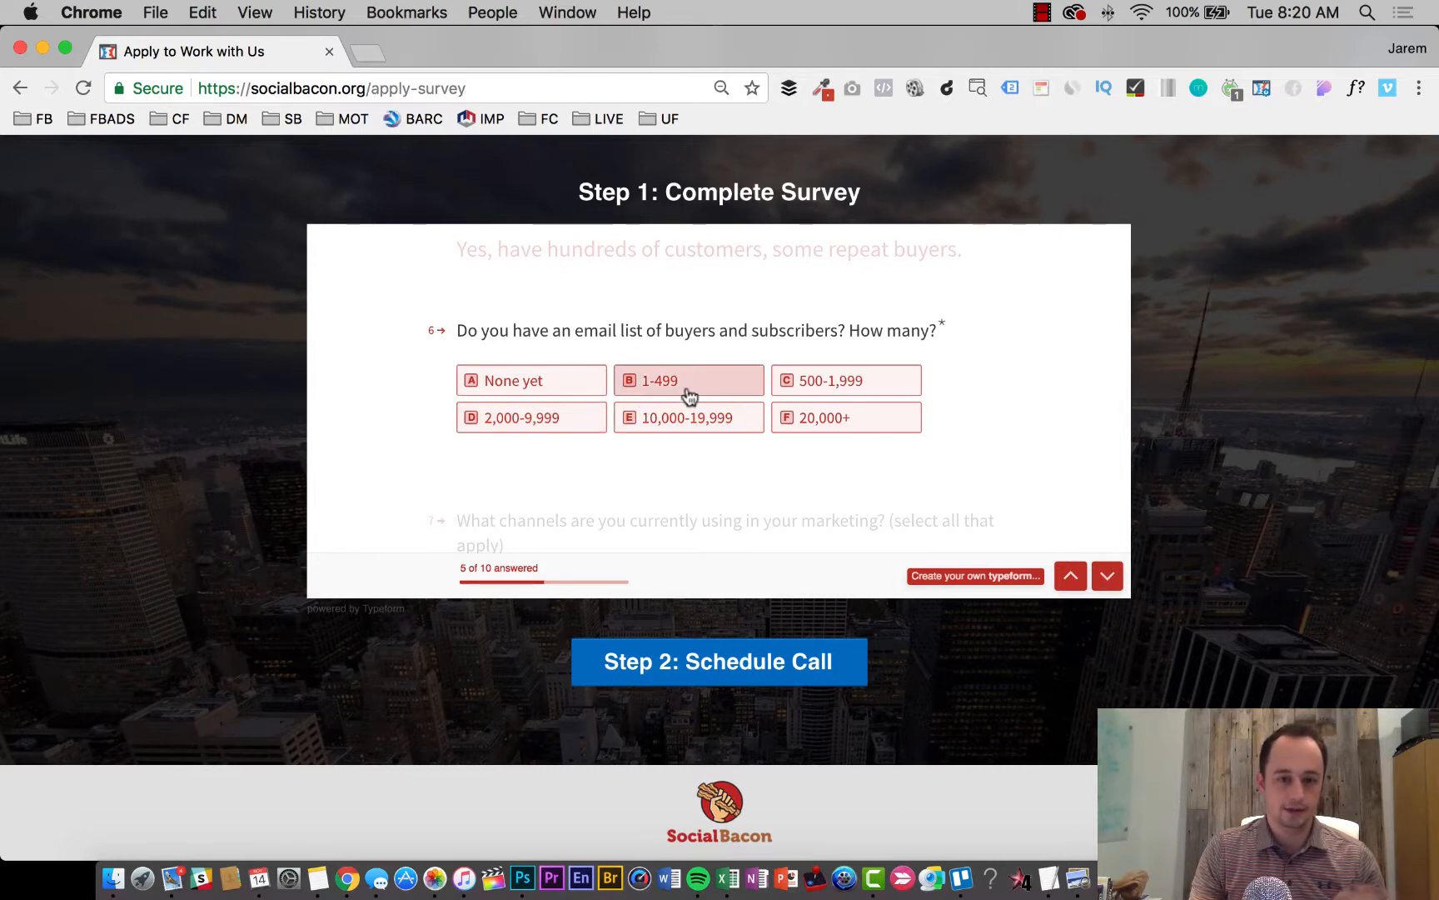
- Answer the email-list size question with 1-499
left_click(689, 380)
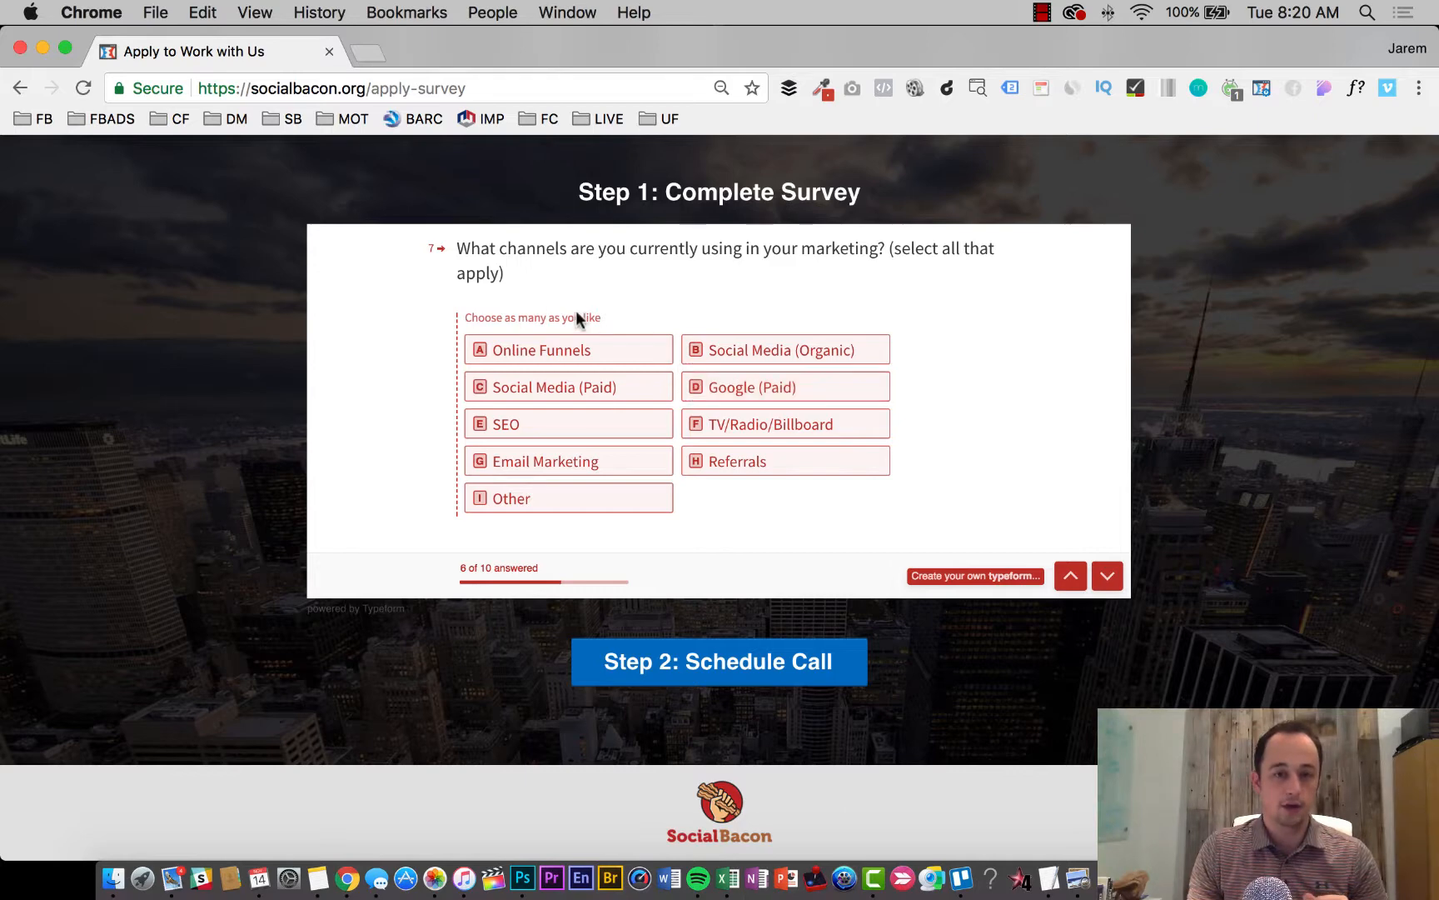
mouse_move(714, 260)
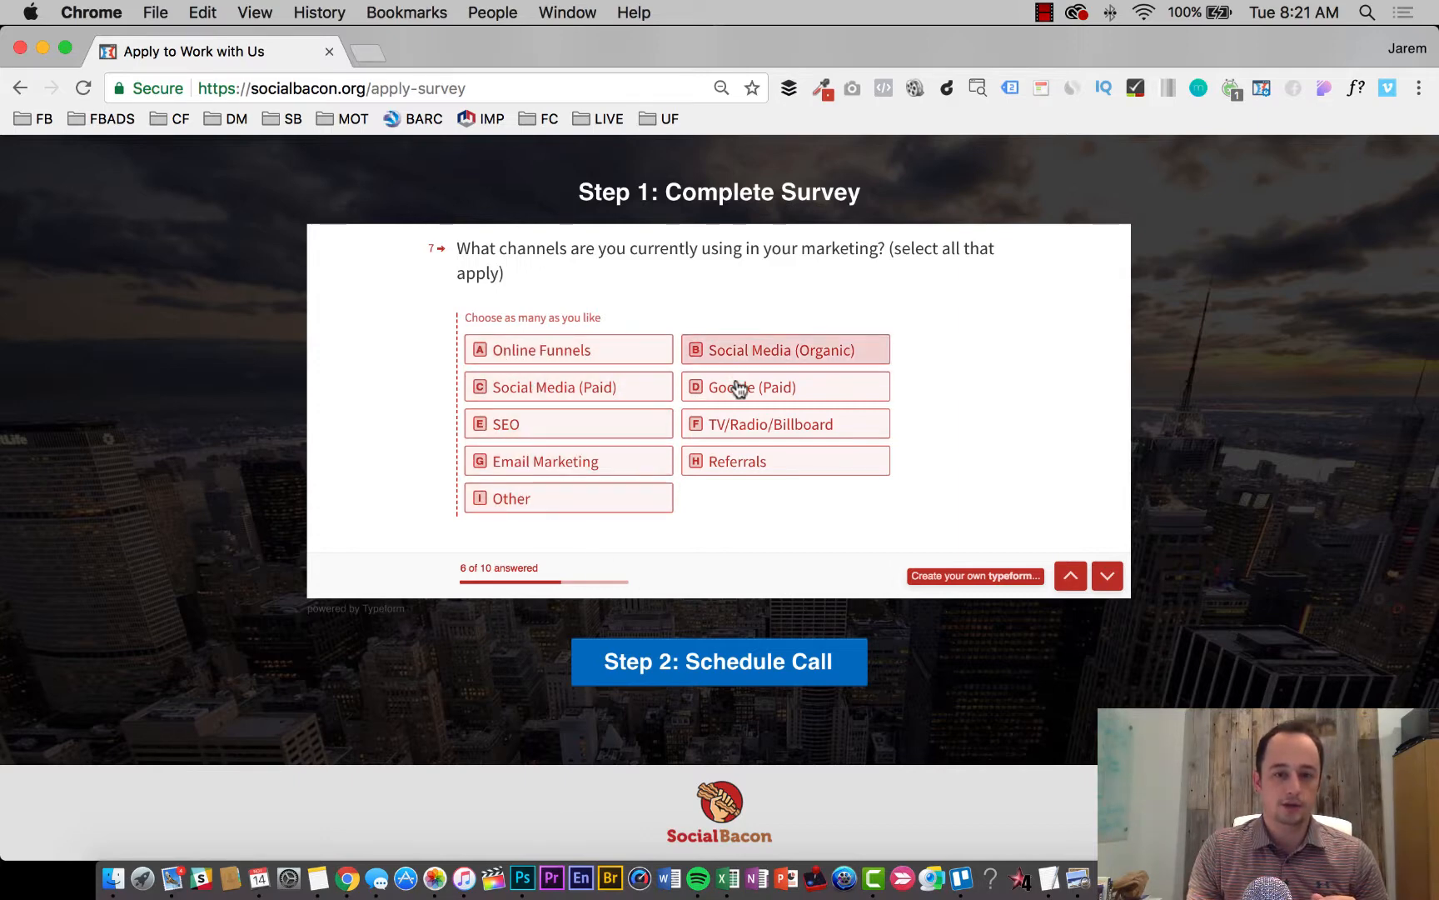
- Select a marketing channel currently in use to answer the channels question
left_click(568, 423)
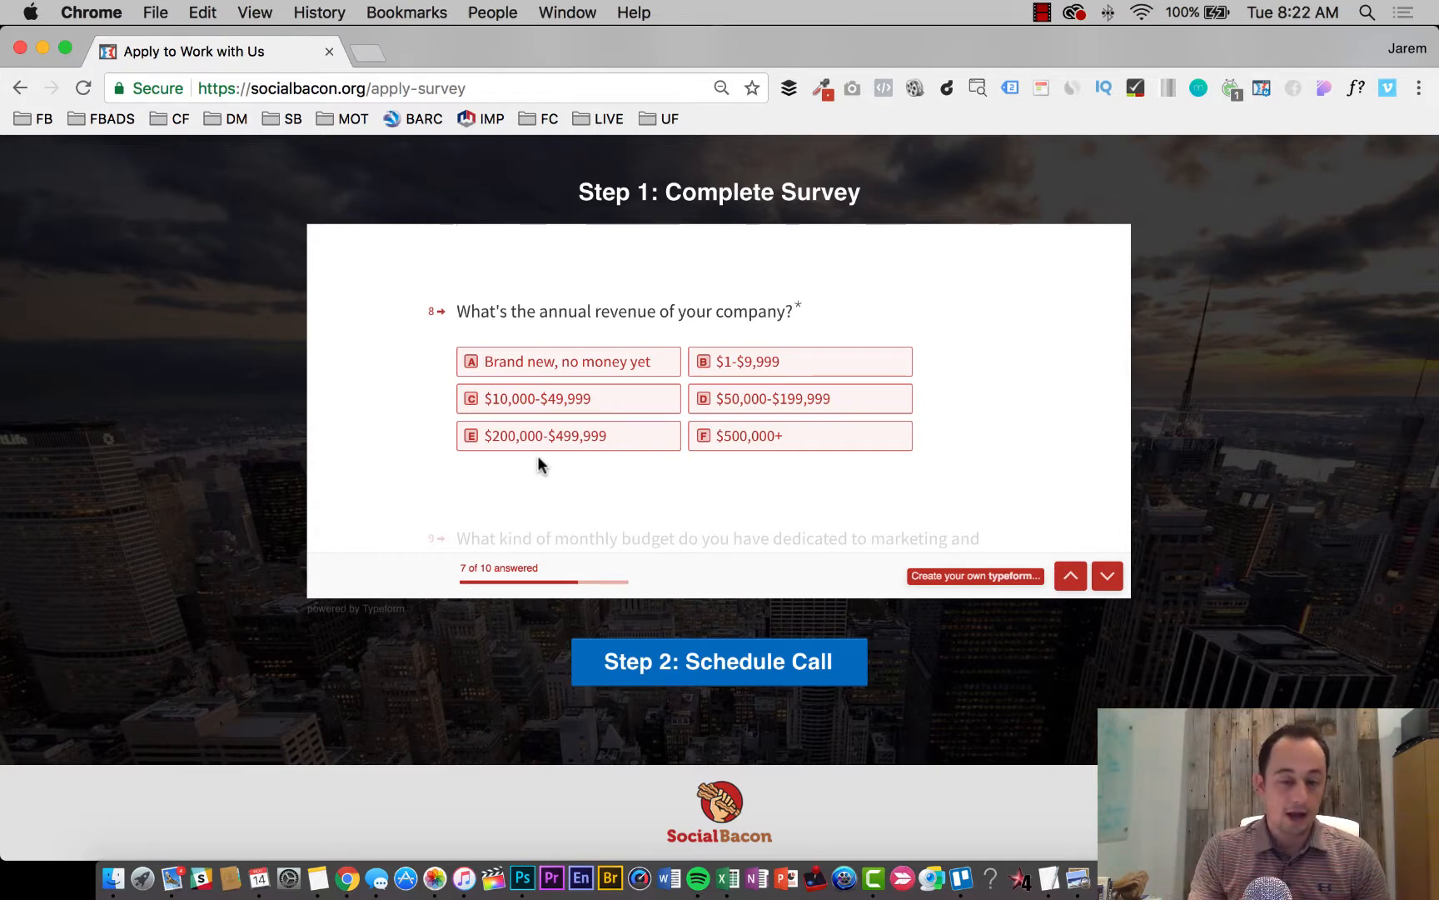
mouse_move(733, 404)
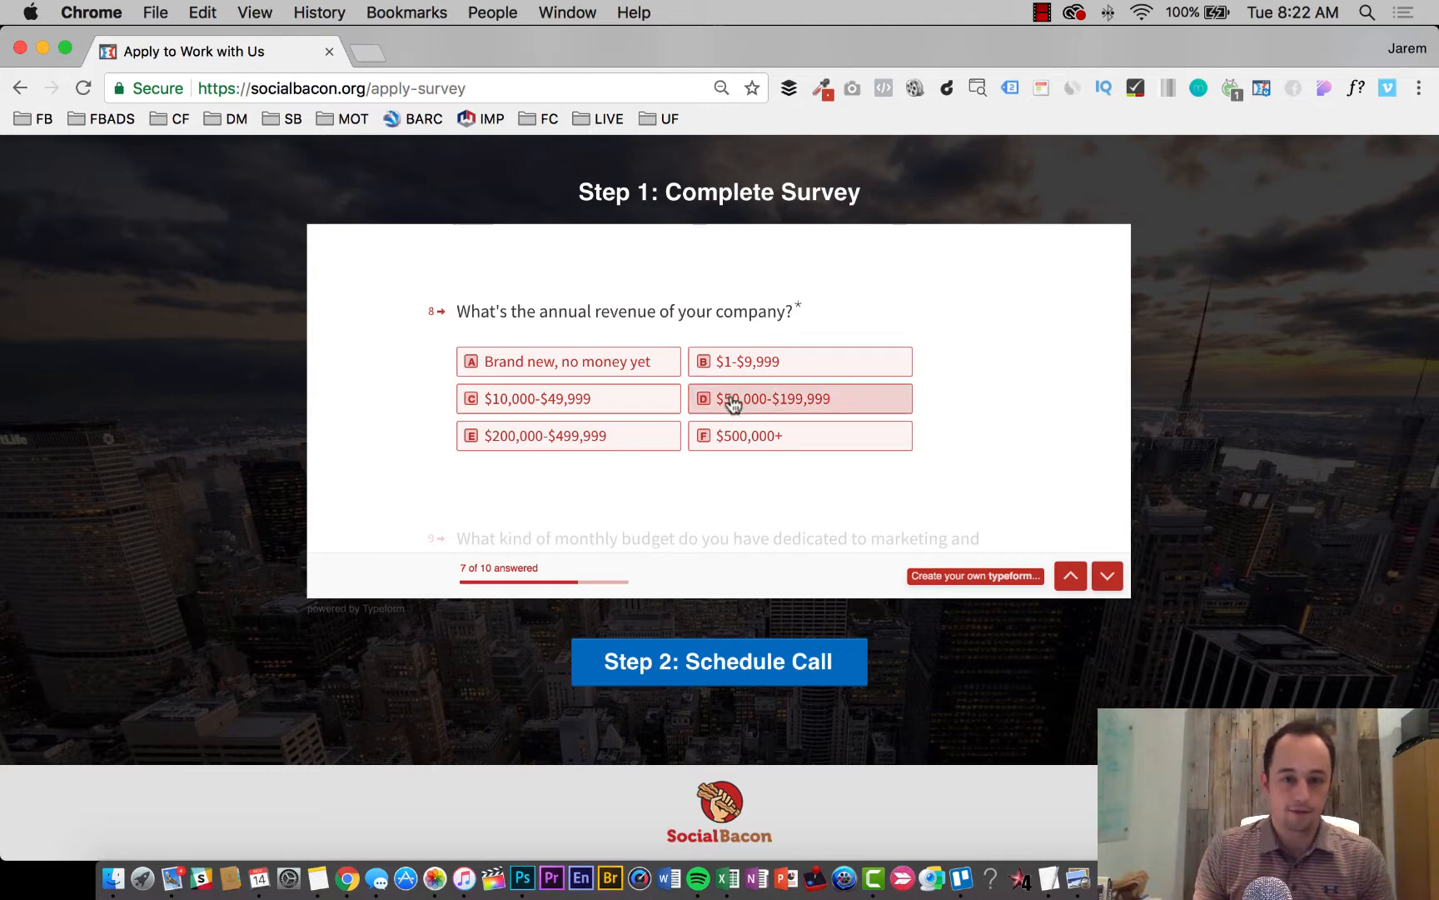
mouse_move(761, 374)
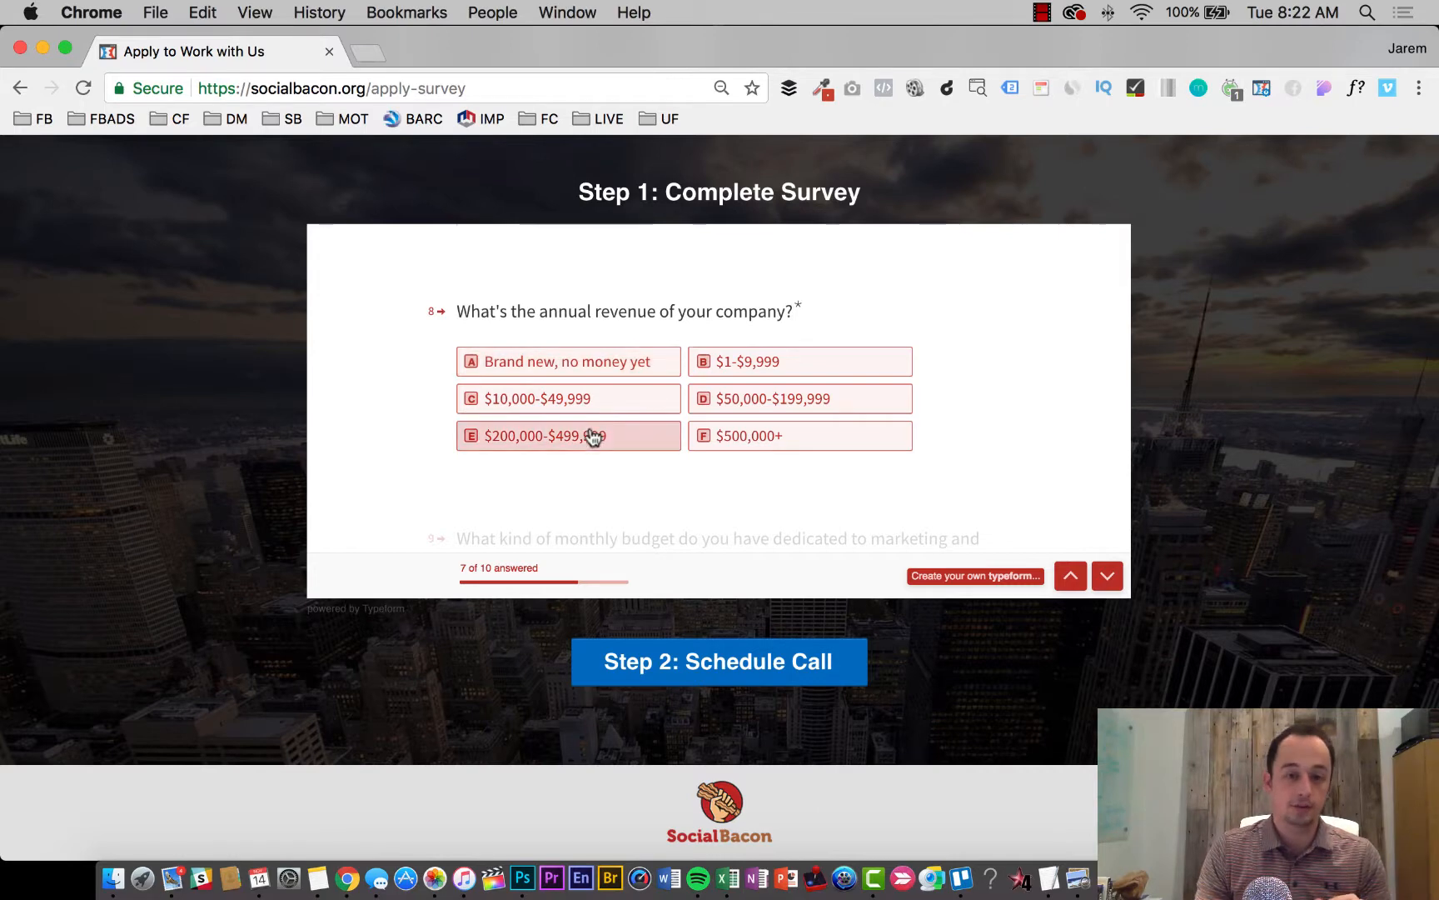
- Answer annual revenue with option E, $200,000-$499,999
left_click(589, 436)
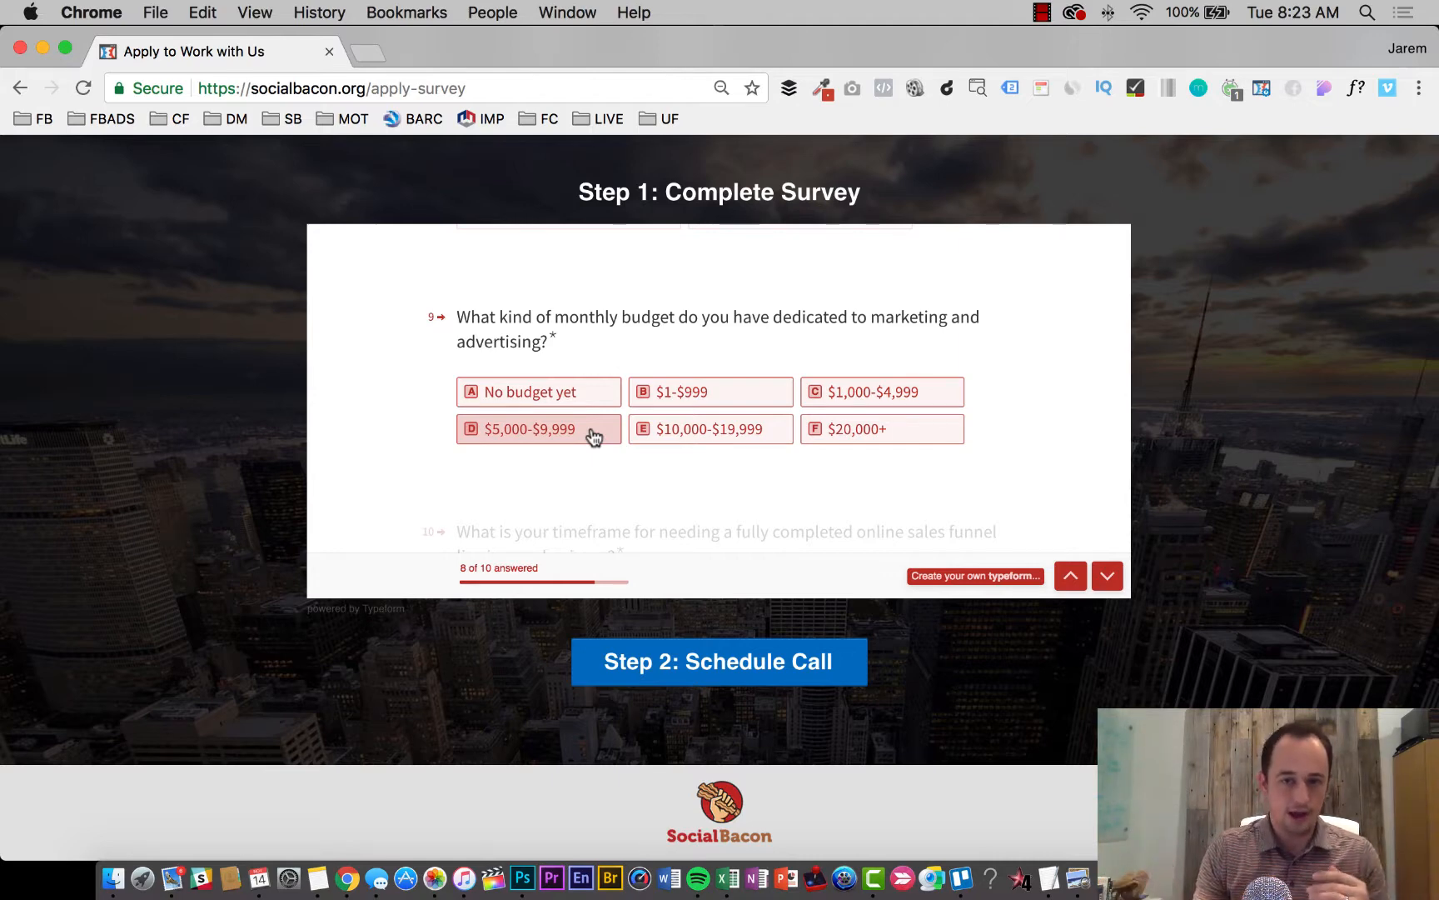
- Answer the monthly marketing budget with option D, $5,000-$9,999
left_click(536, 429)
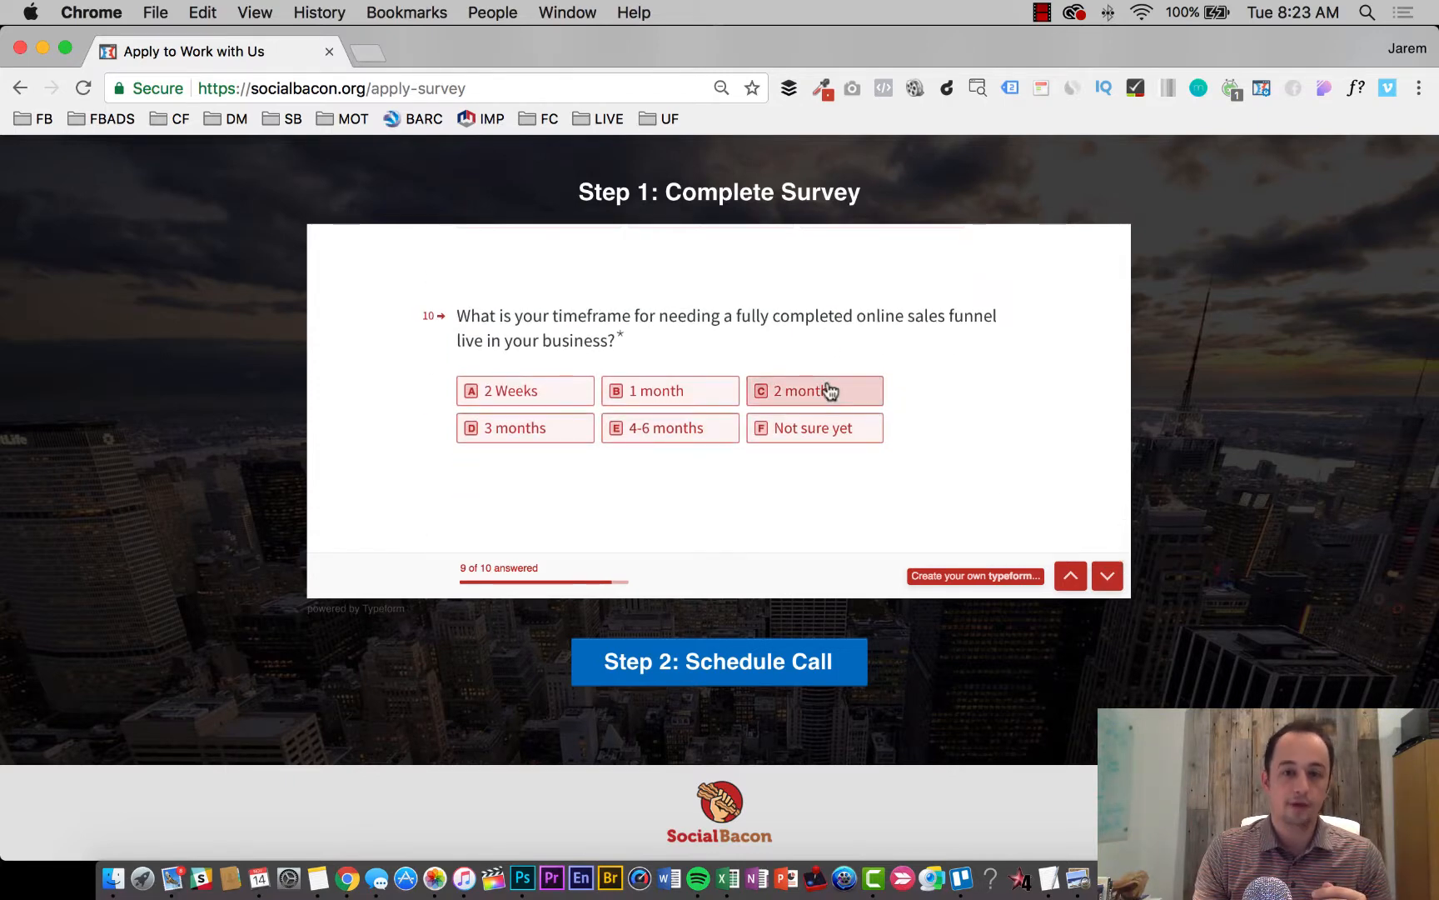
mouse_move(936, 437)
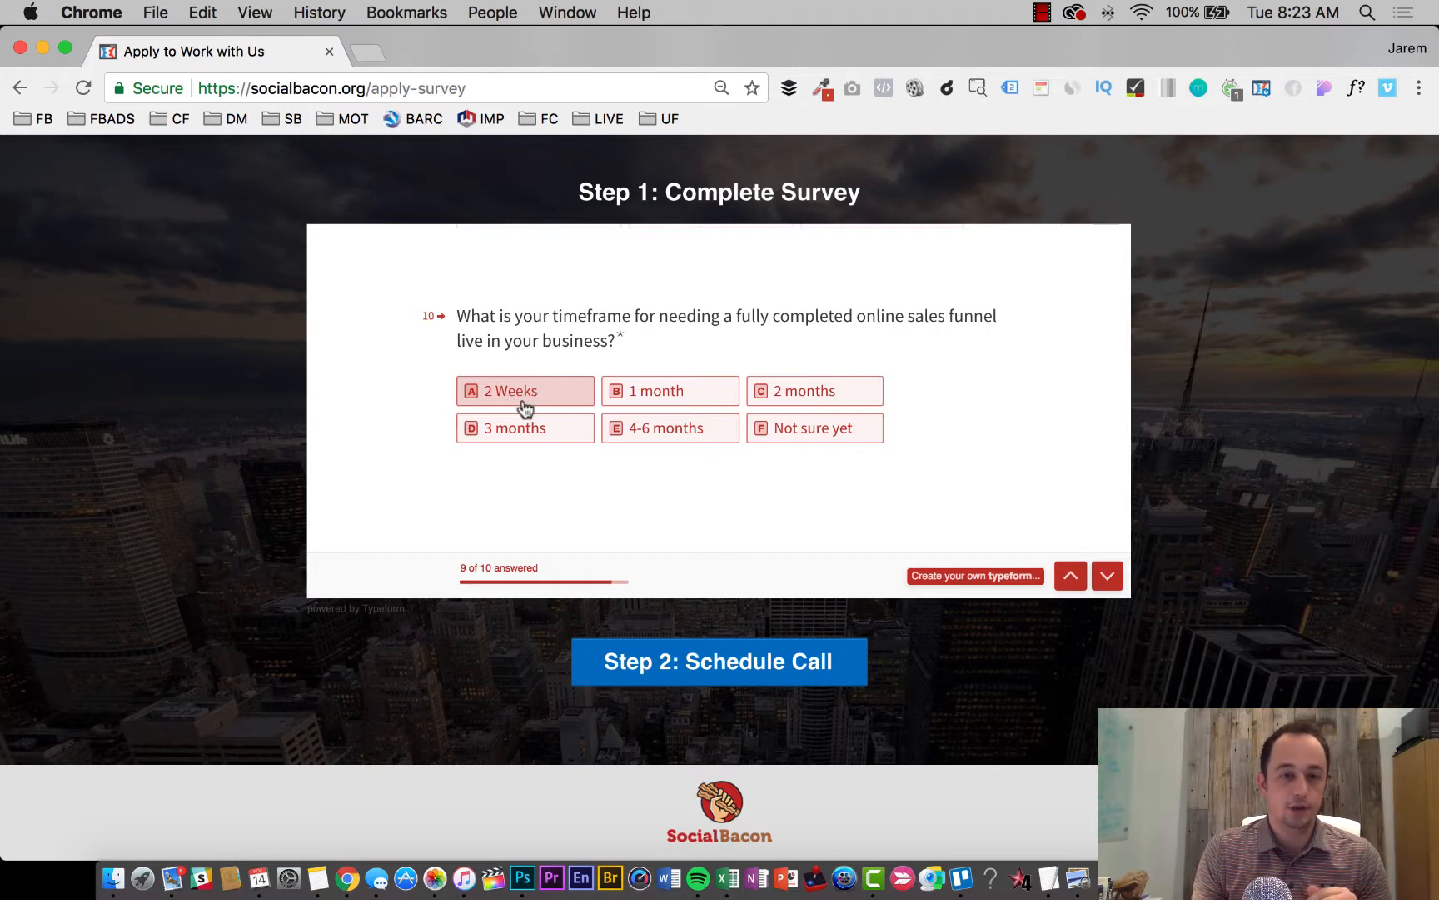
mouse_move(547, 406)
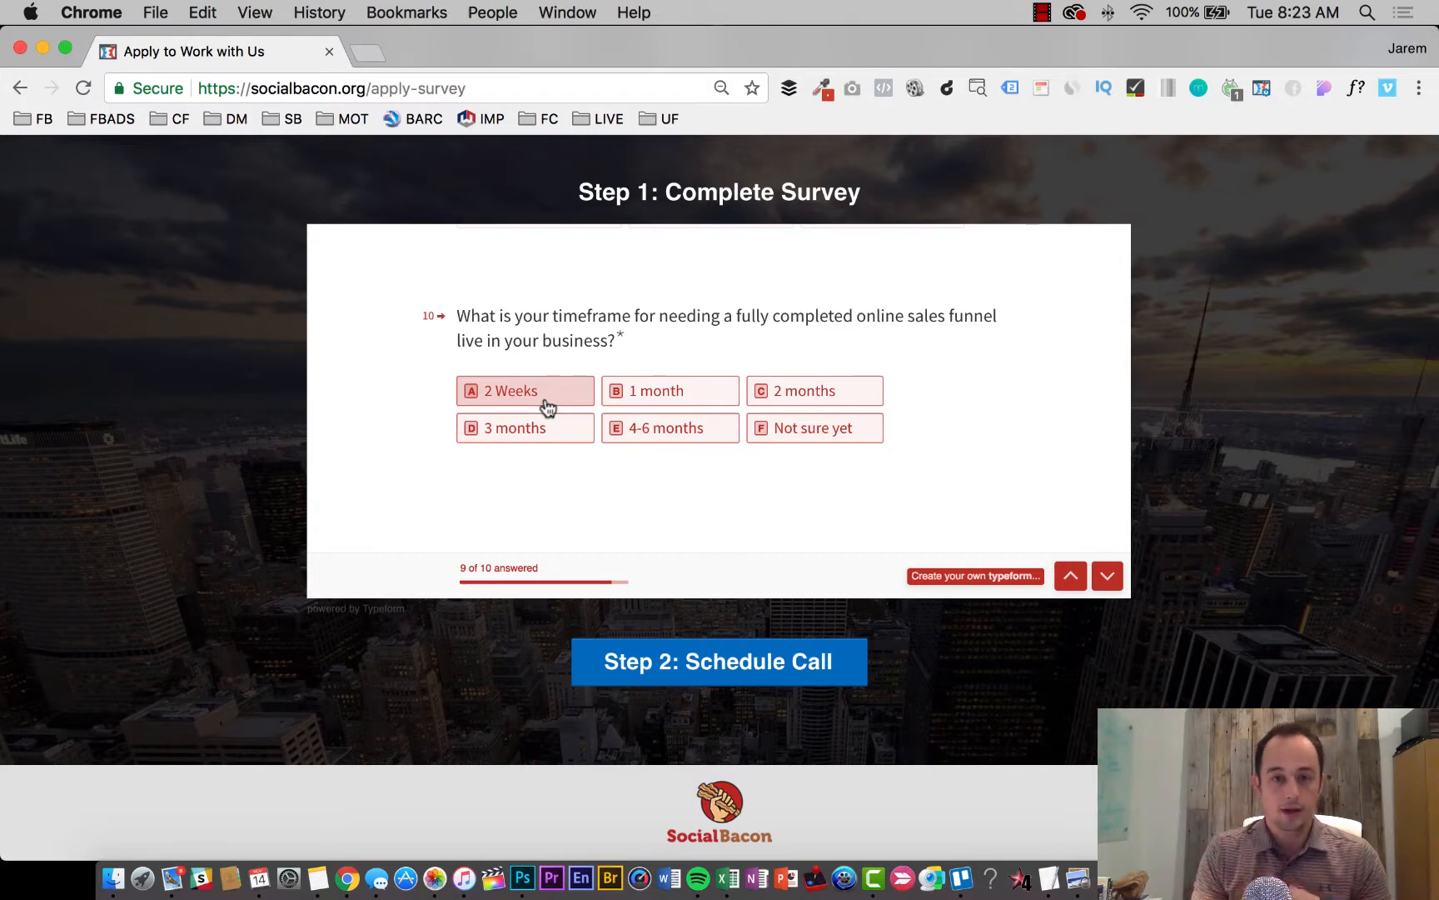
mouse_move(500, 448)
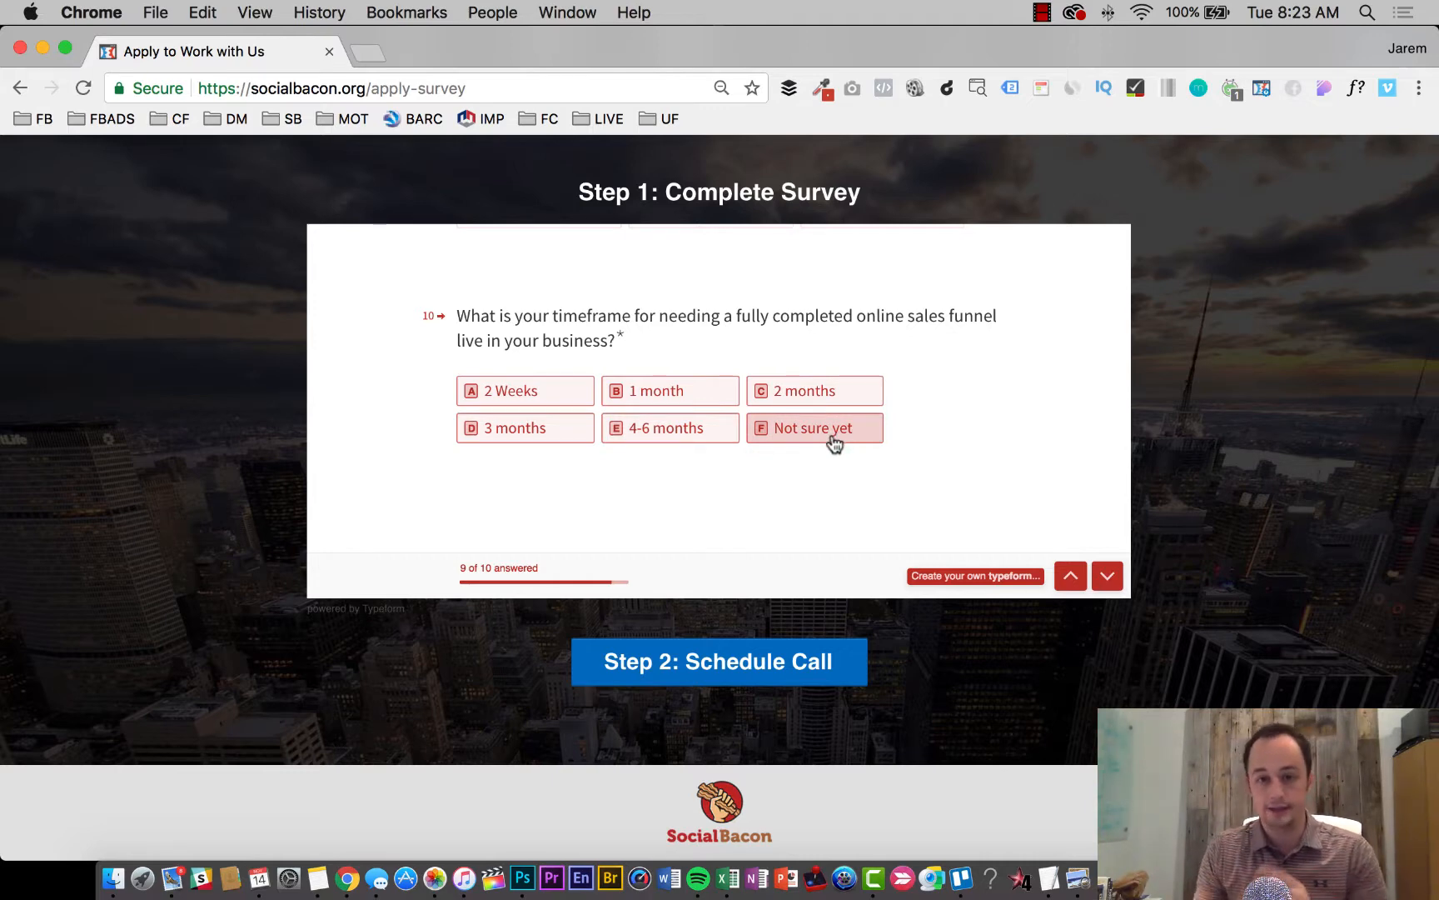
- Answer the timeframe question 'Not sure yet' and submit the completed survey
left_click(814, 427)
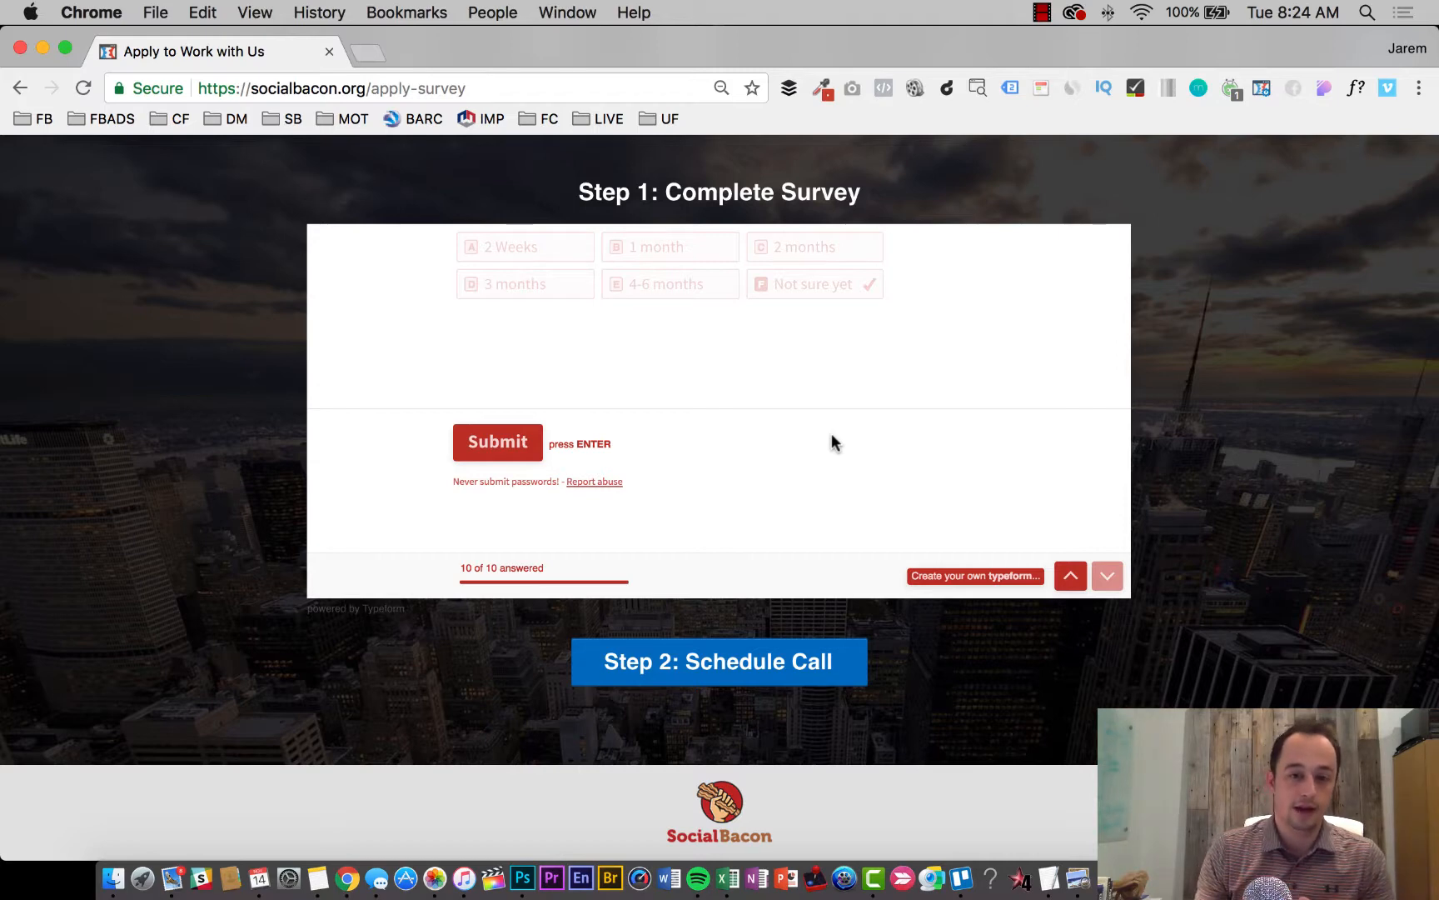
left_click(496, 442)
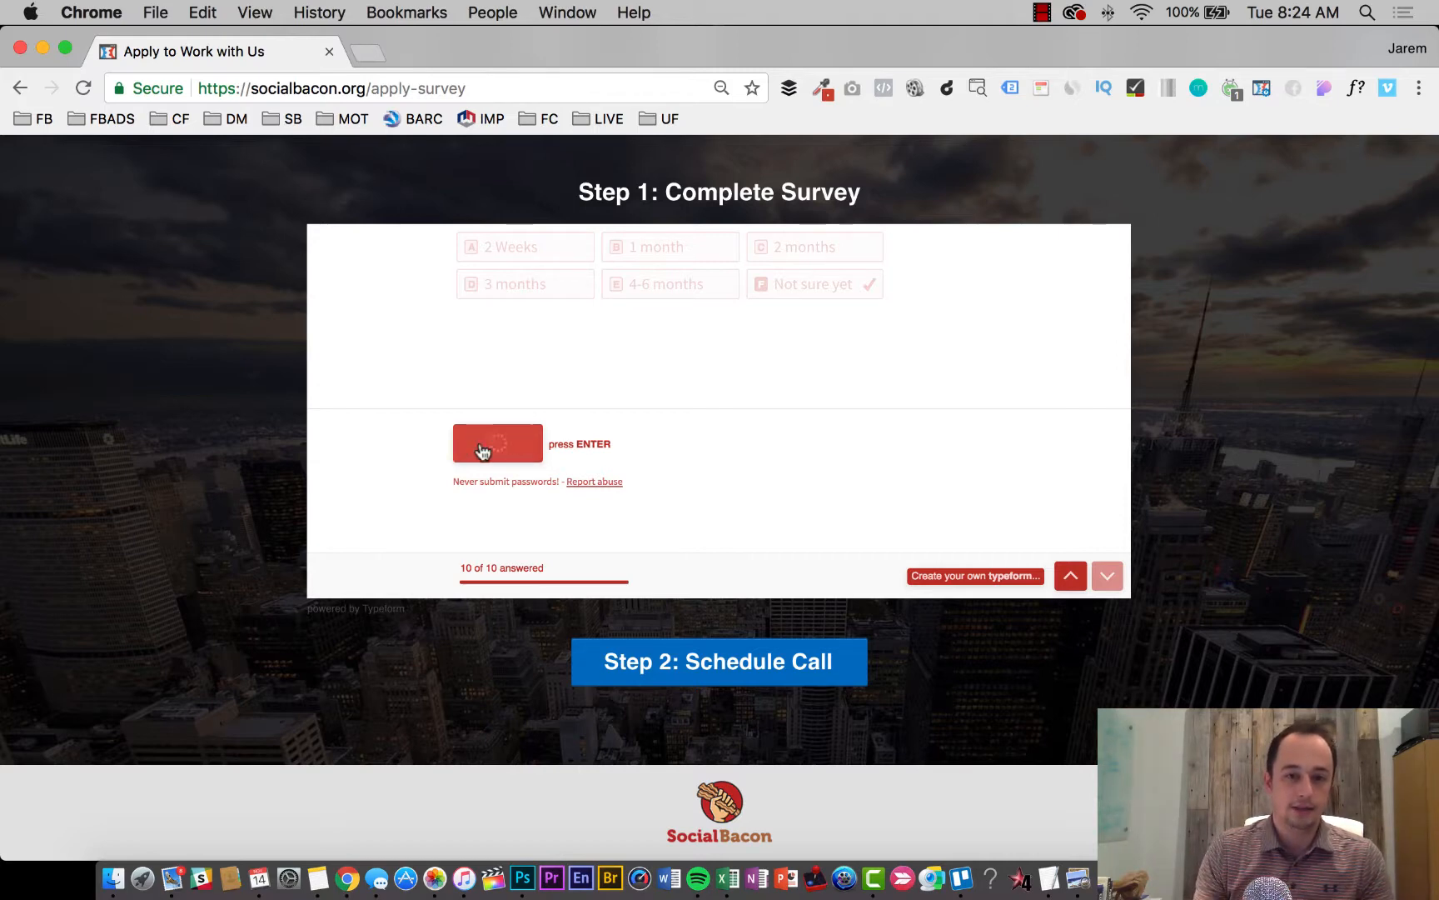
left_click(497, 443)
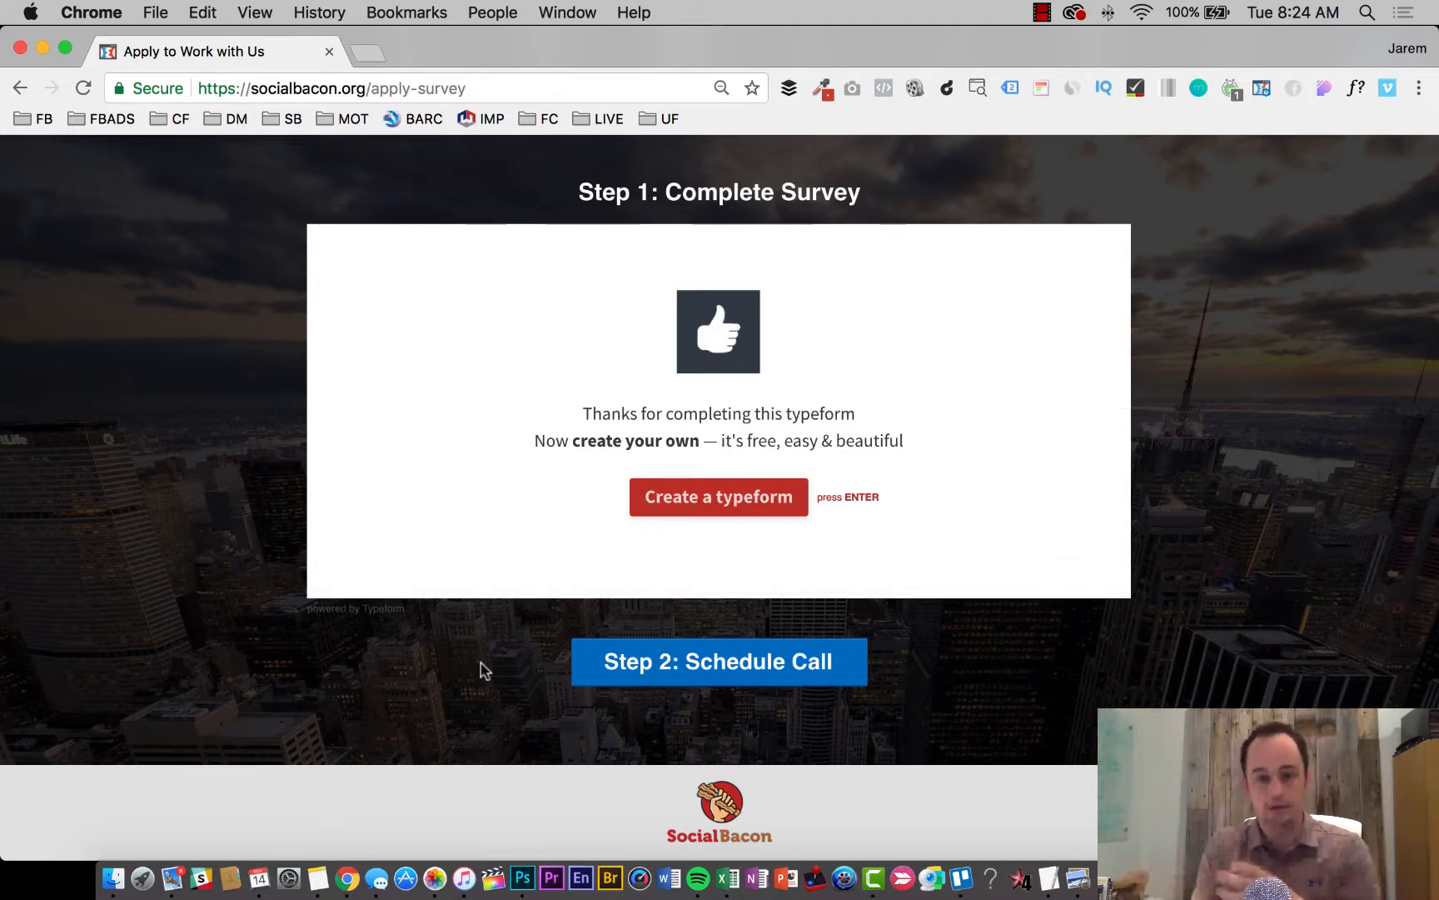
mouse_move(789, 673)
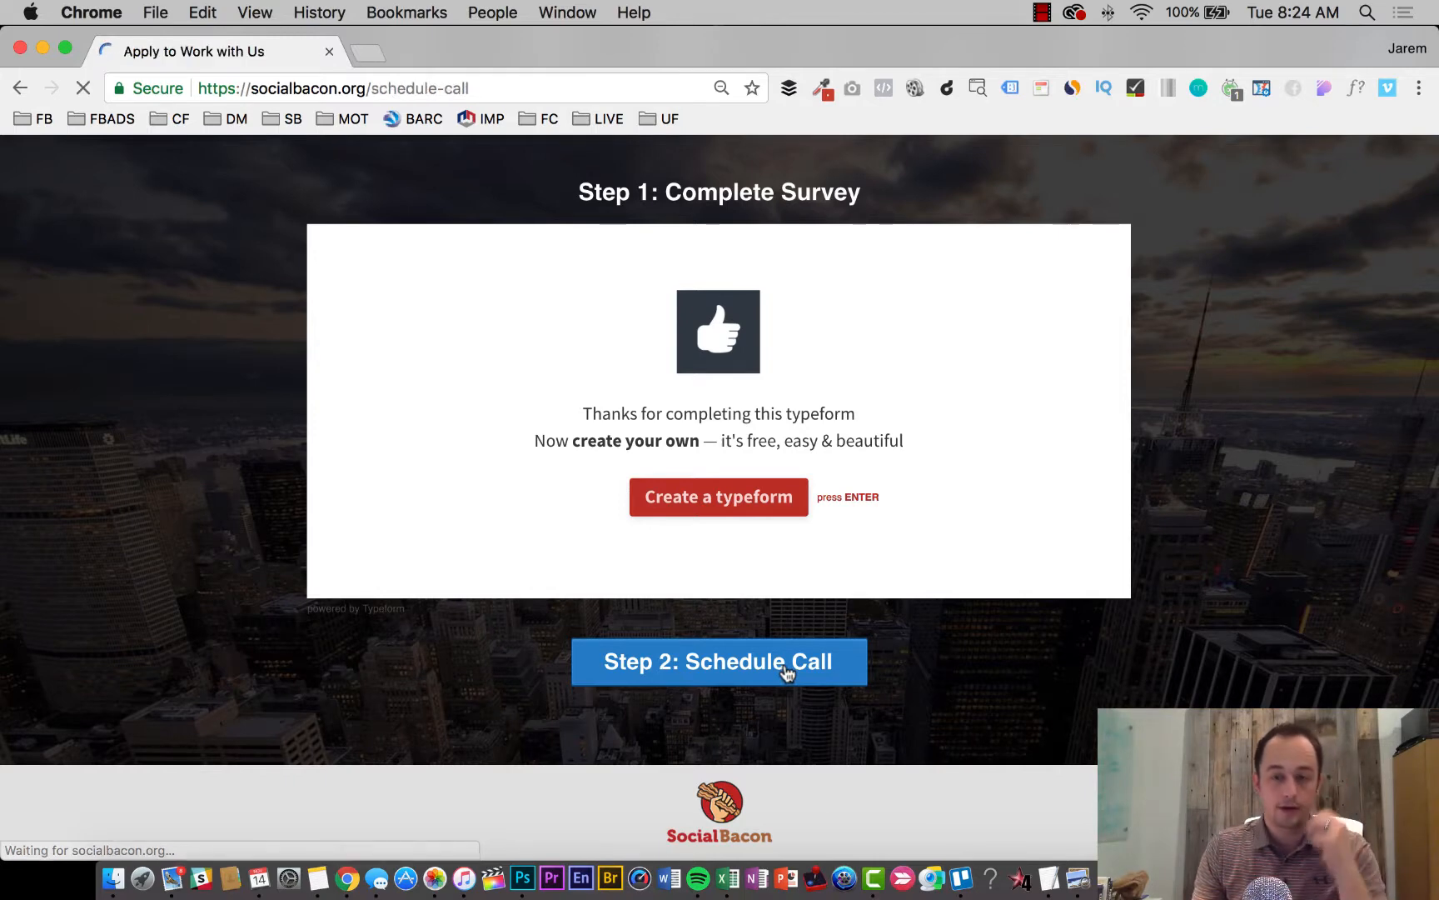
- Pick Friday, November 17 on the Schedule Call page and browse its time slots
left_click(719, 661)
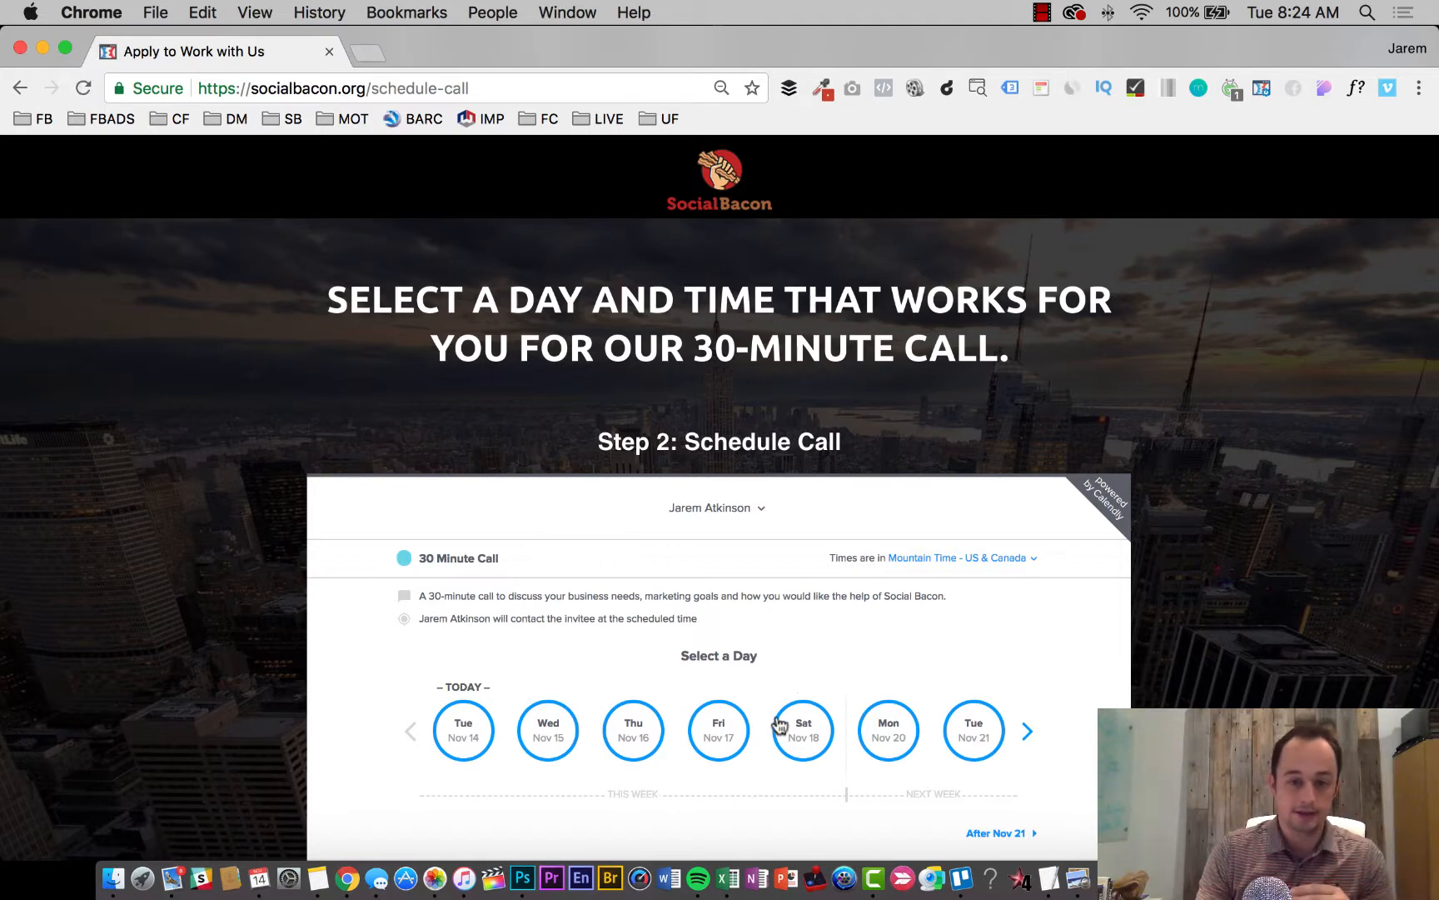
left_click(718, 731)
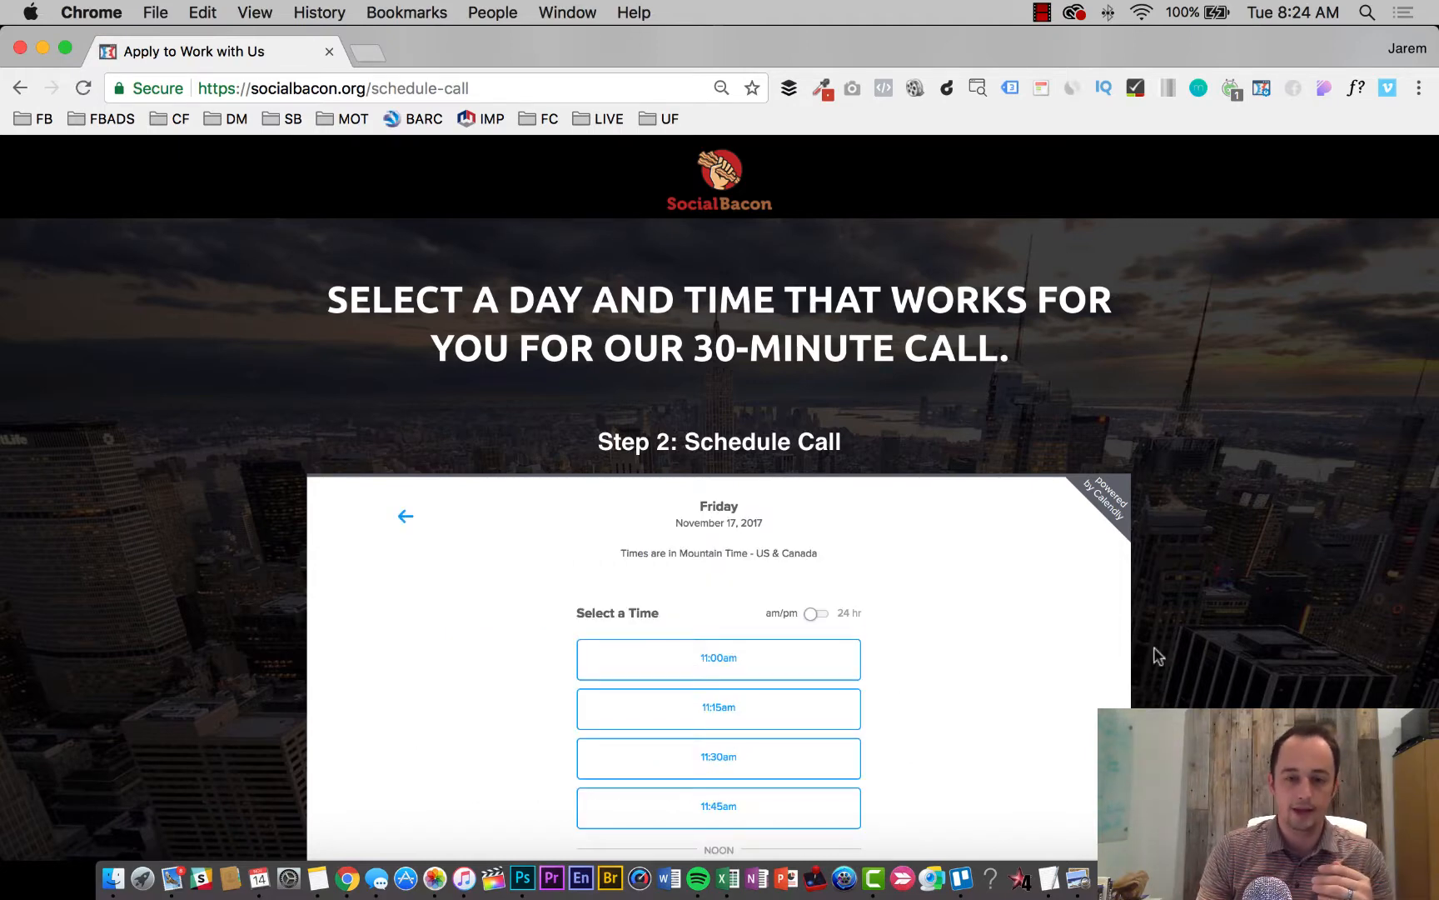
scroll("down", 3)
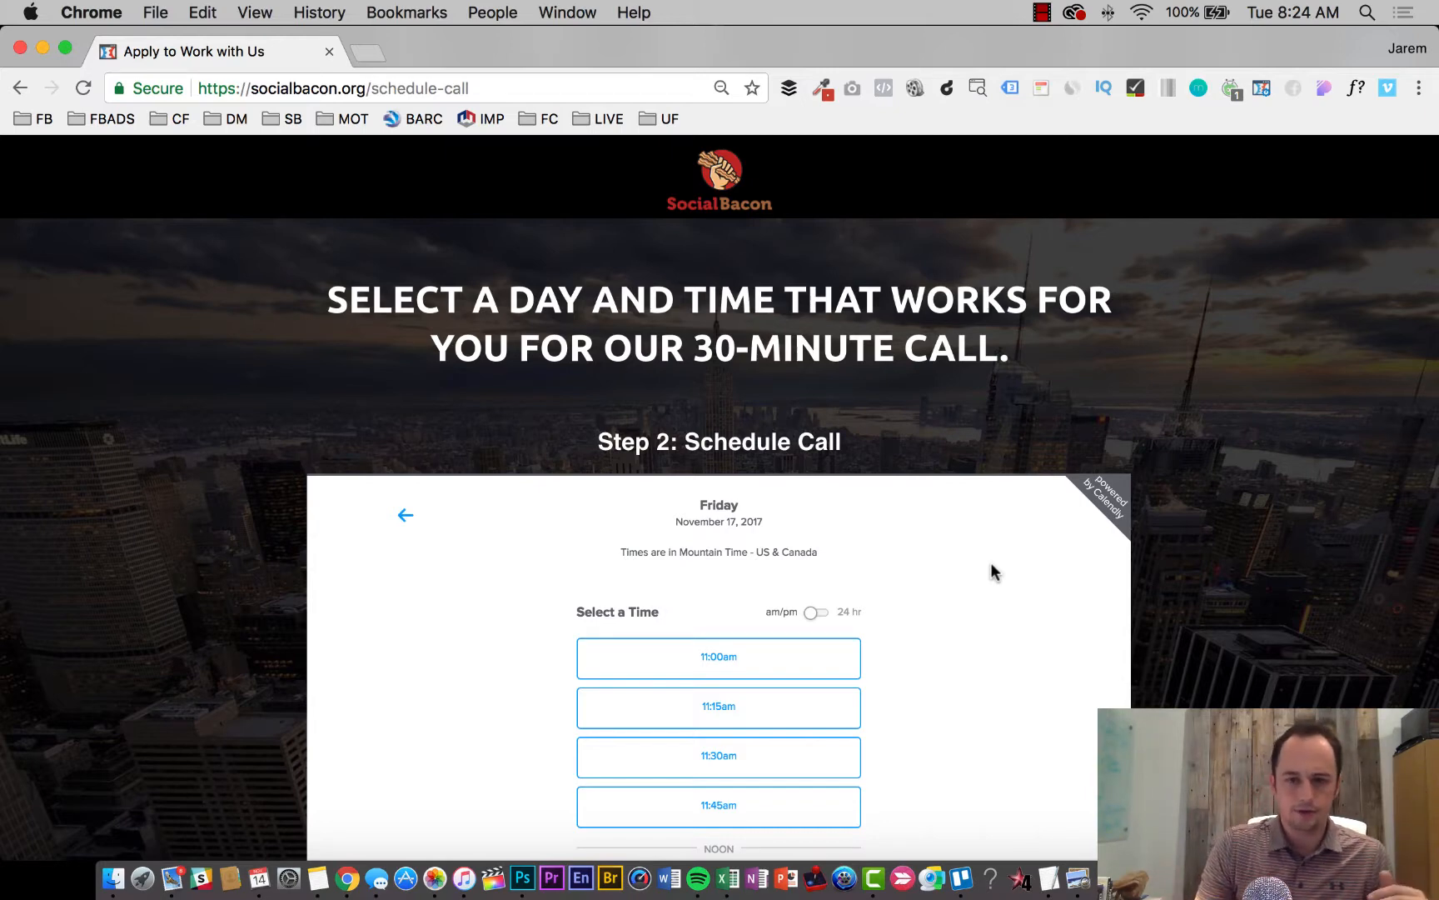
scroll("down", 3)
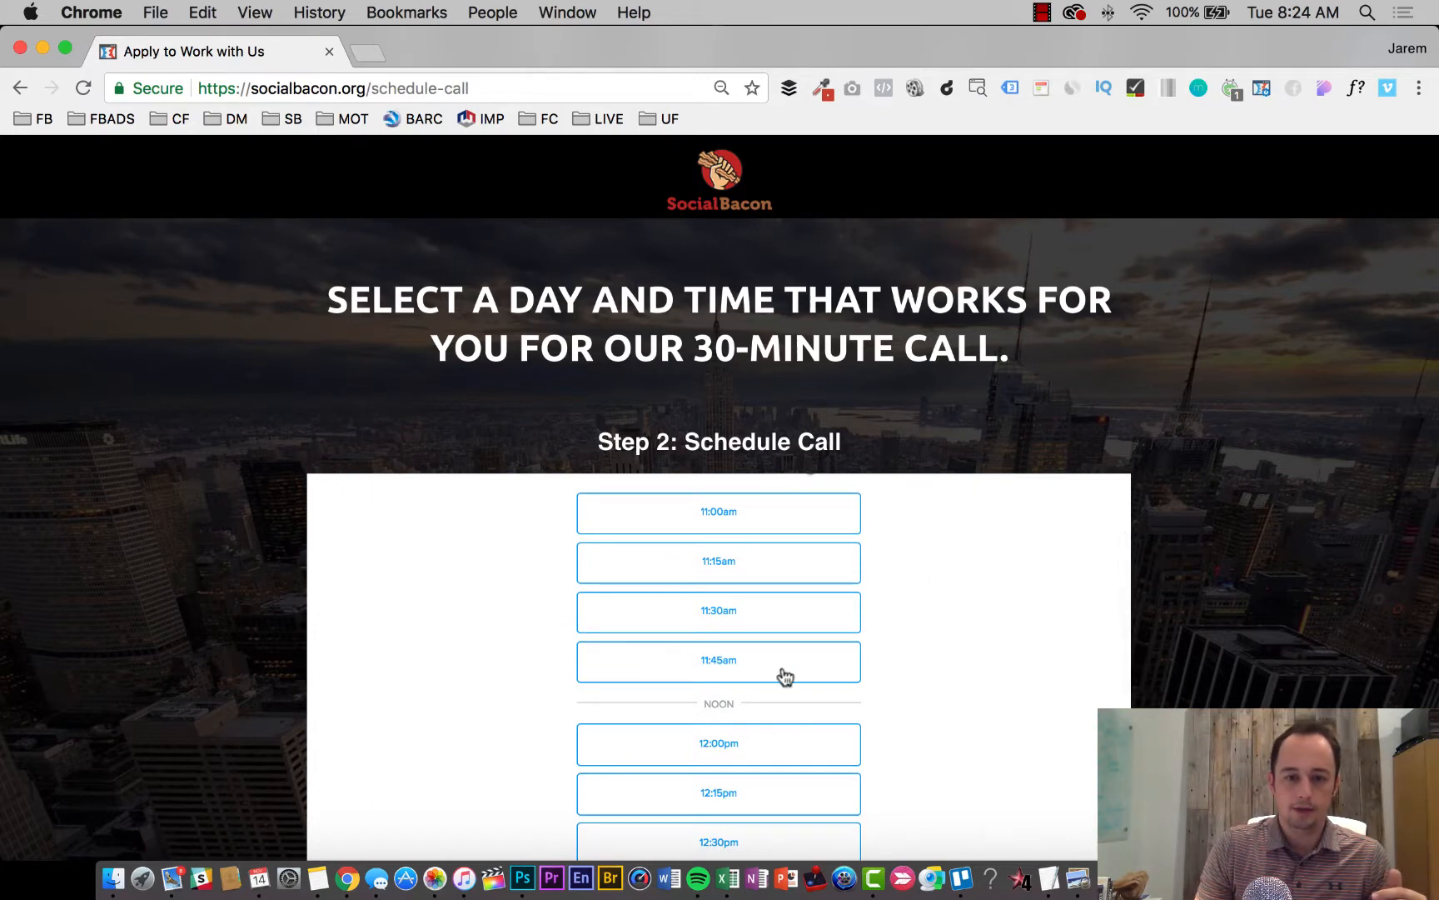
mouse_move(732, 595)
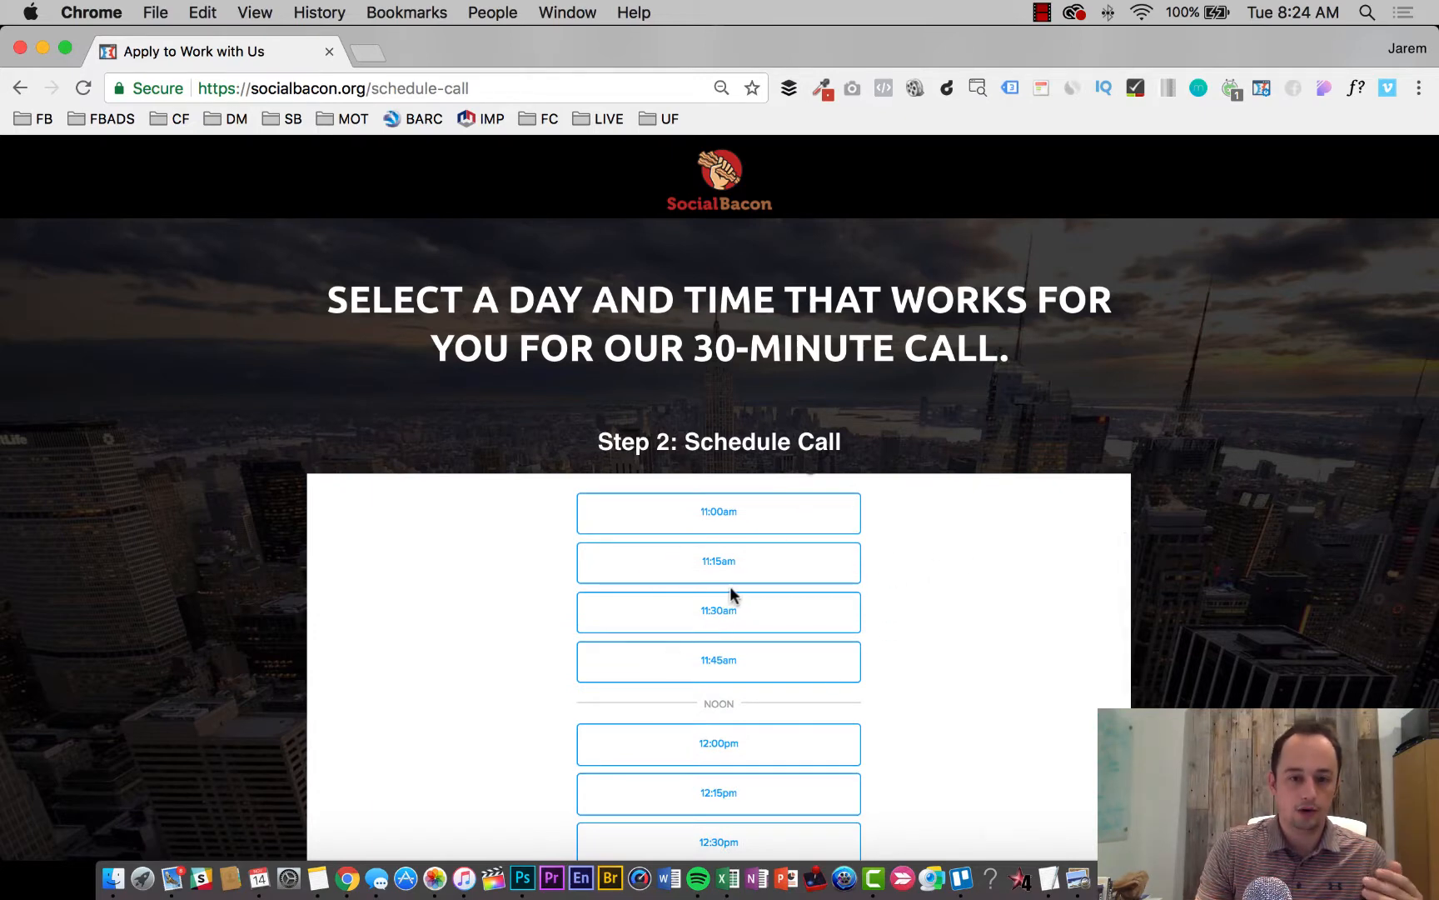
mouse_move(745, 578)
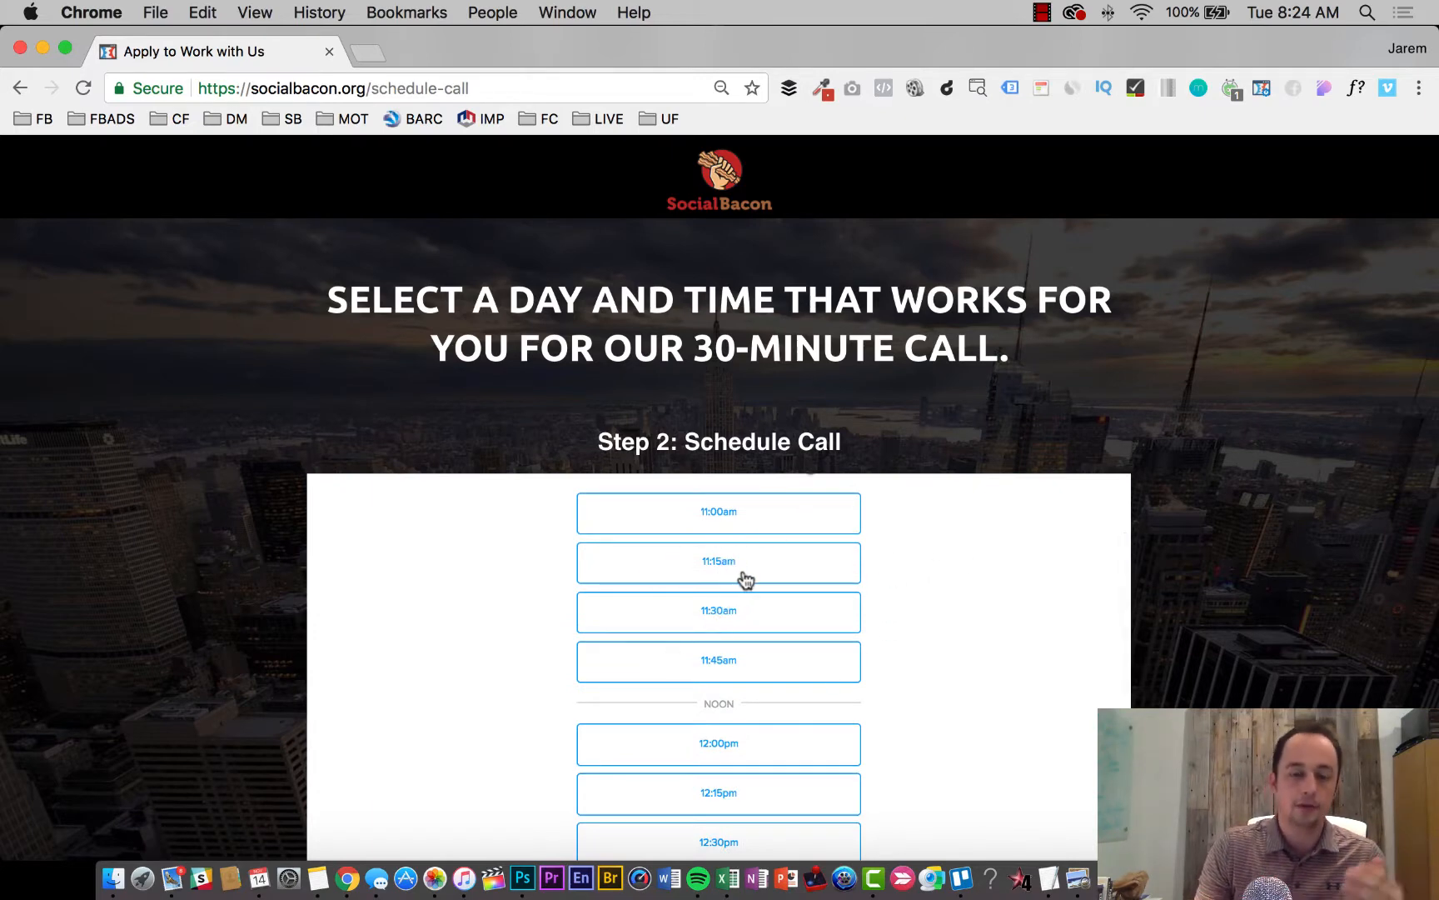
mouse_move(762, 621)
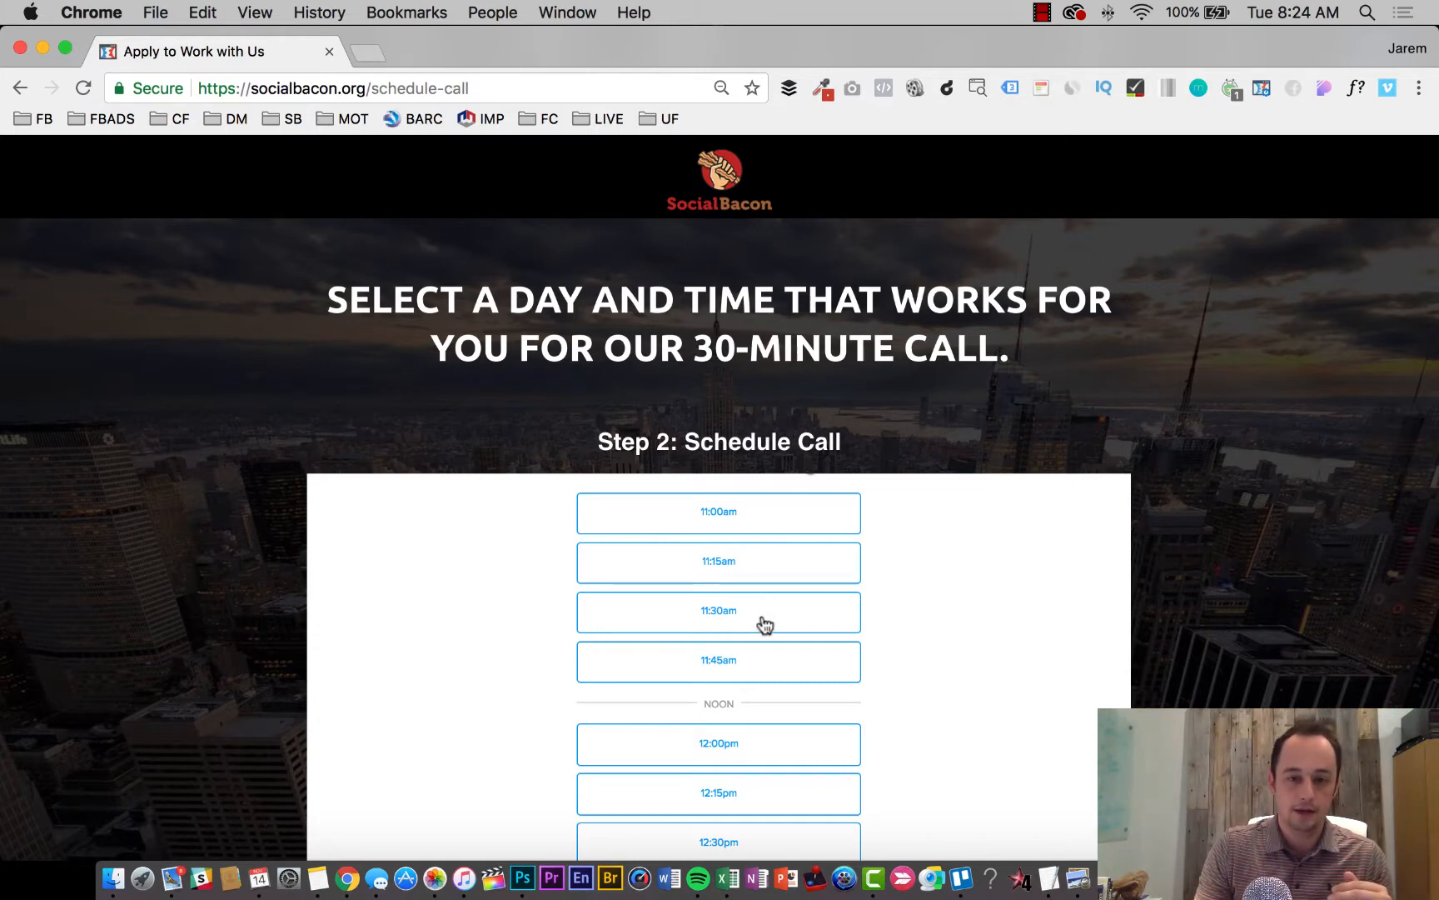
- Select the 11:30am slot on Friday, November 17 and open the details form
left_click(718, 611)
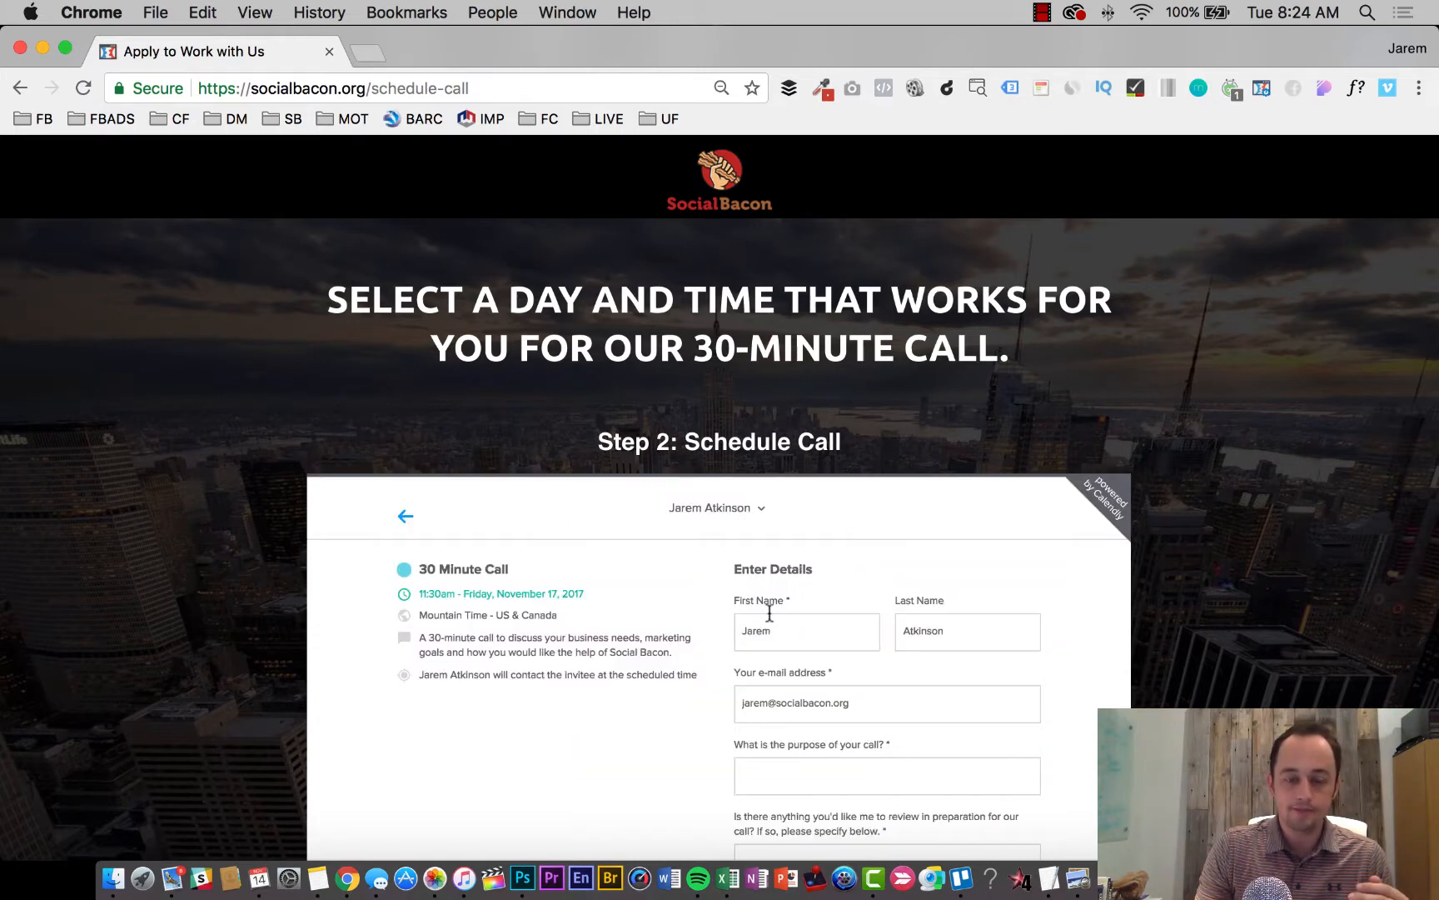
scroll("down", 3)
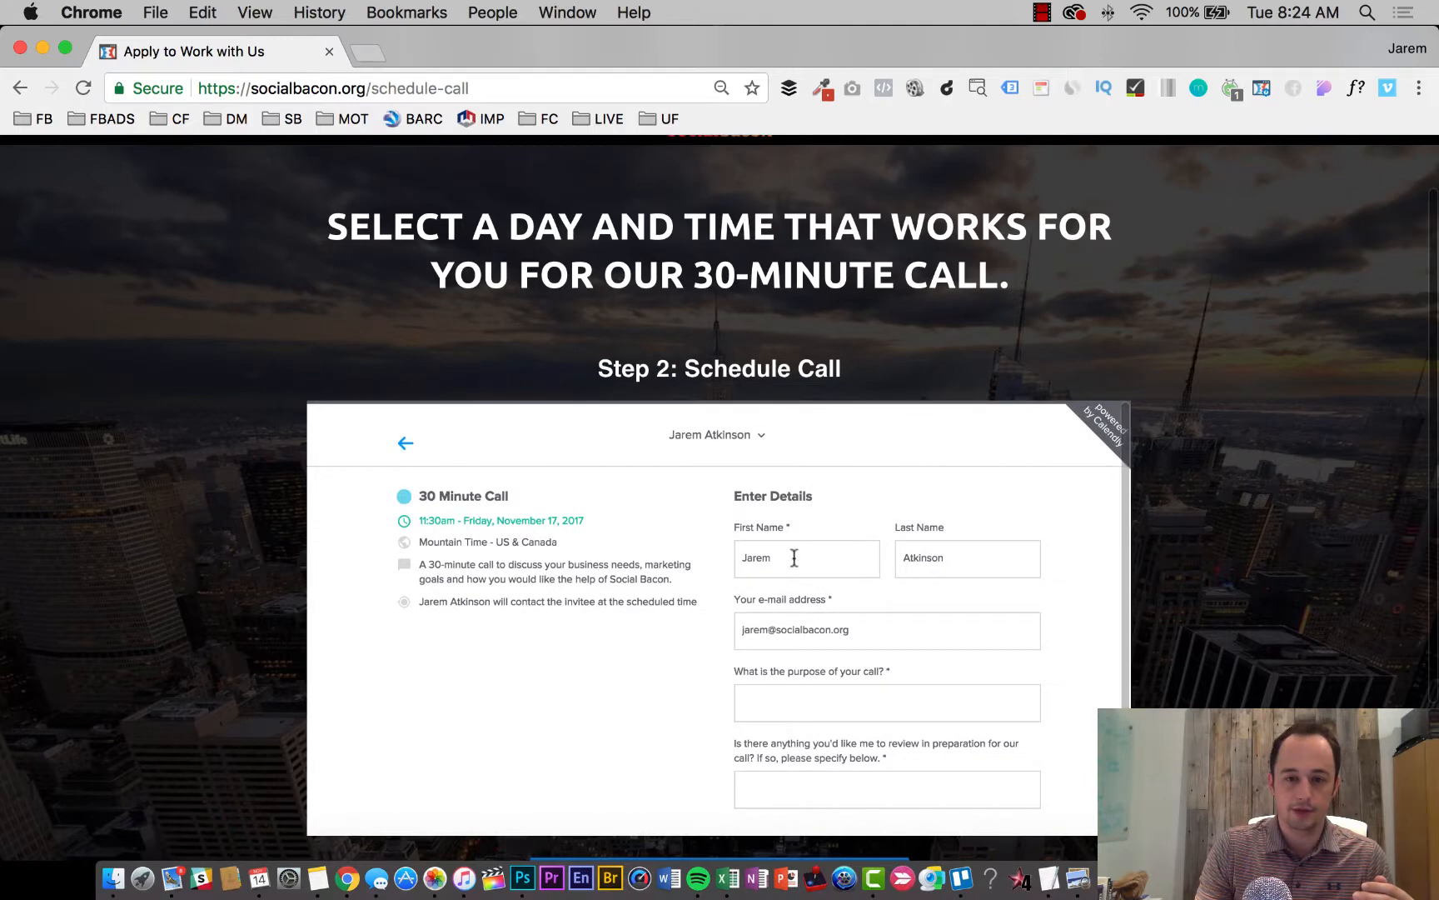
left_click(967, 558)
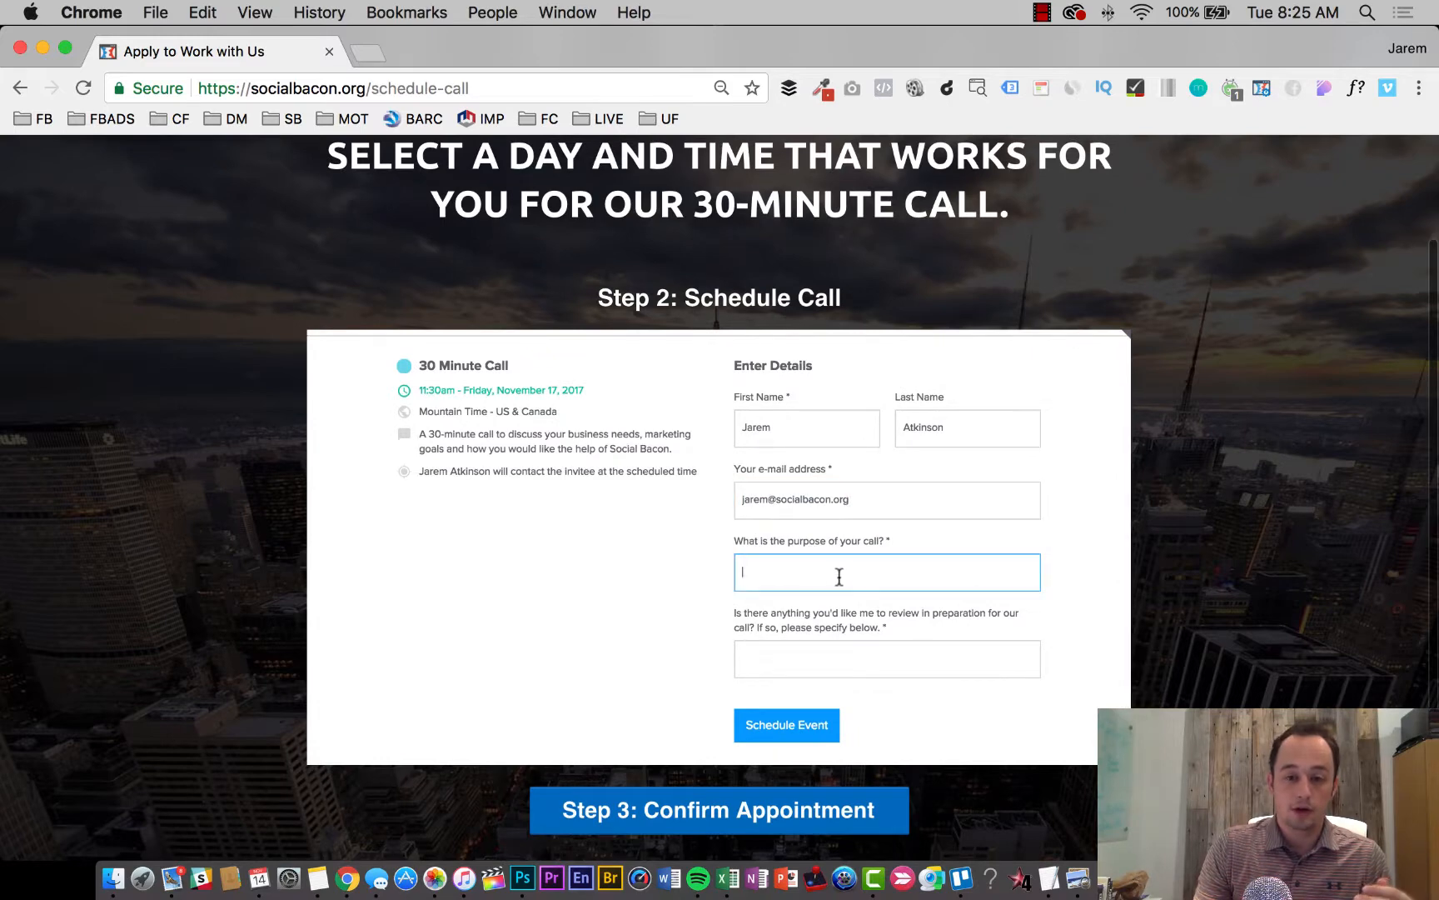
left_click(887, 658)
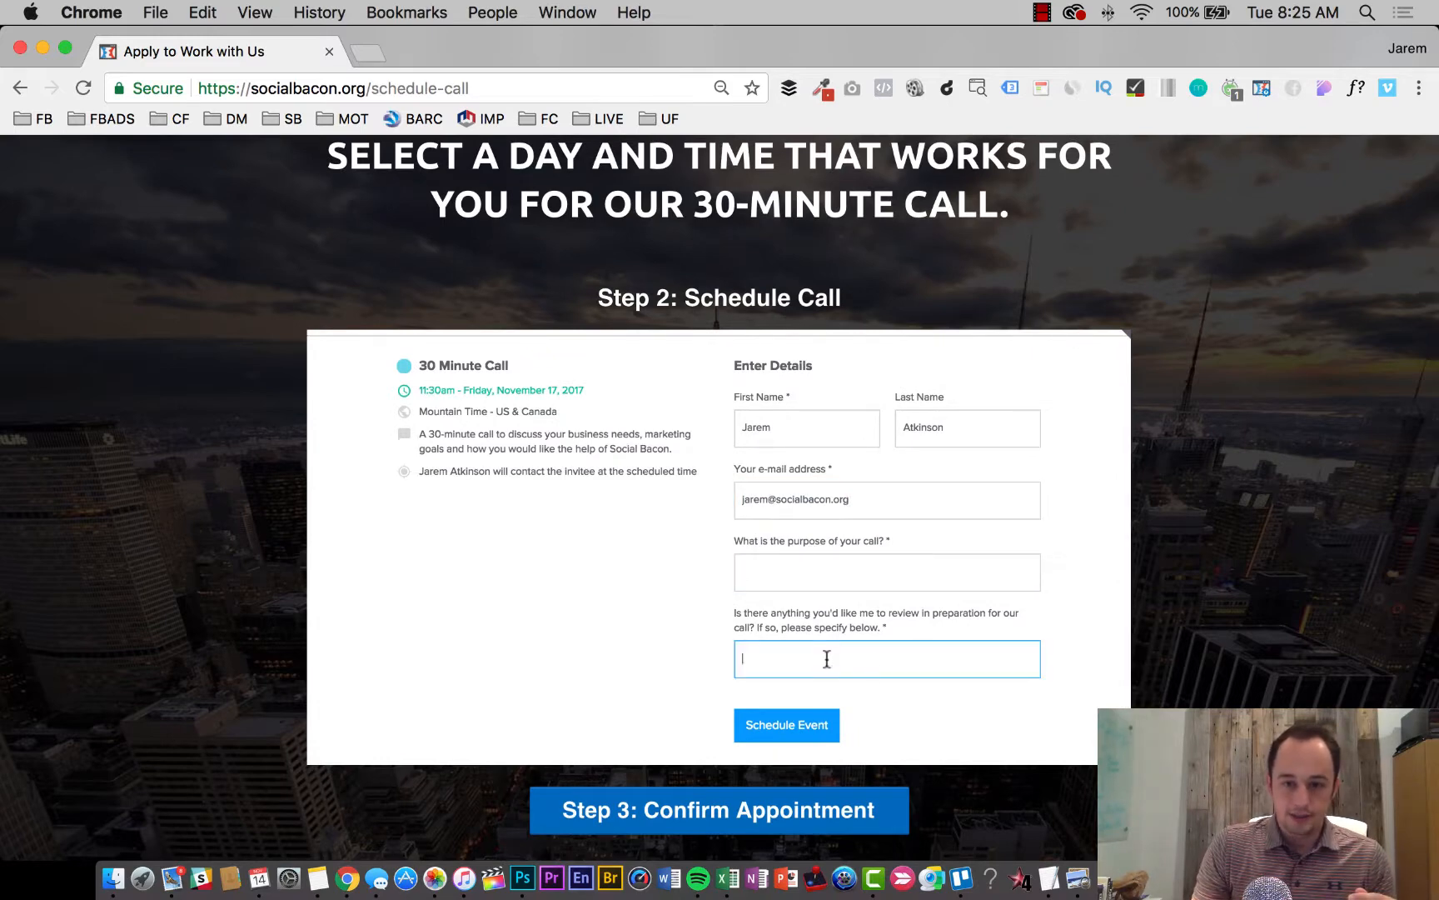
- Answer both purpose and preparation questions with 'test' and schedule the event
left_click(887, 572)
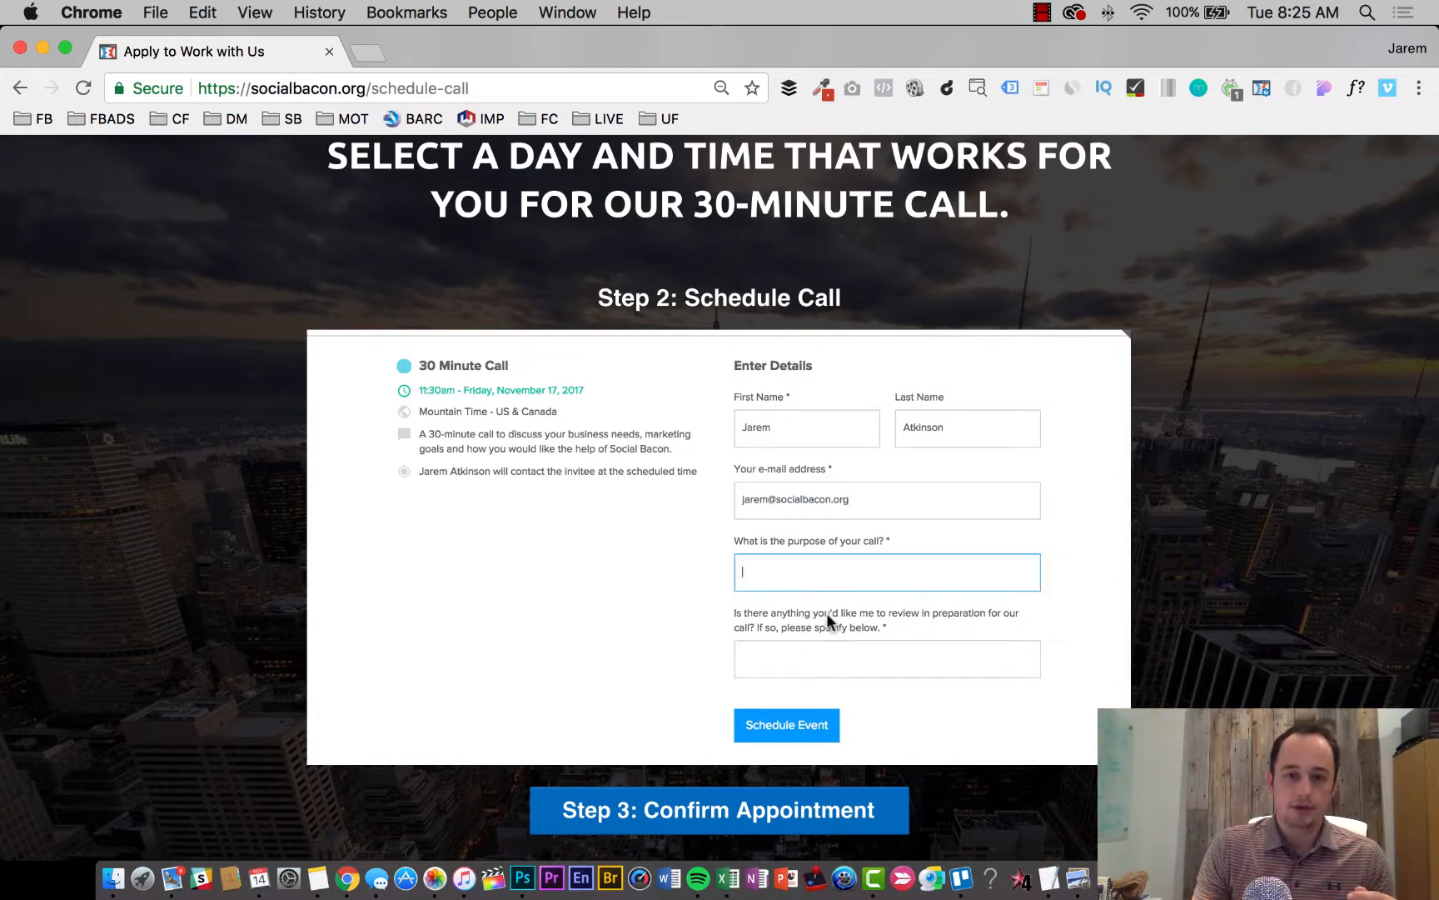
left_click(887, 658)
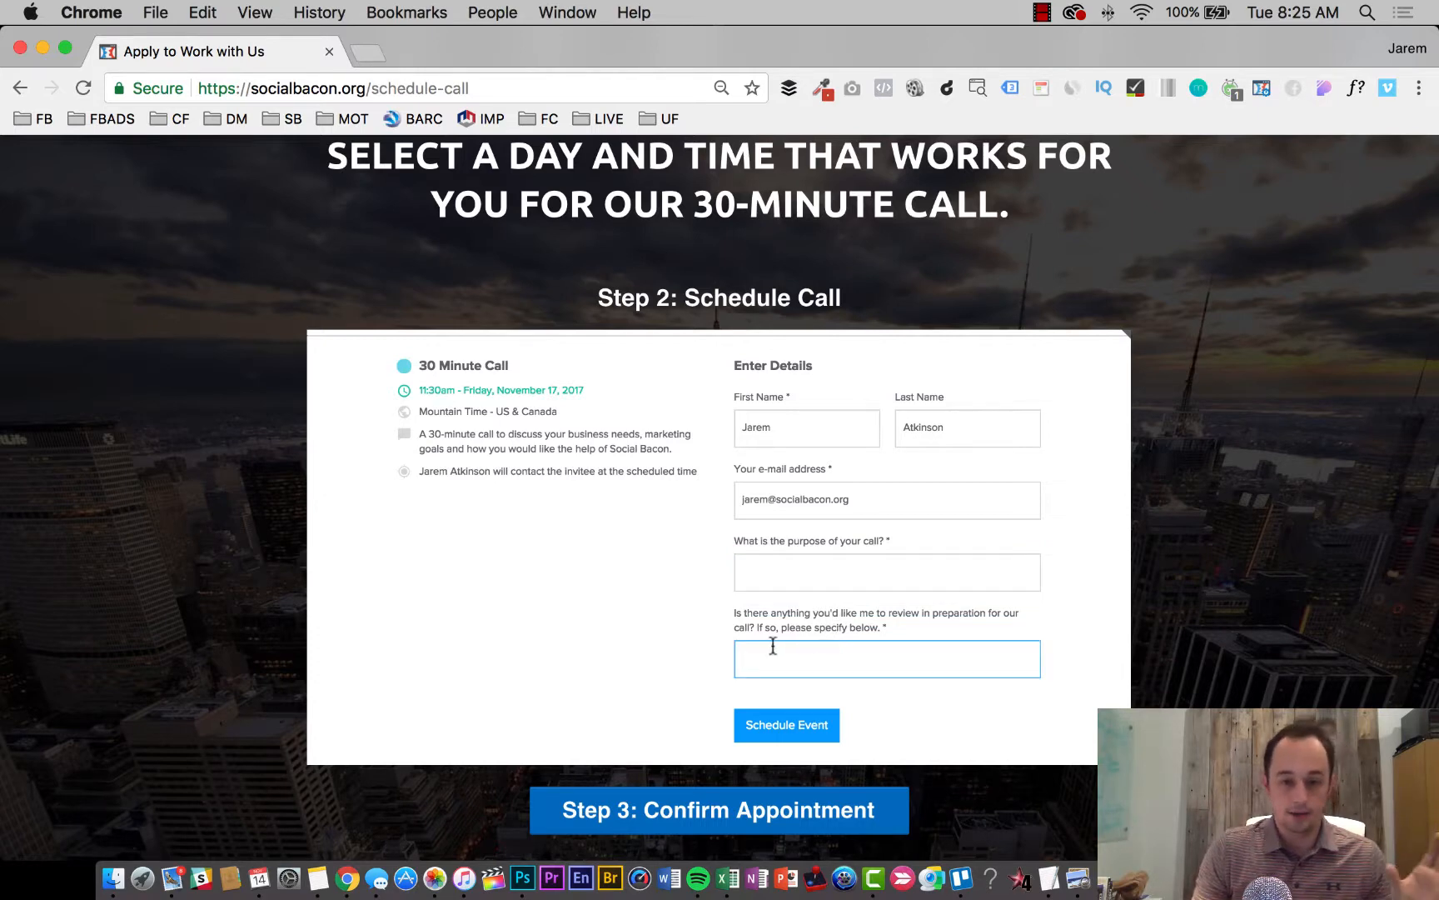
type("test")
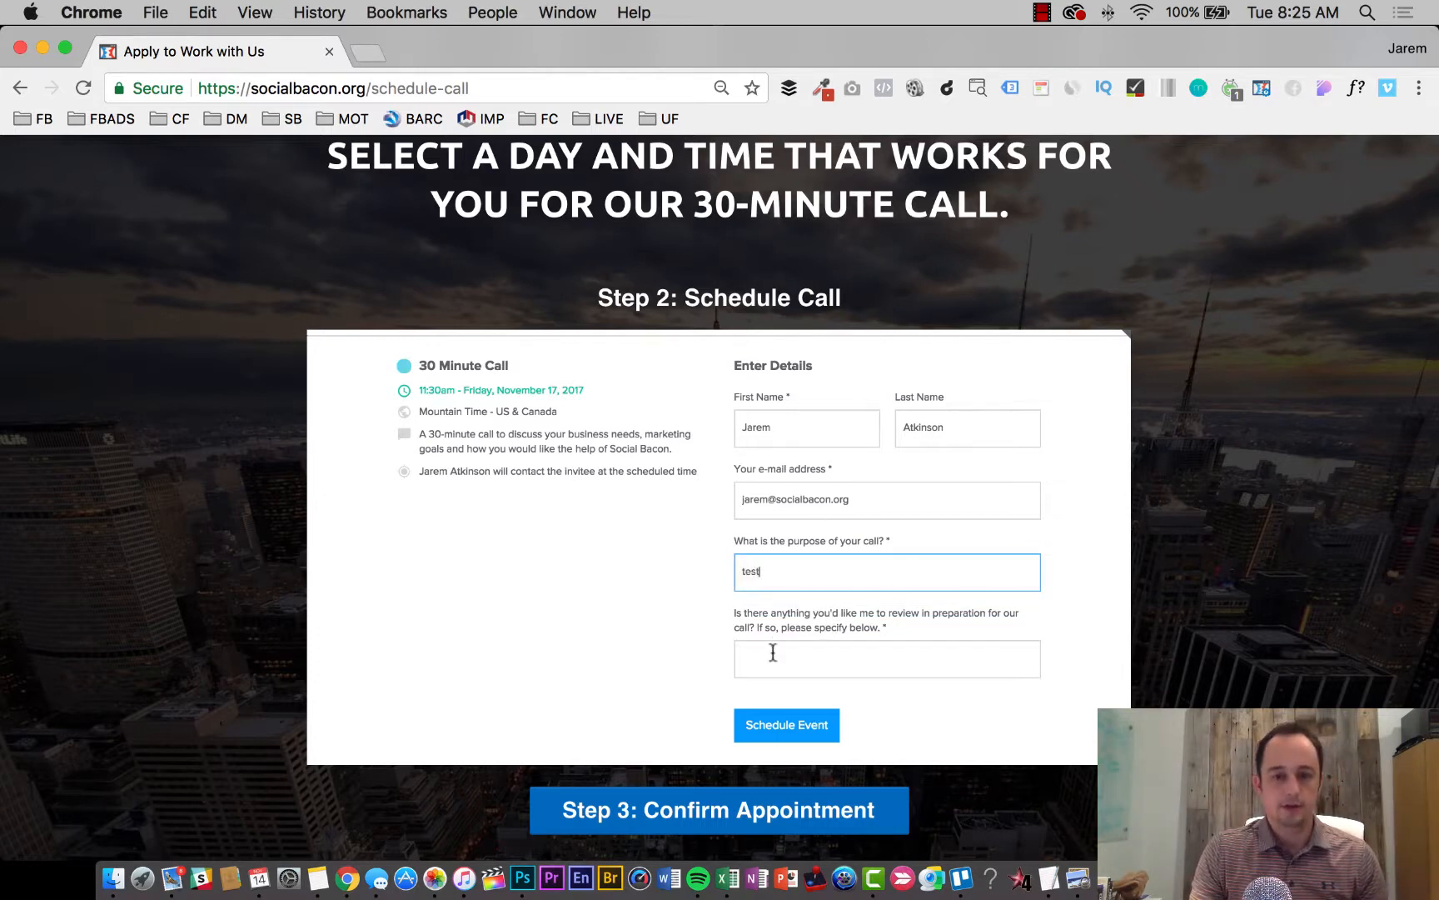
type("test")
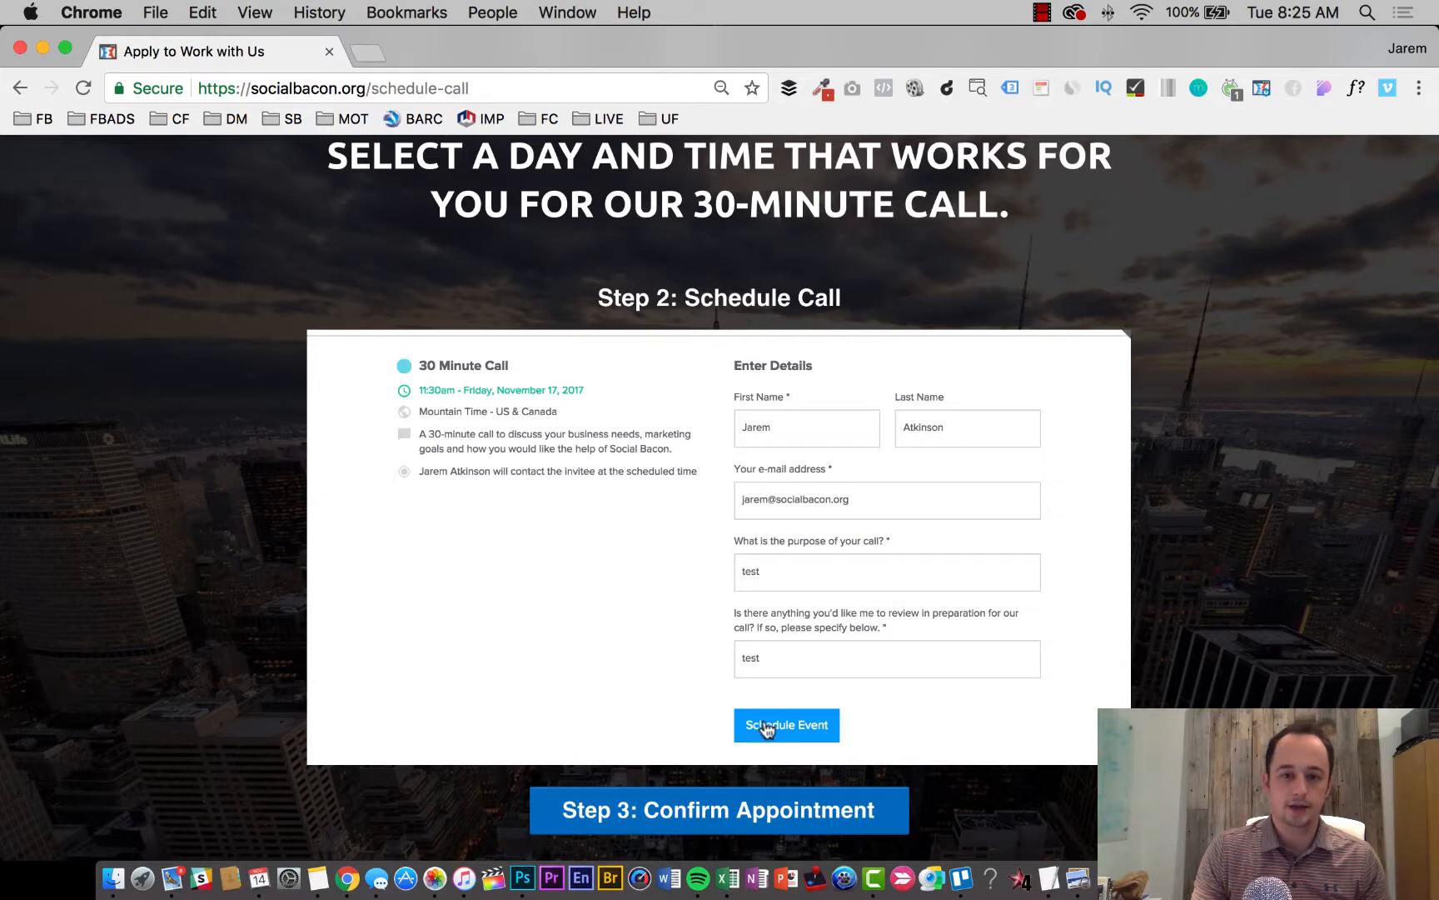
left_click(787, 725)
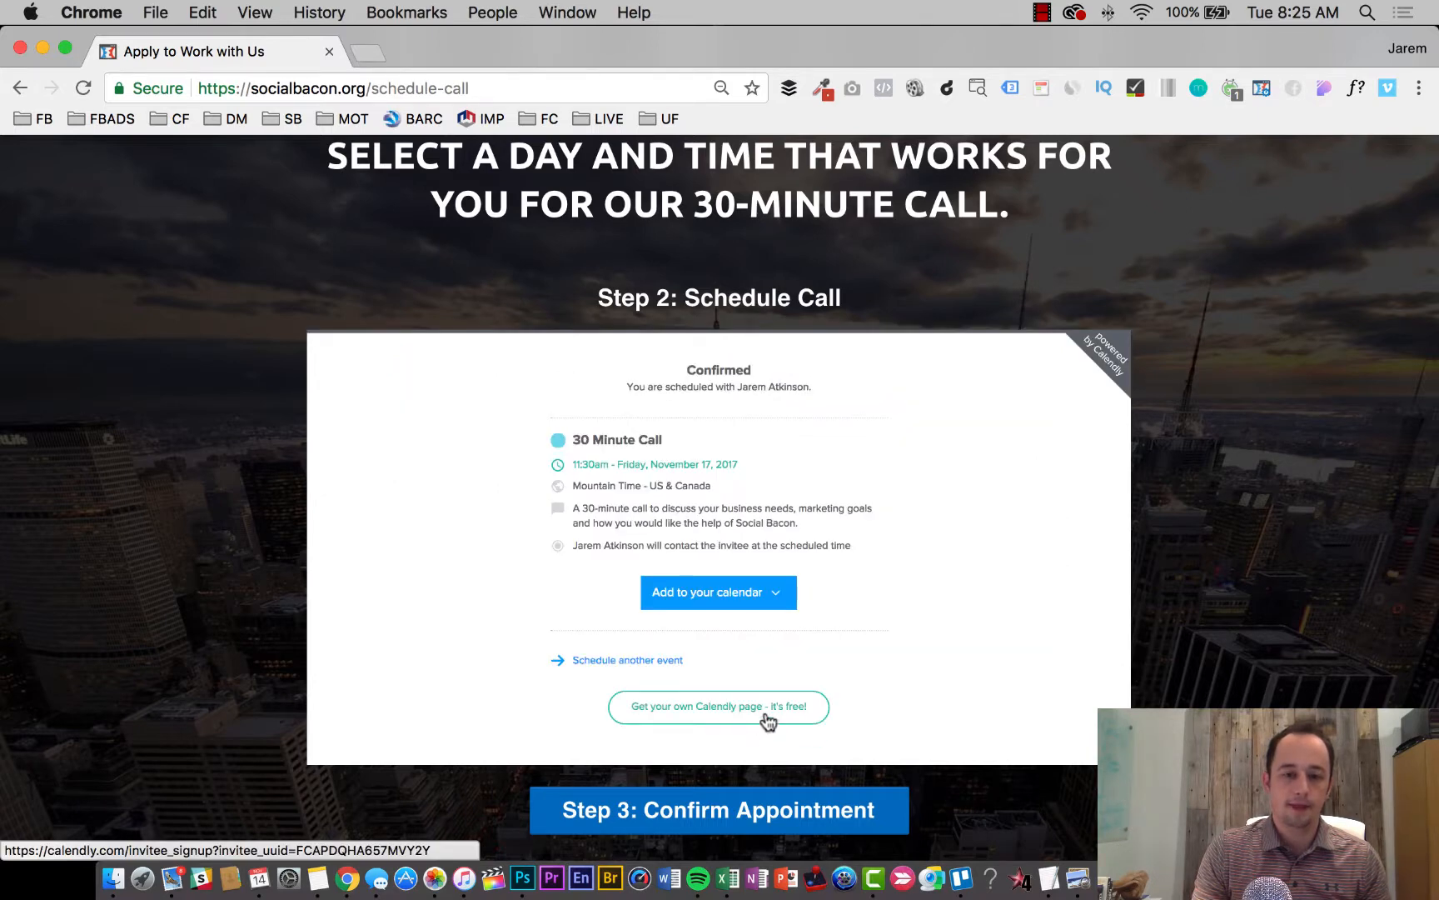
left_click(718, 593)
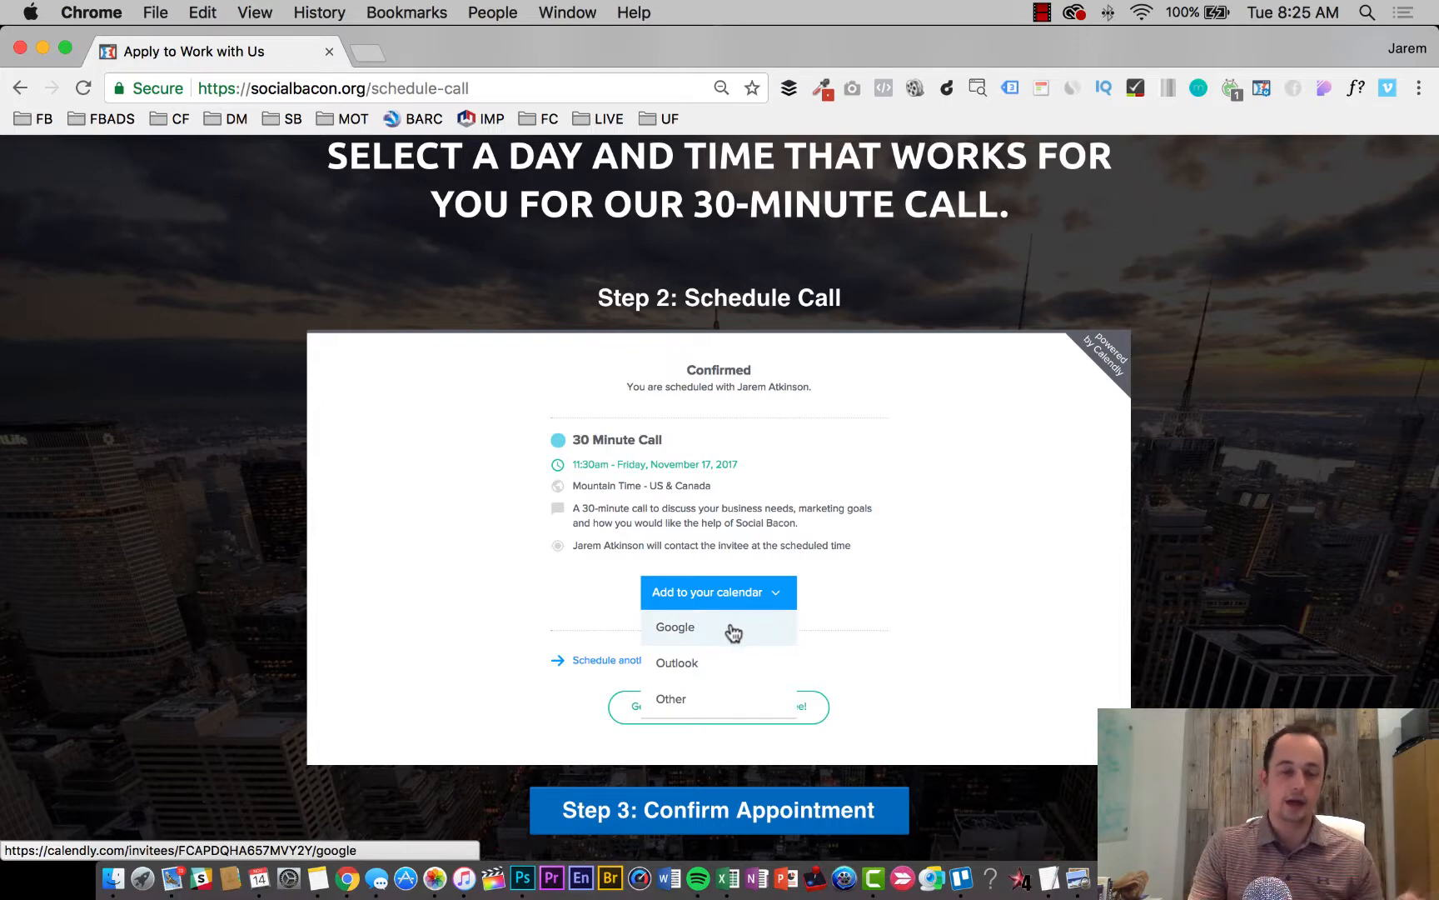
mouse_move(723, 672)
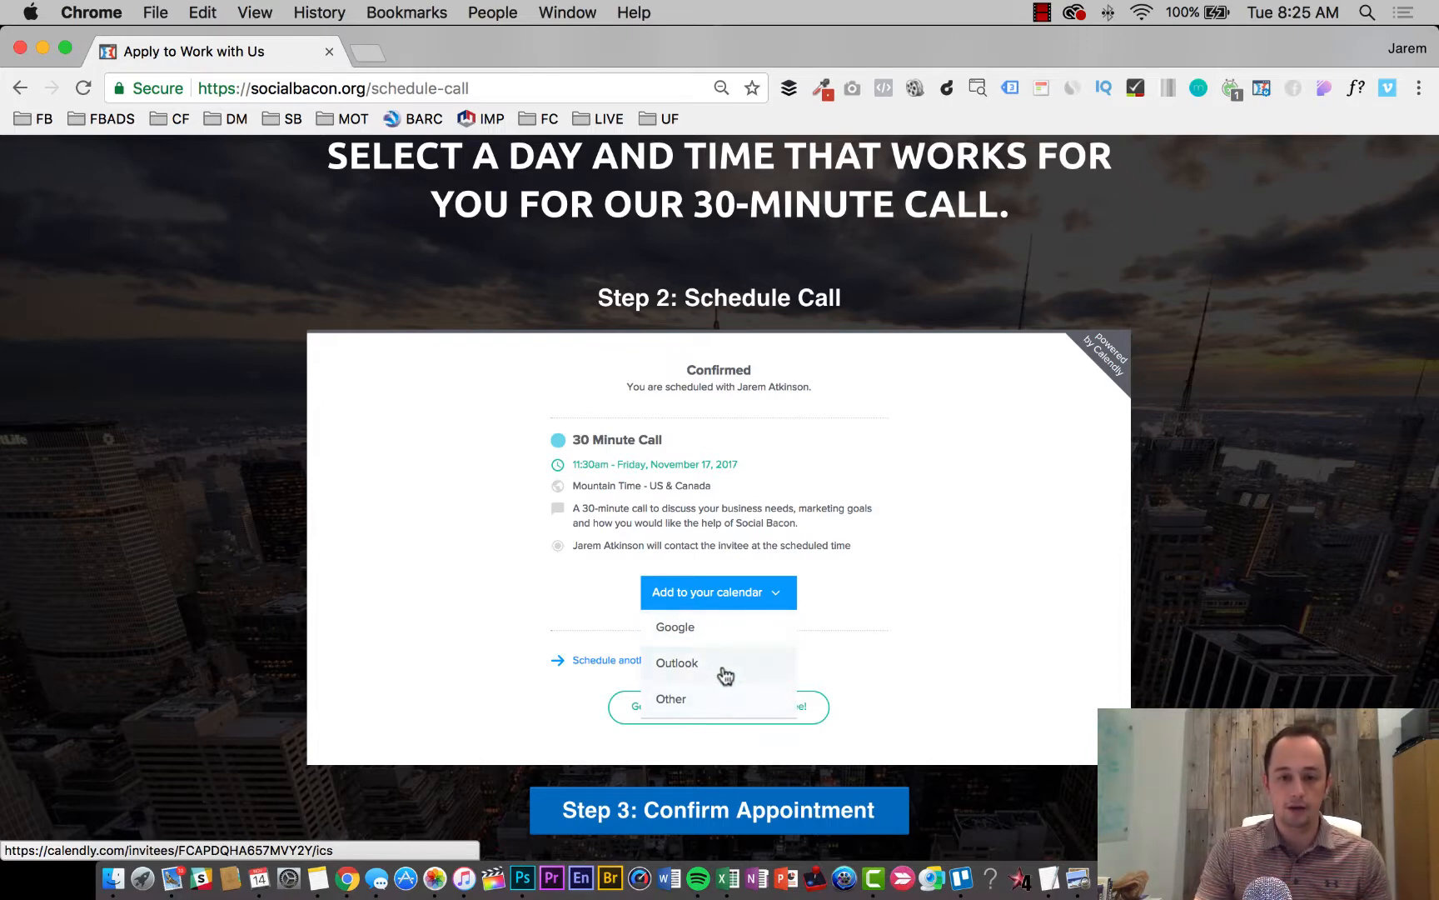
mouse_move(732, 708)
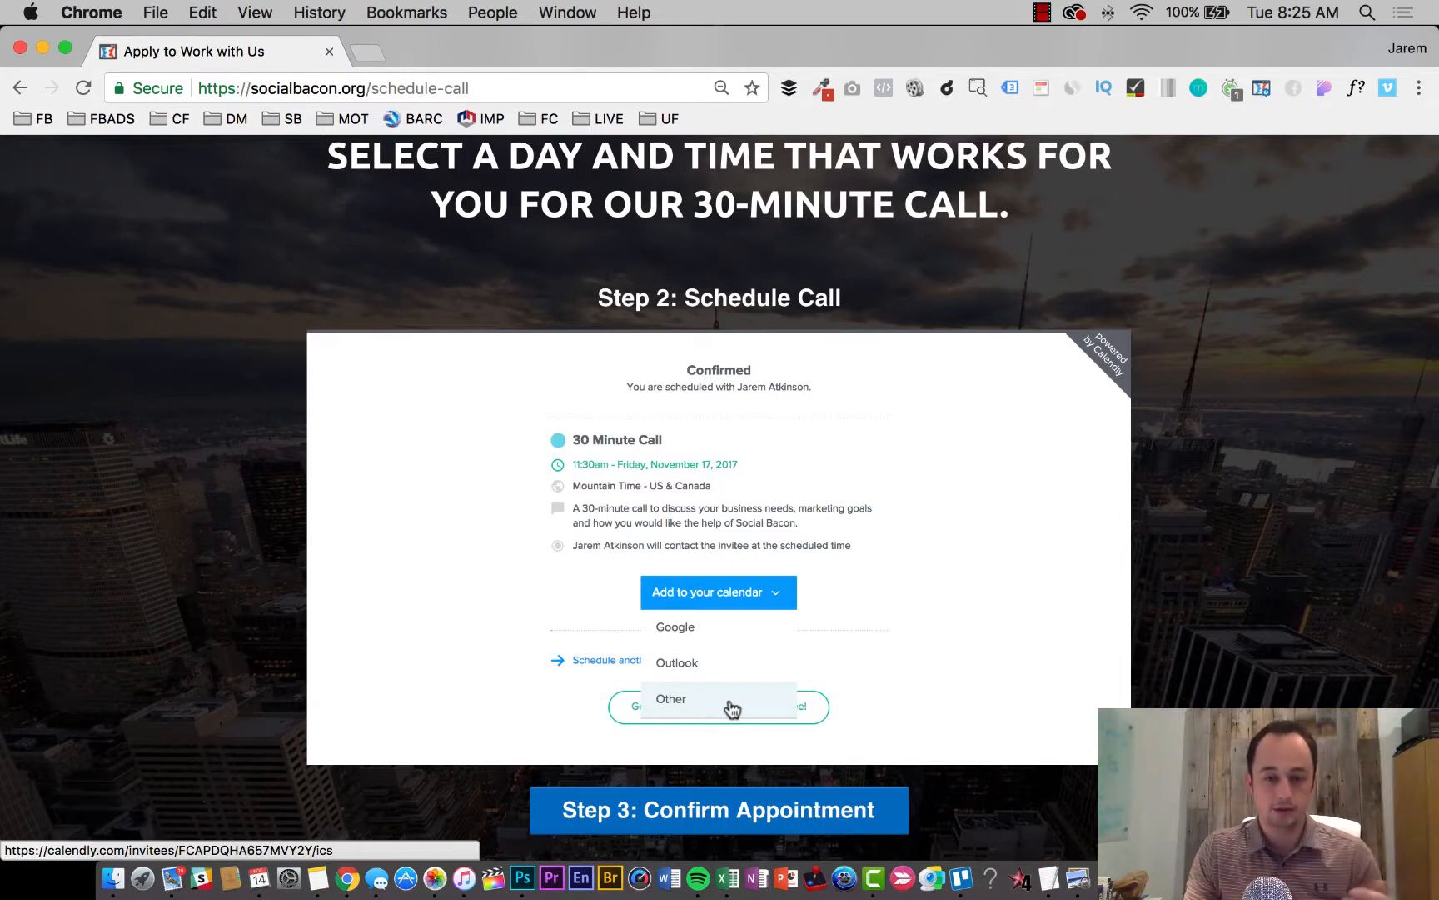
mouse_move(422, 570)
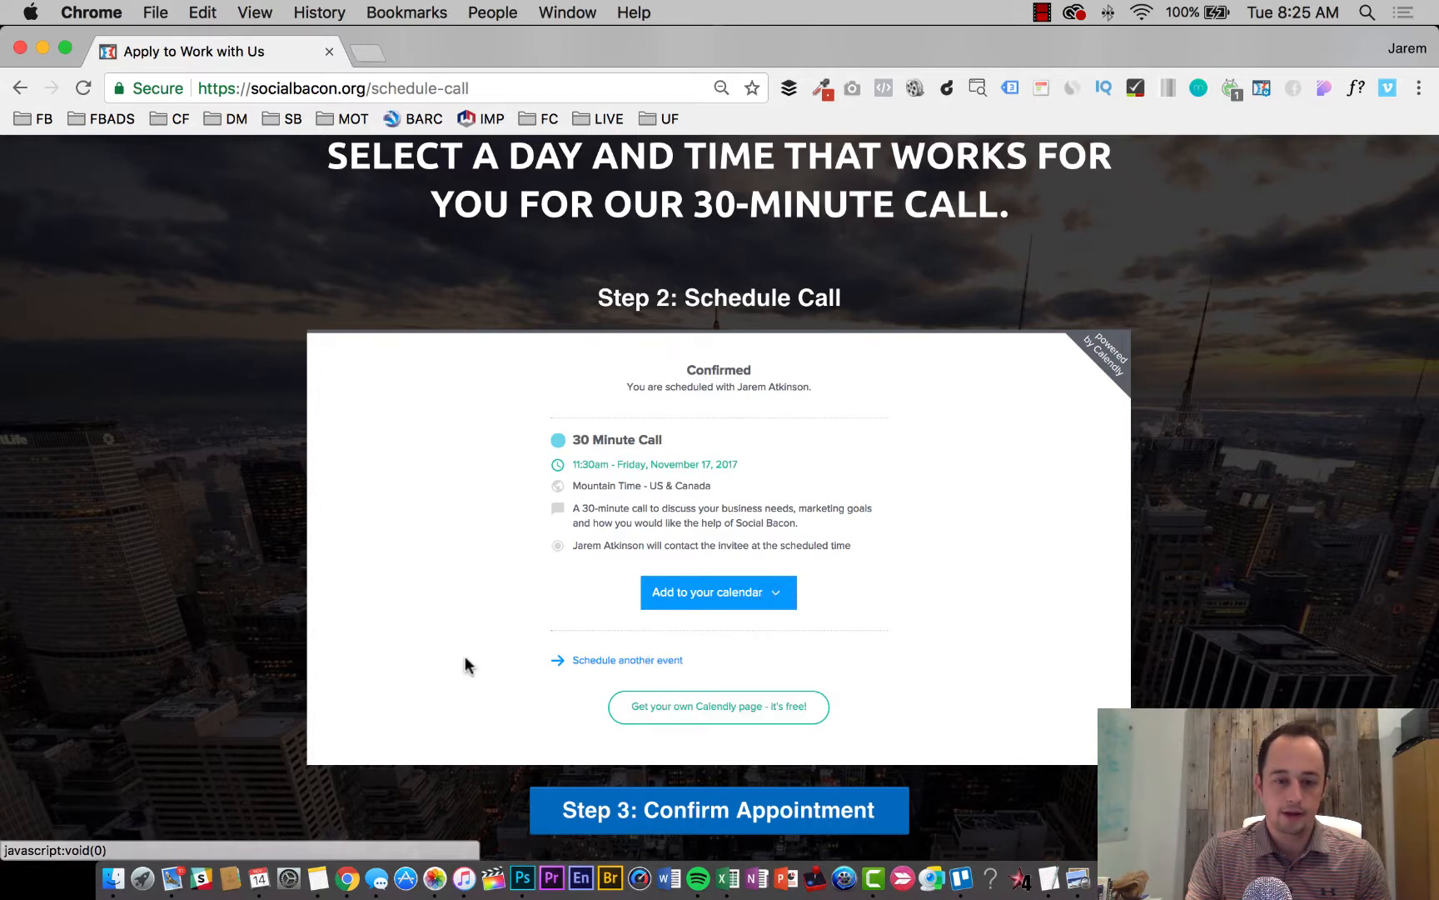
scroll("down", 3)
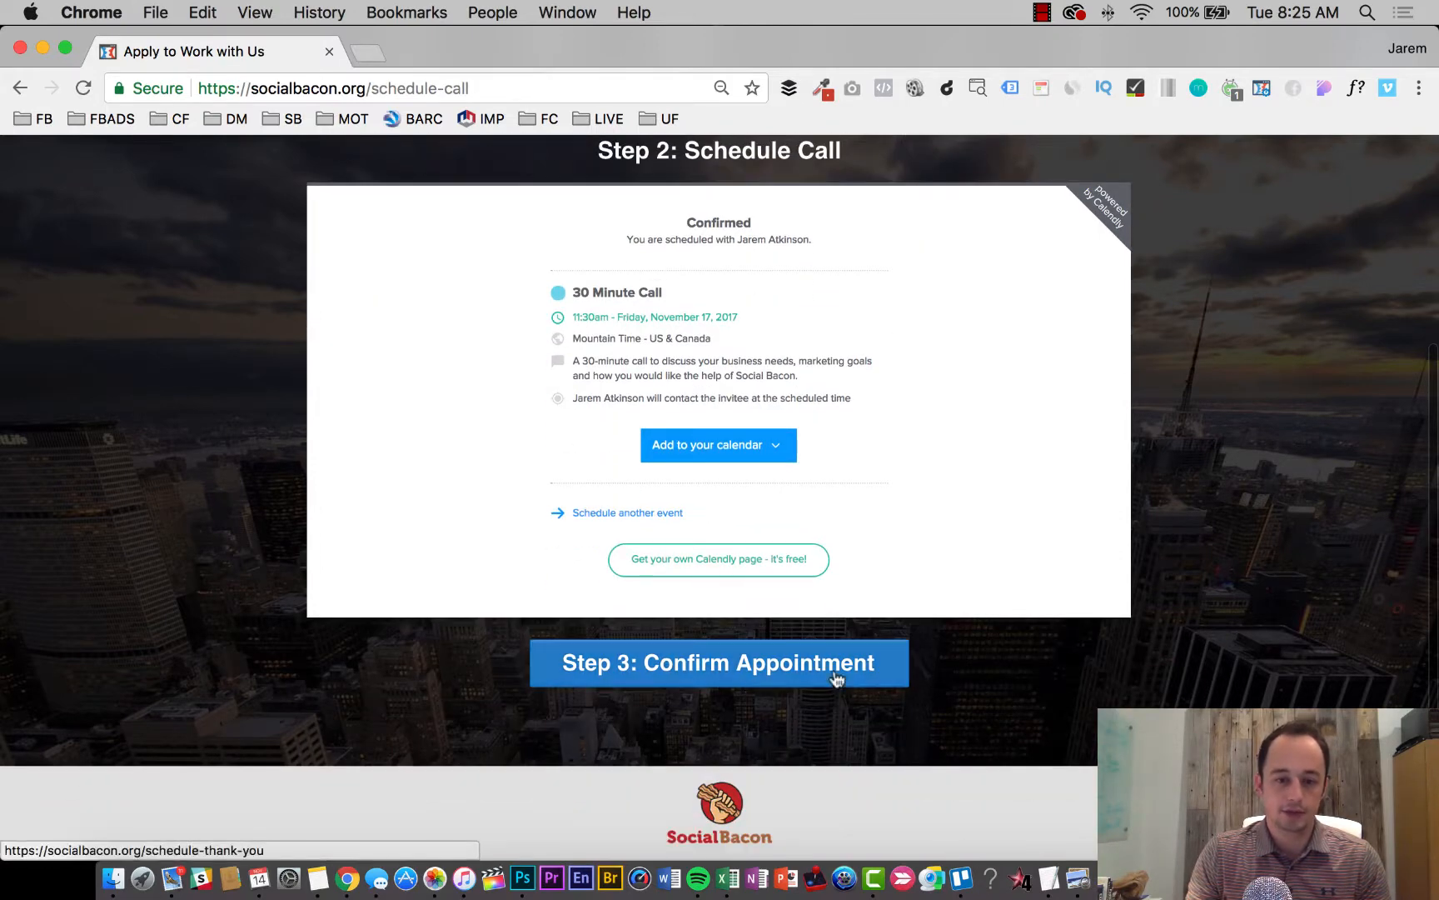
- Confirm the appointment to reach the socialbacon.org thank-you page
left_click(718, 662)
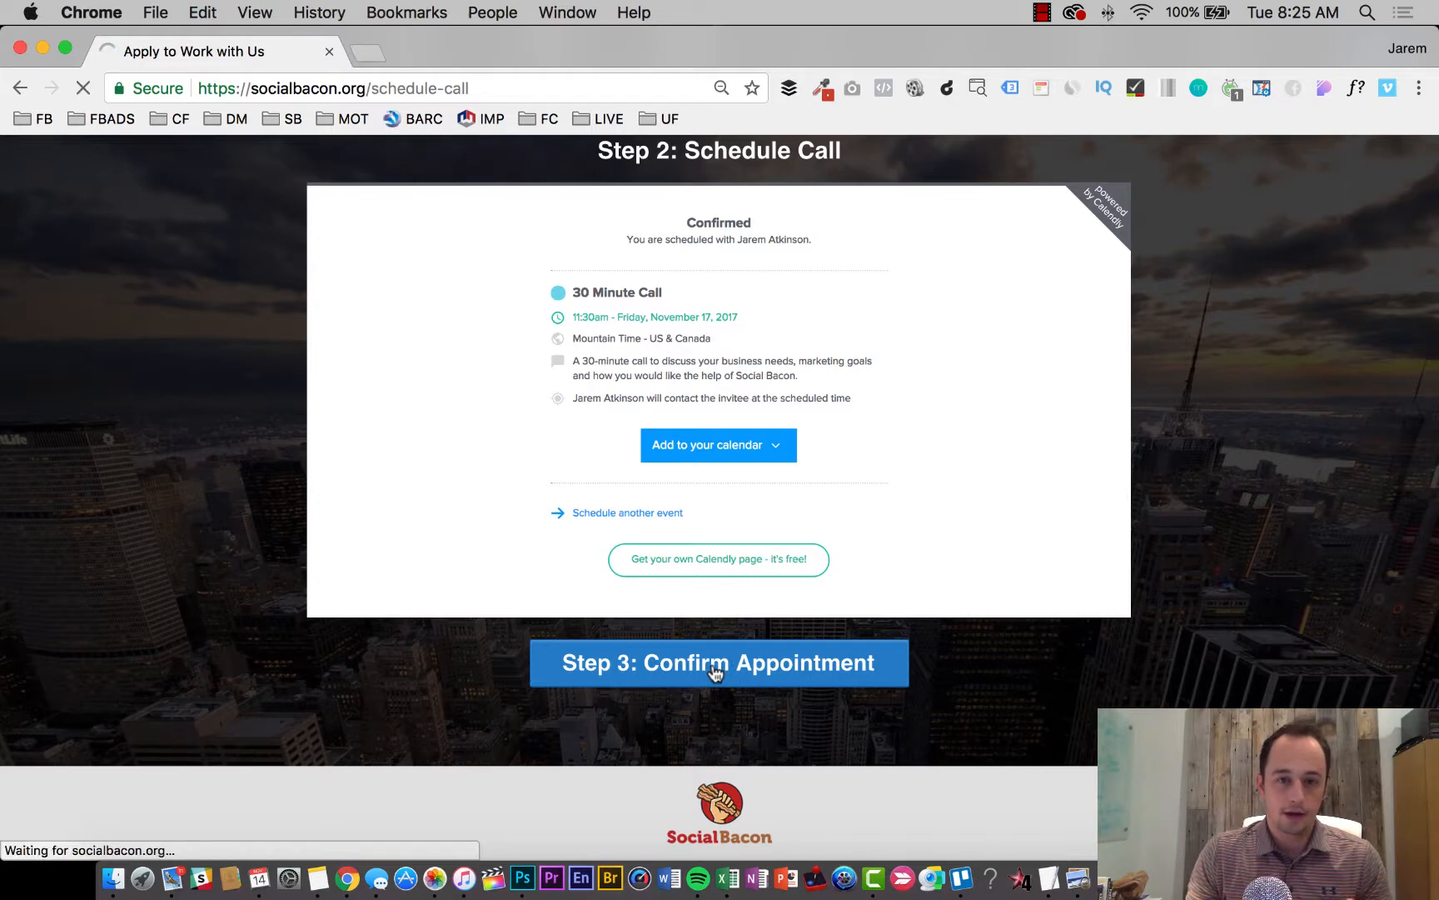
left_click(717, 662)
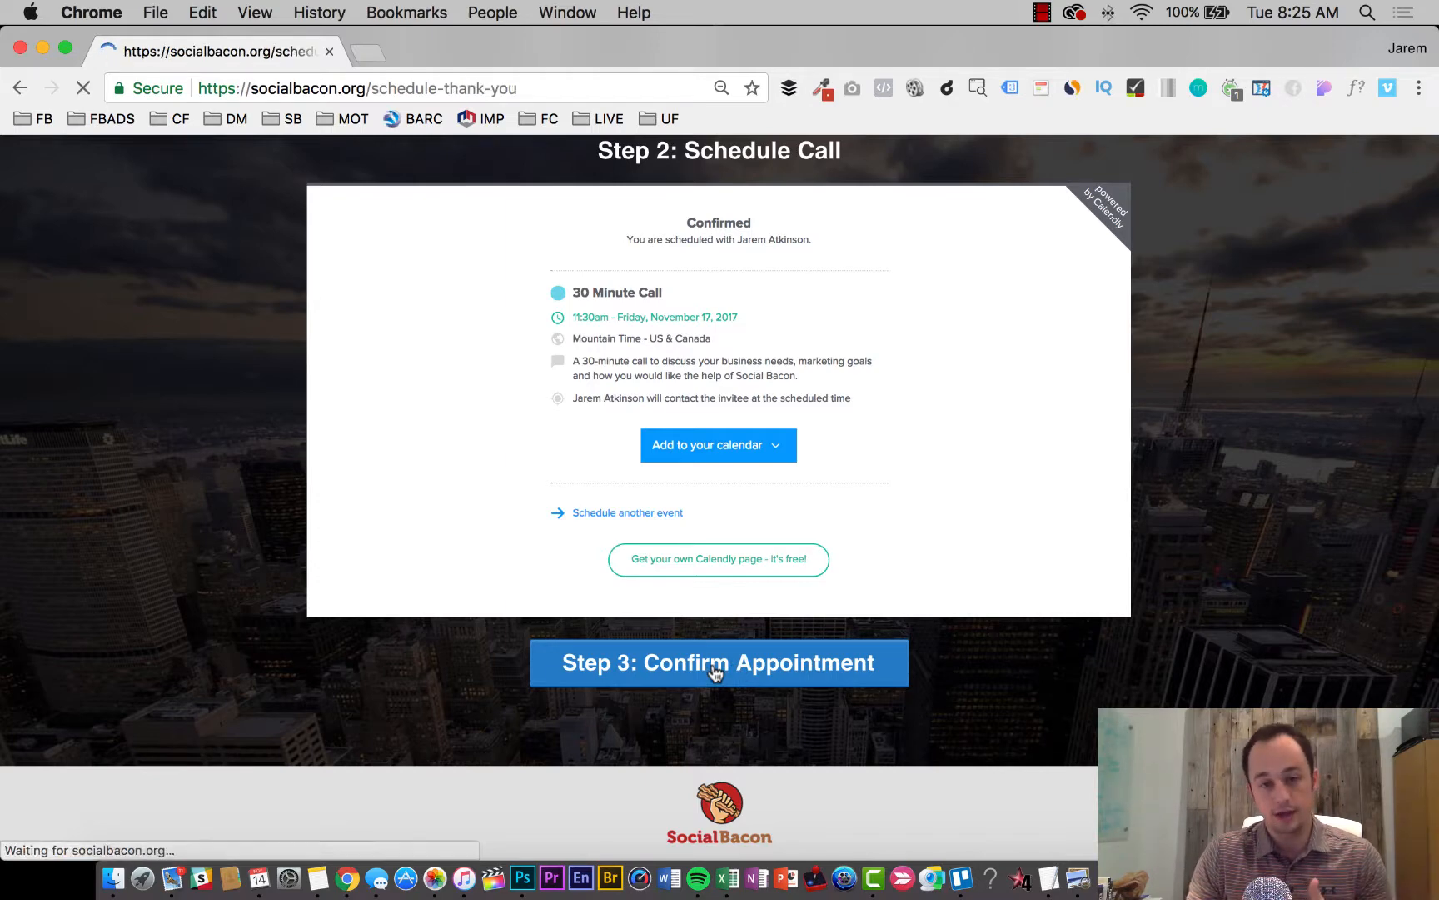
left_click(716, 662)
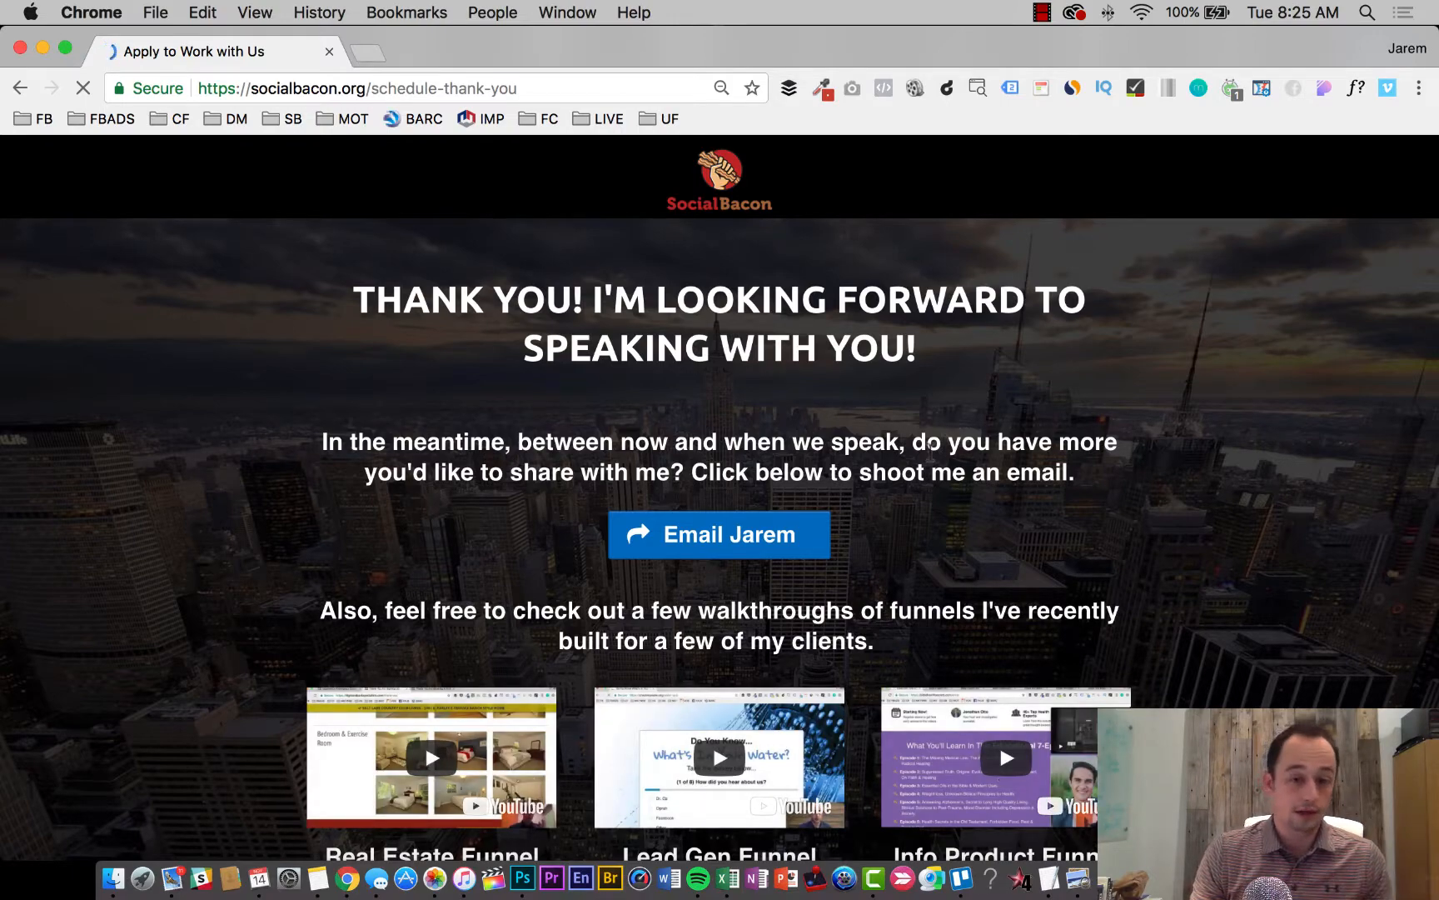
mouse_move(758, 558)
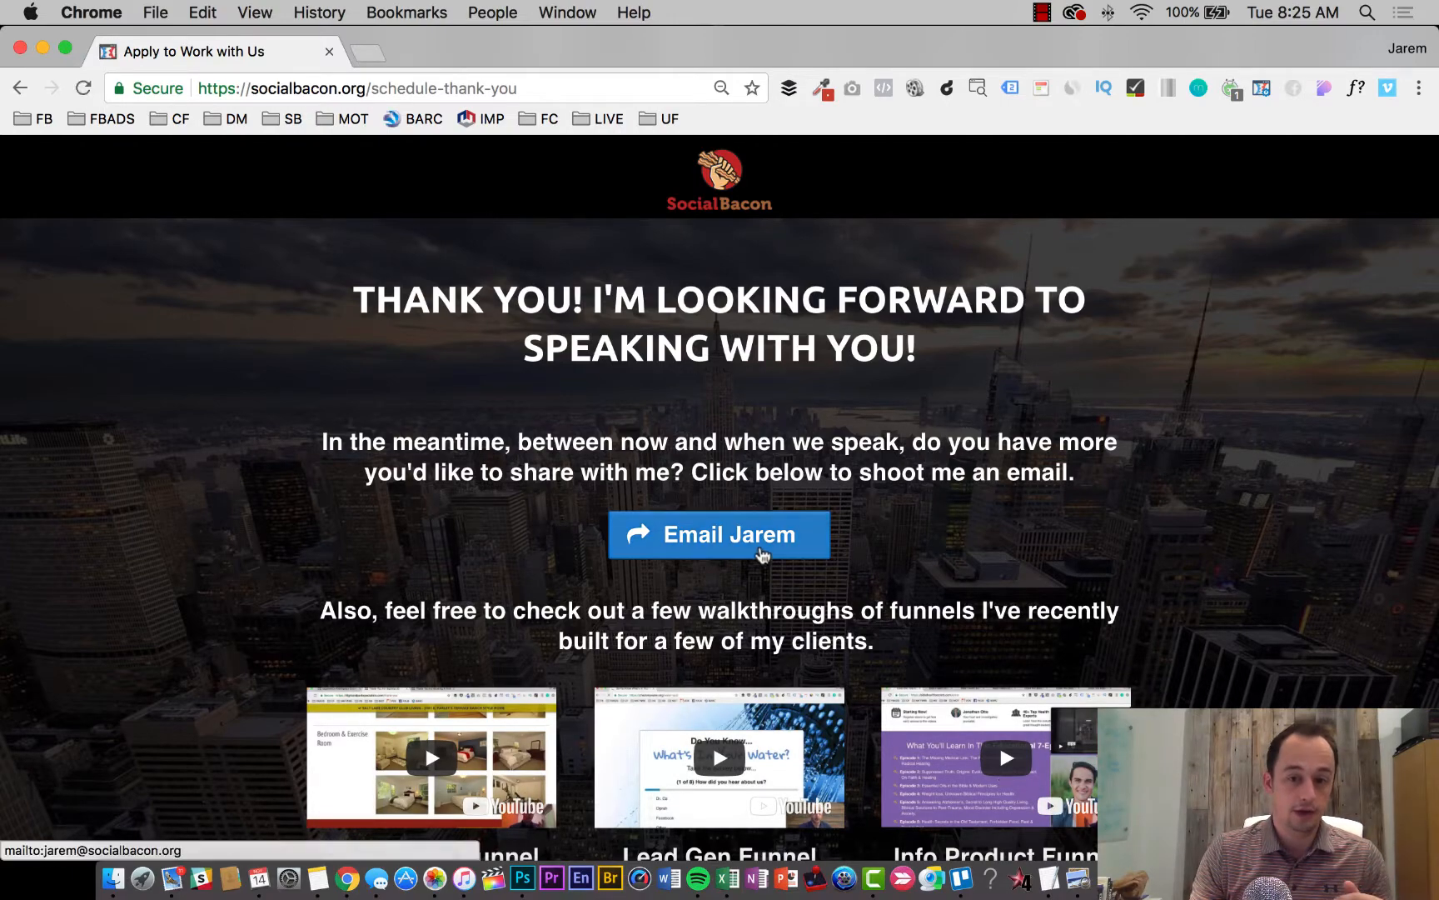
- Open the Email Jarem draft and close it without sending
left_click(759, 540)
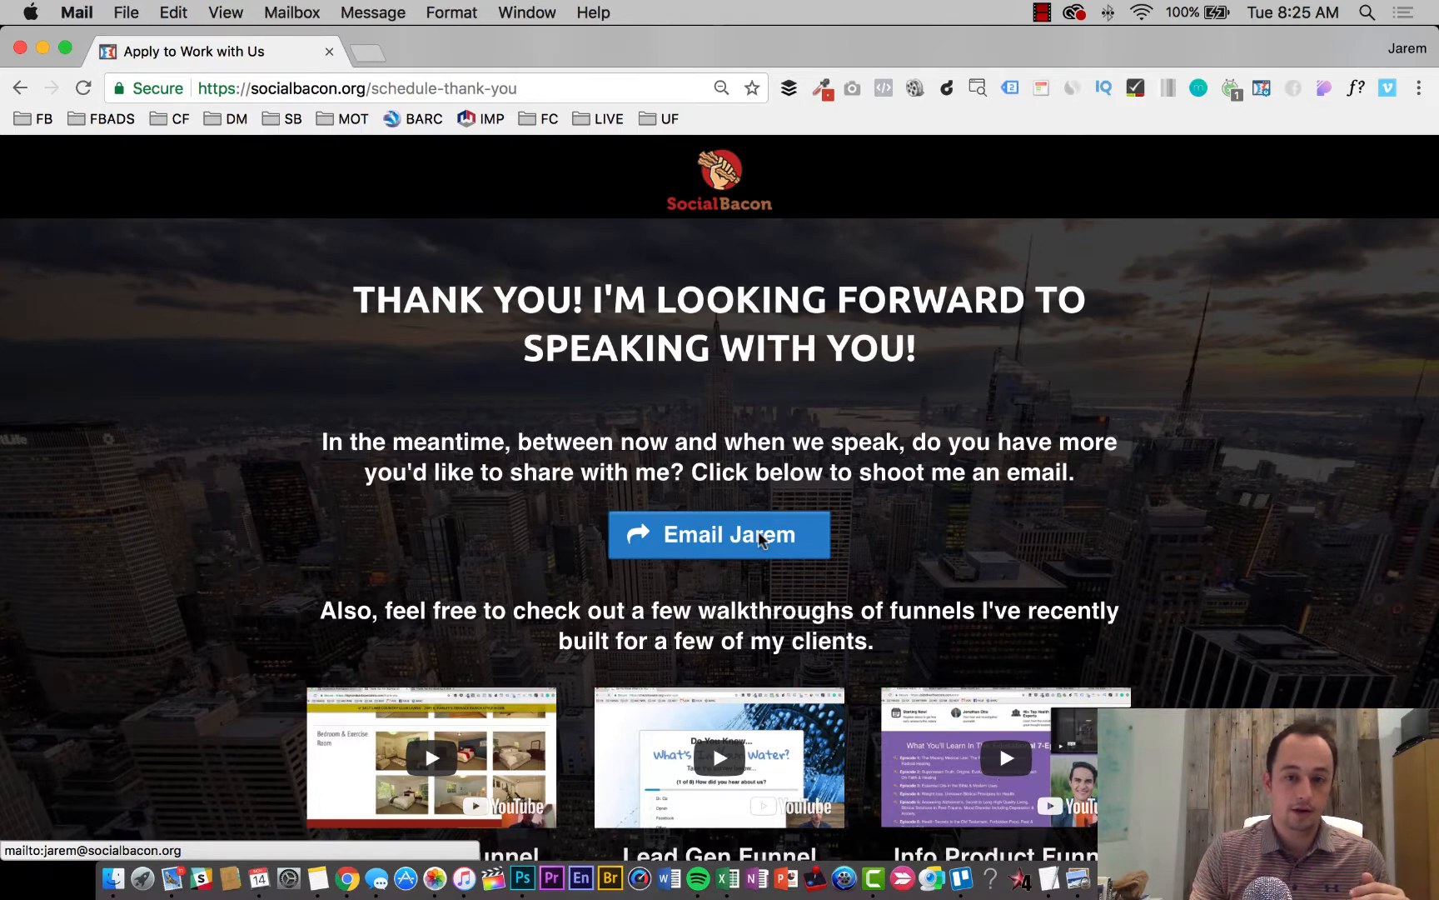
left_click(724, 534)
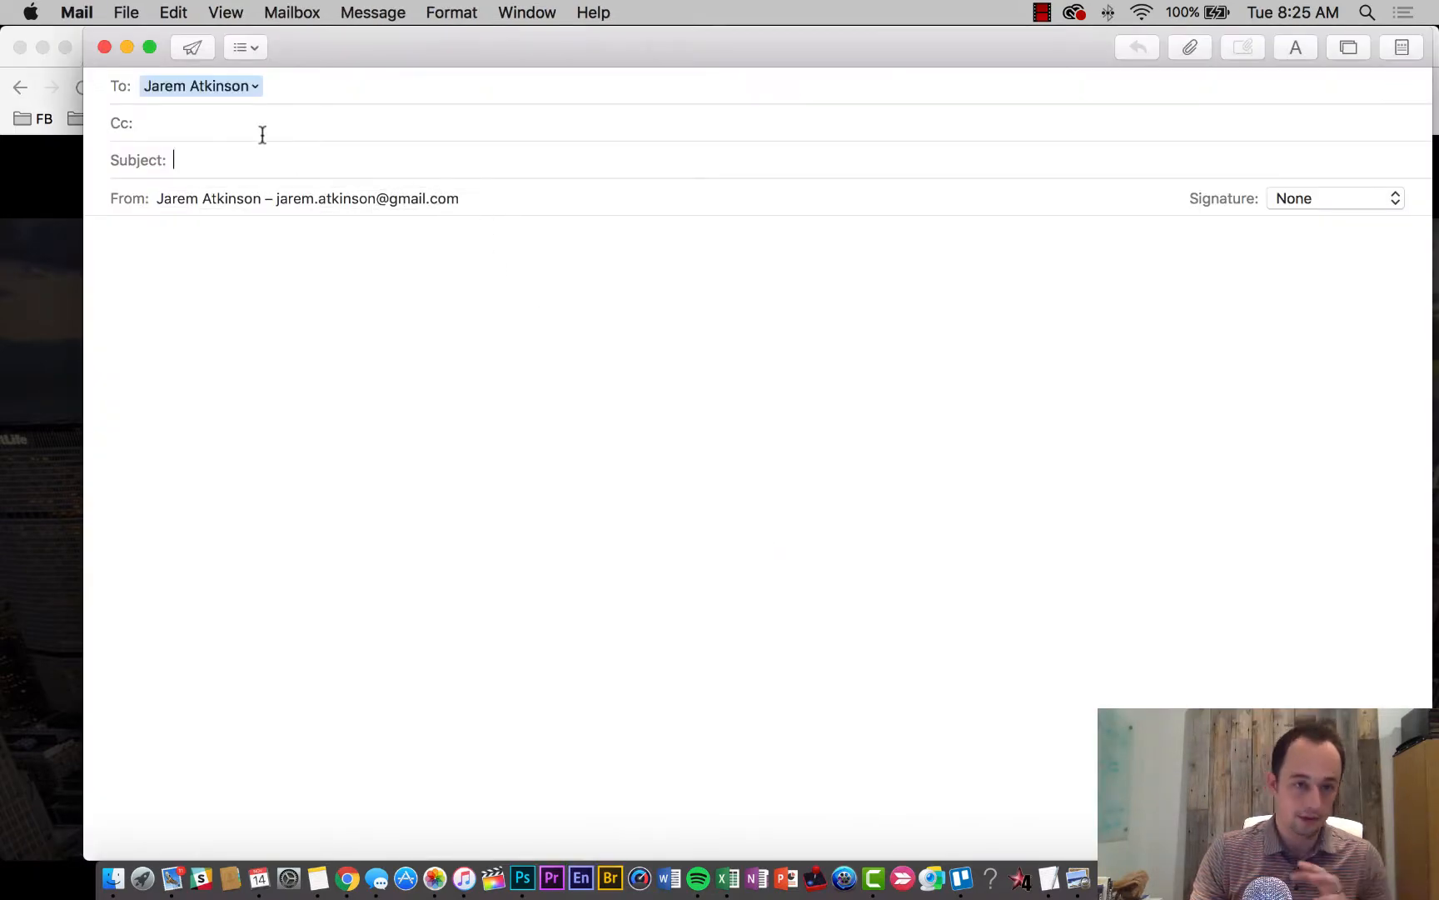
left_click(102, 48)
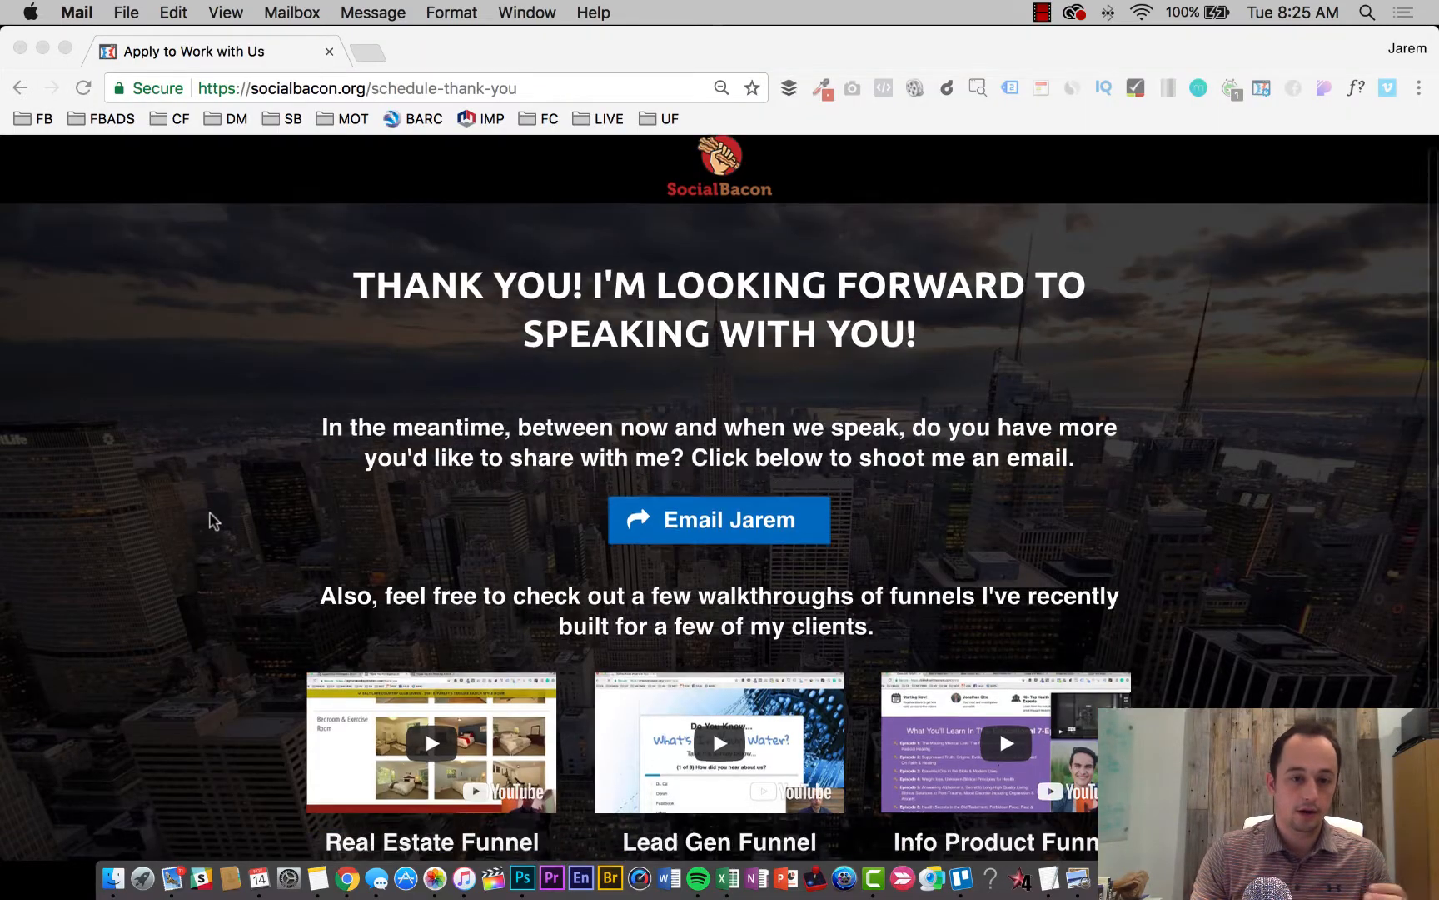
scroll("down", 3)
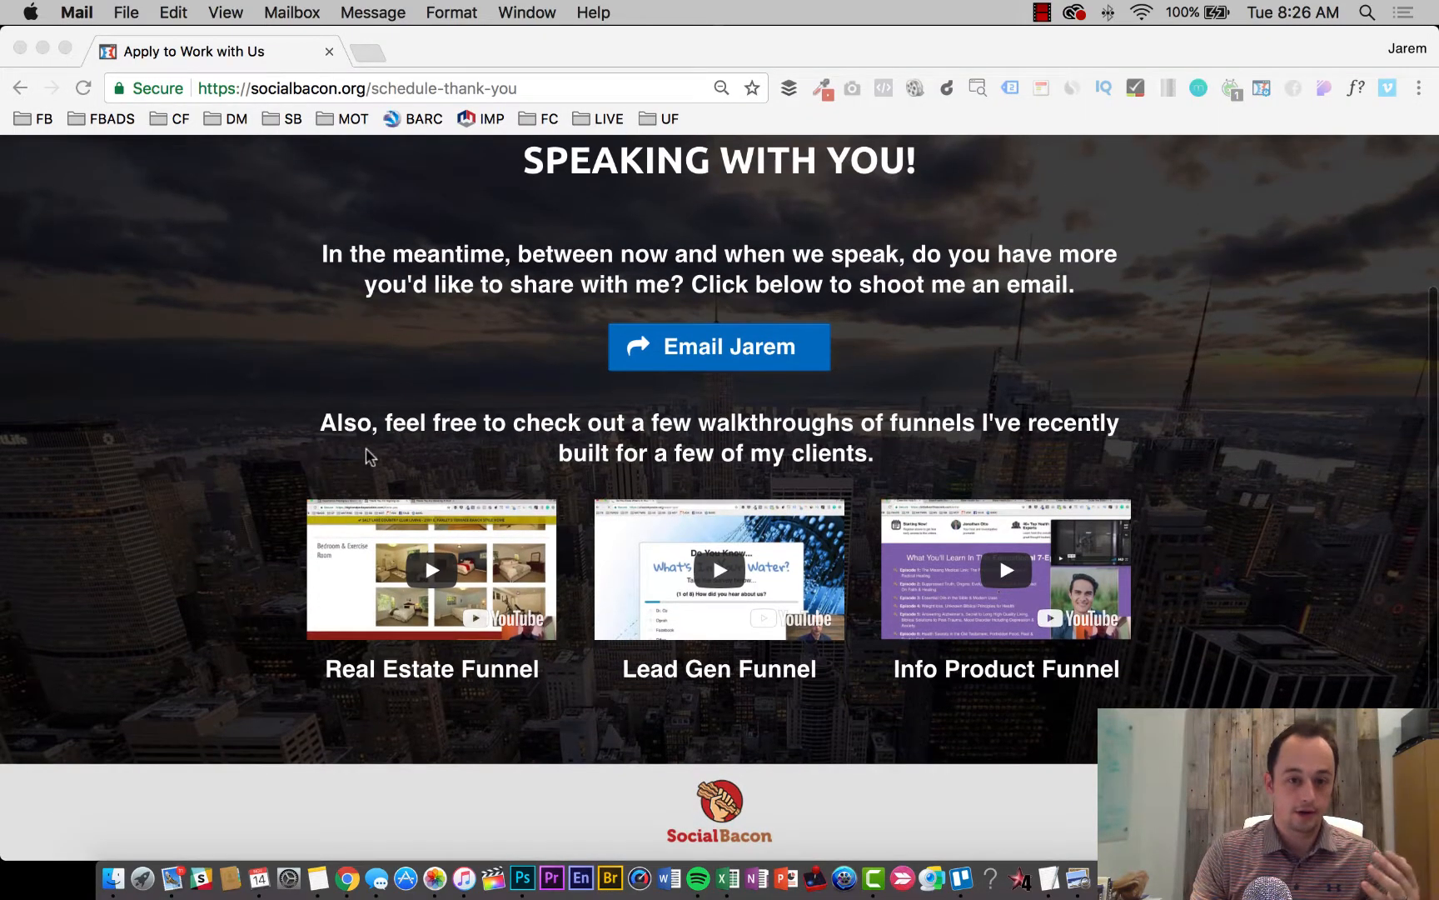
mouse_move(467, 457)
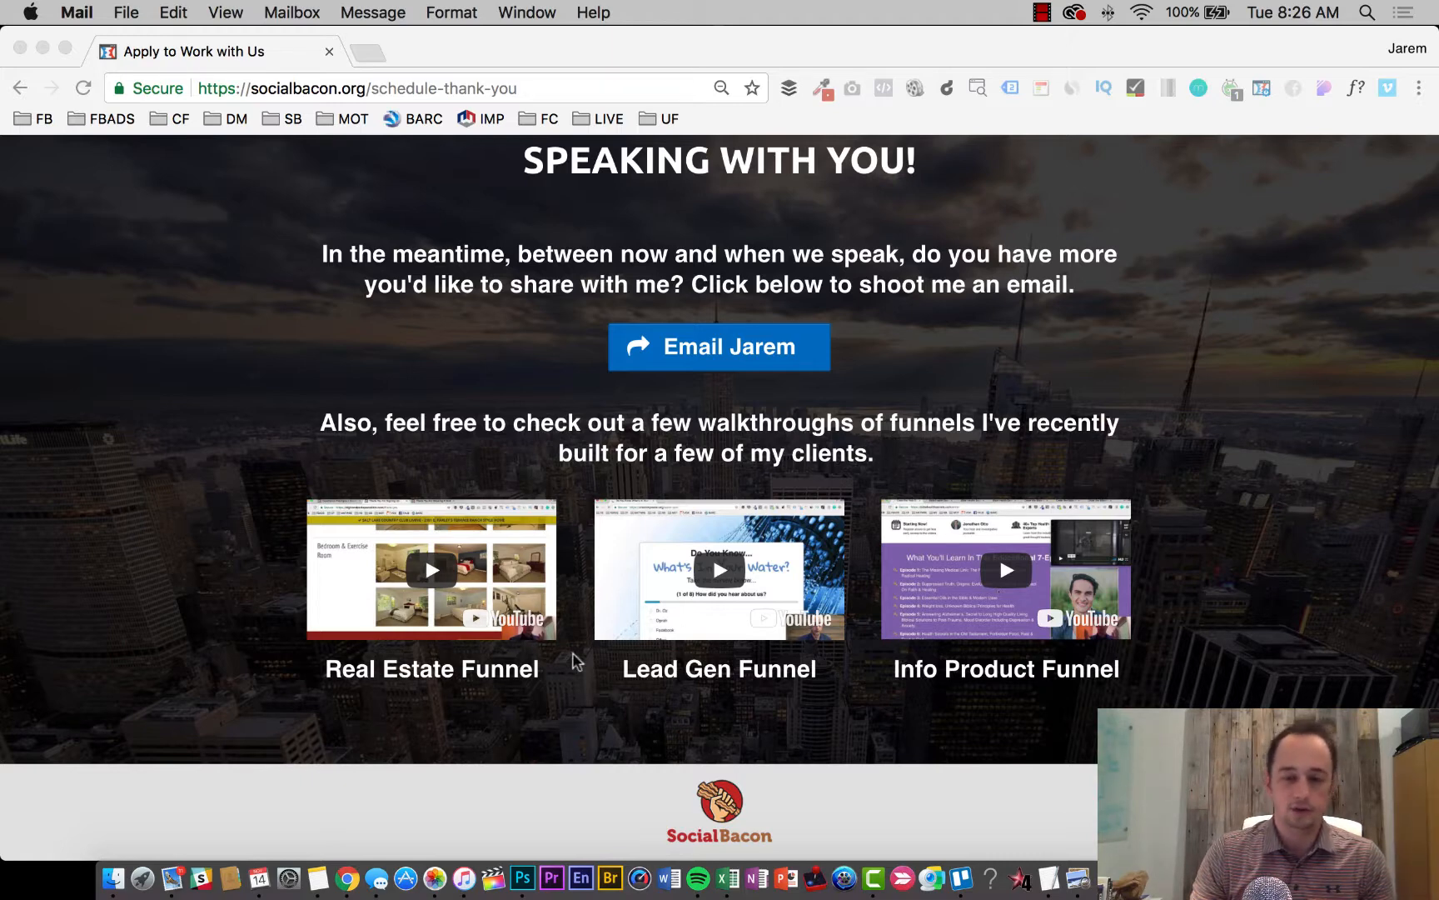
mouse_move(951, 657)
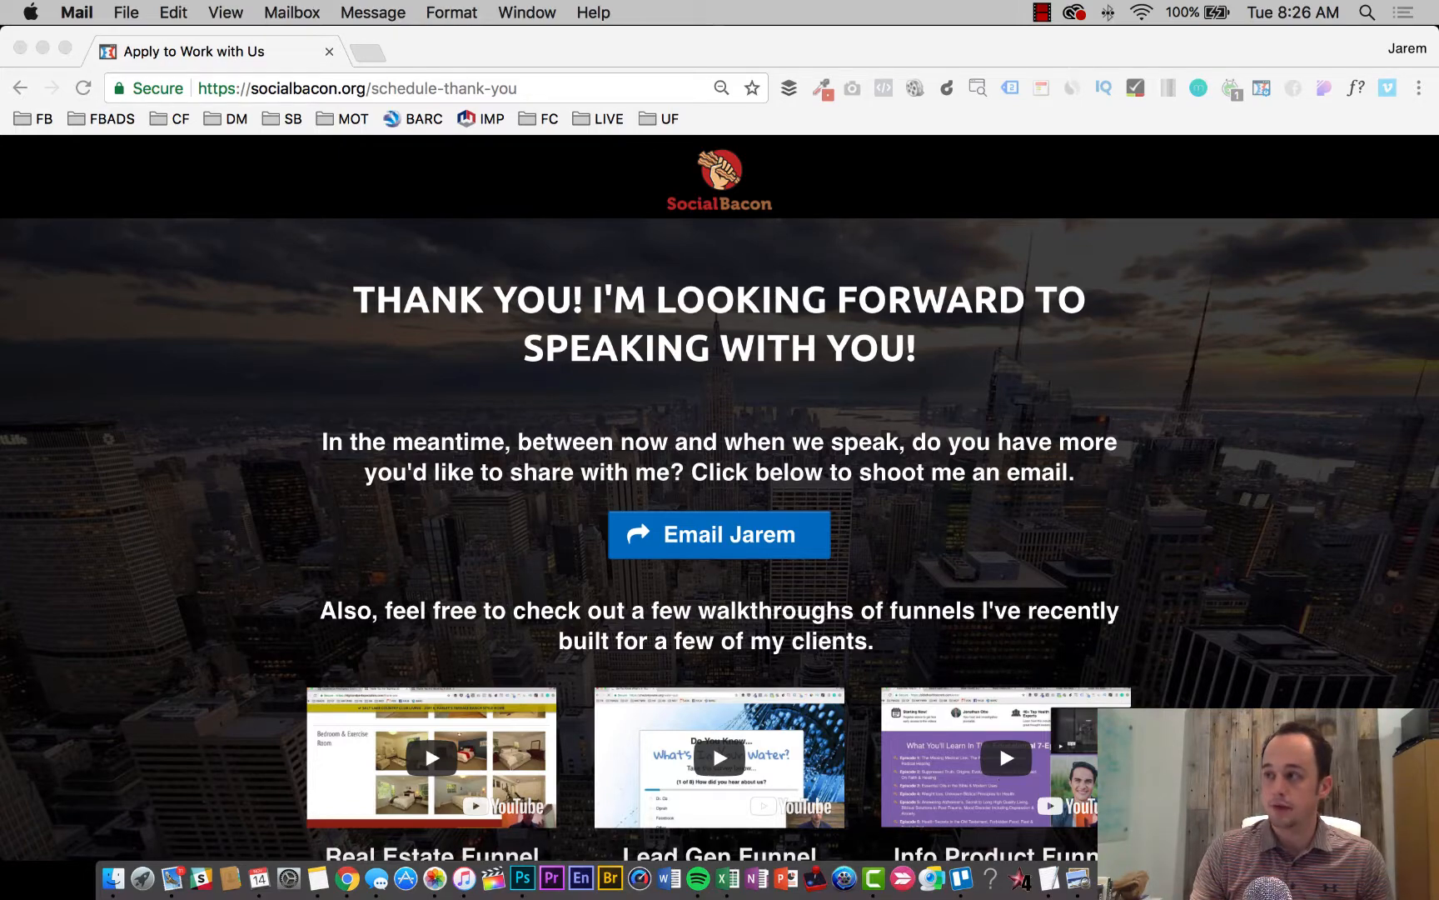
- Open the SB Application Funnel in ClickFunnels and dismiss the zoom notice
left_click(601, 52)
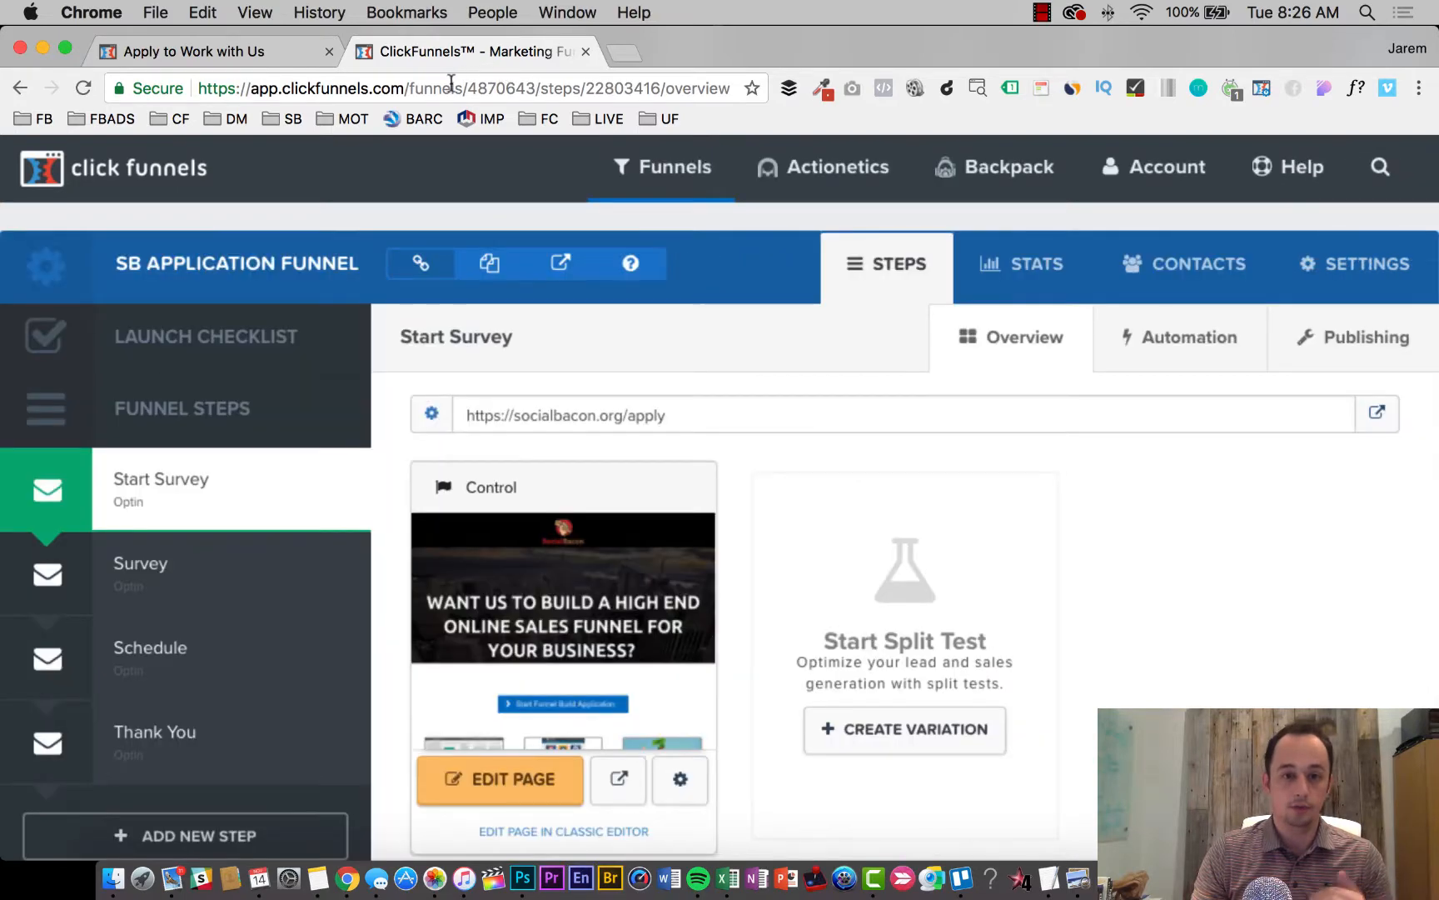
mouse_move(476, 119)
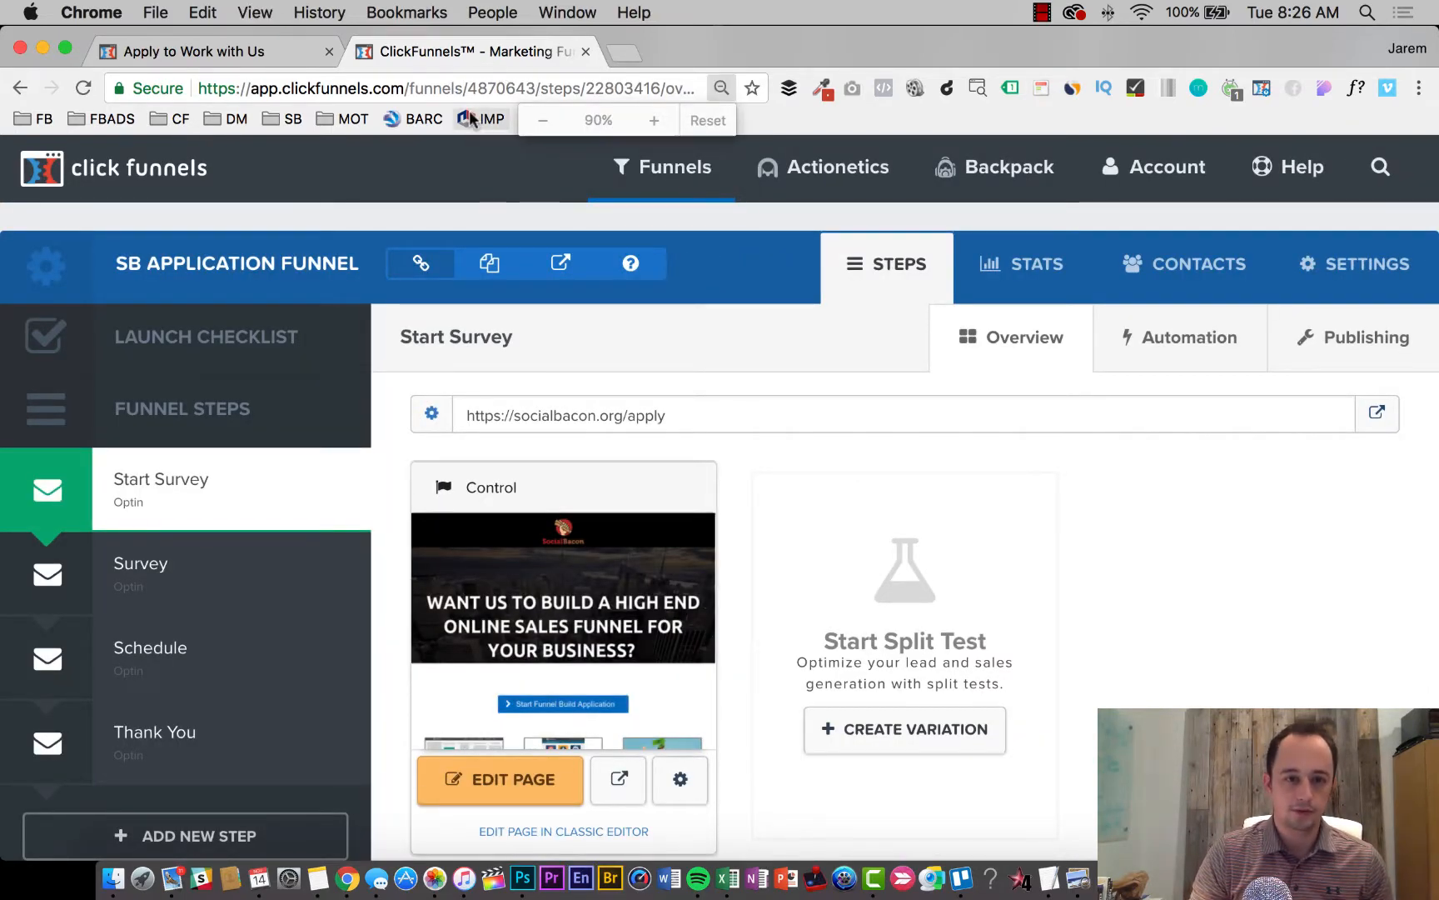
left_click(707, 120)
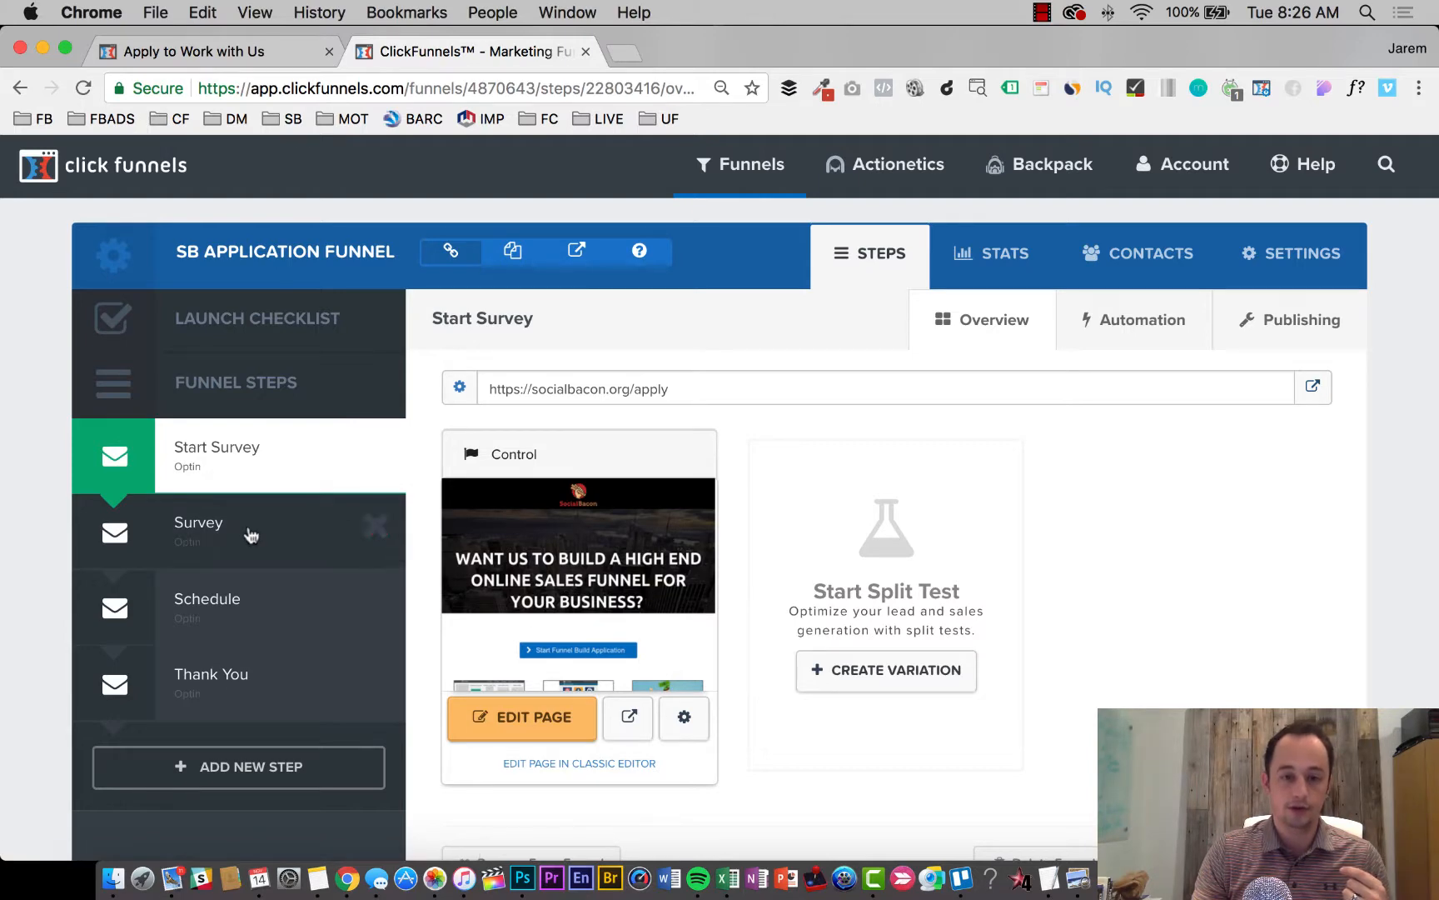
mouse_move(299, 534)
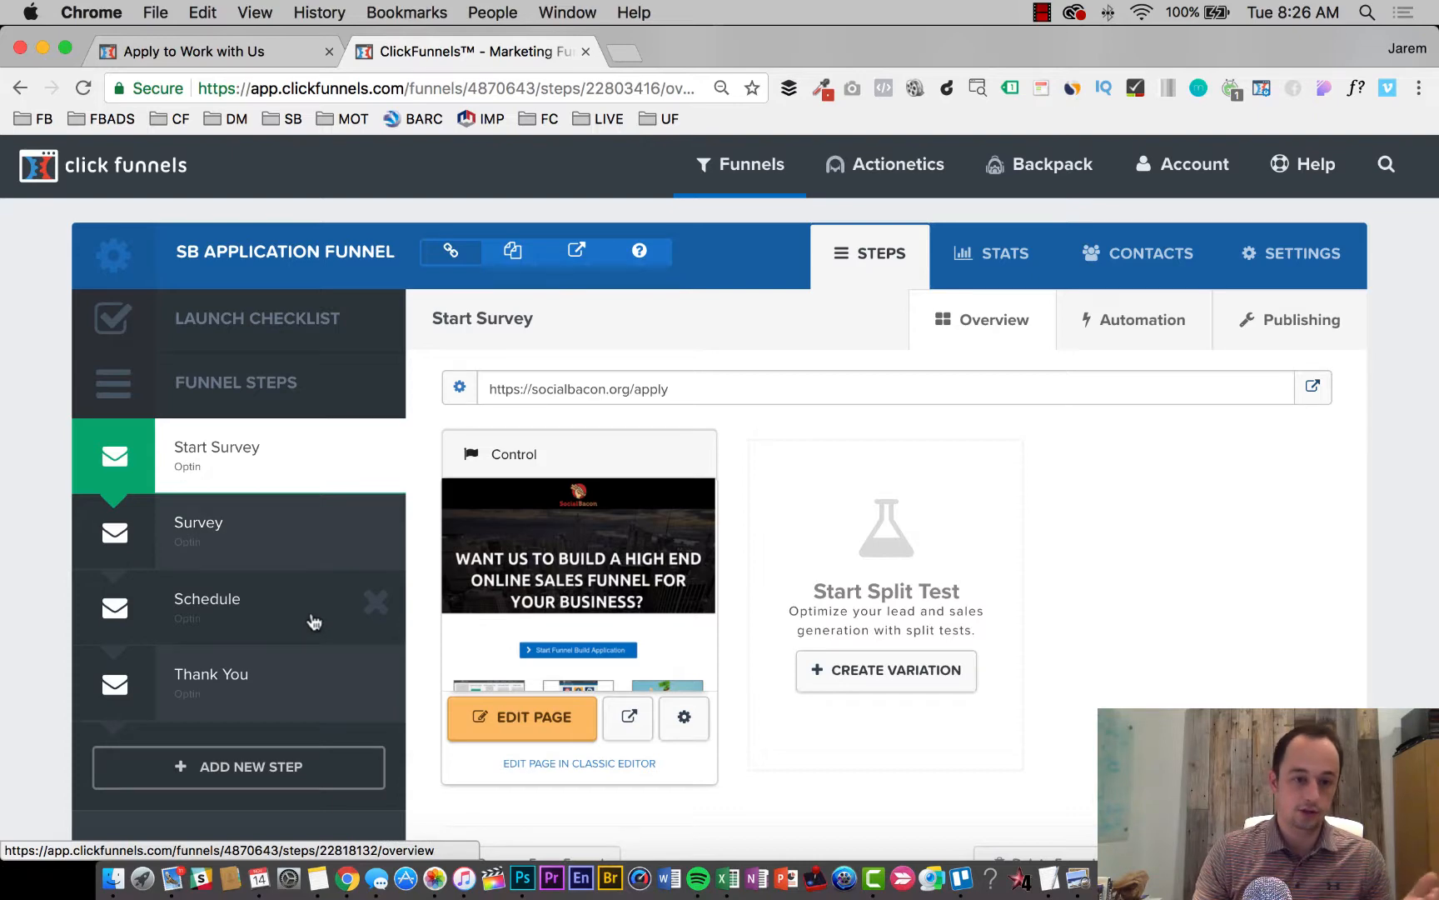
mouse_move(274, 696)
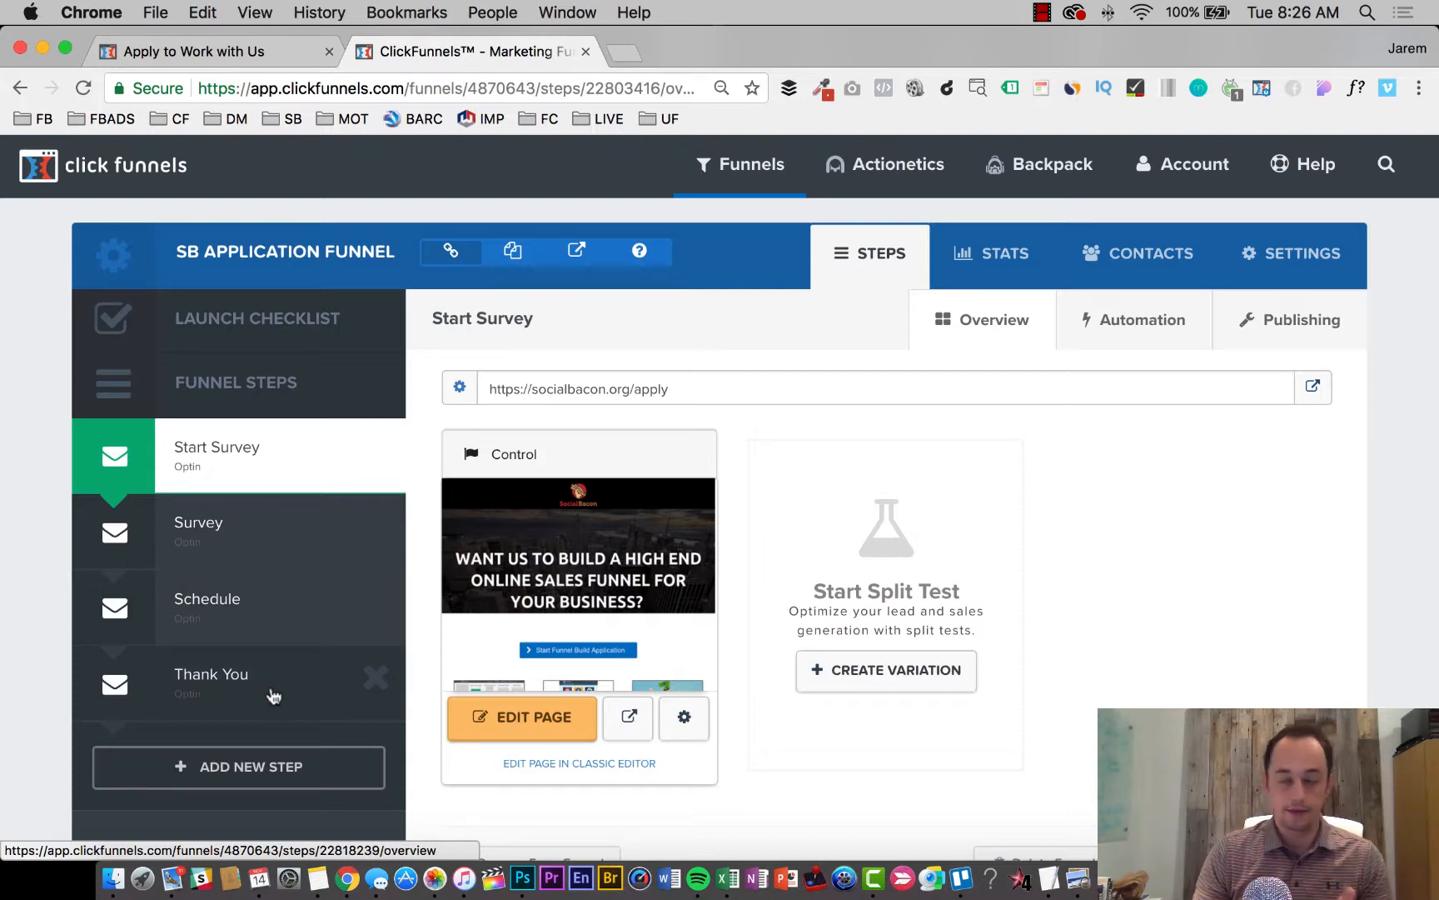
mouse_move(275, 505)
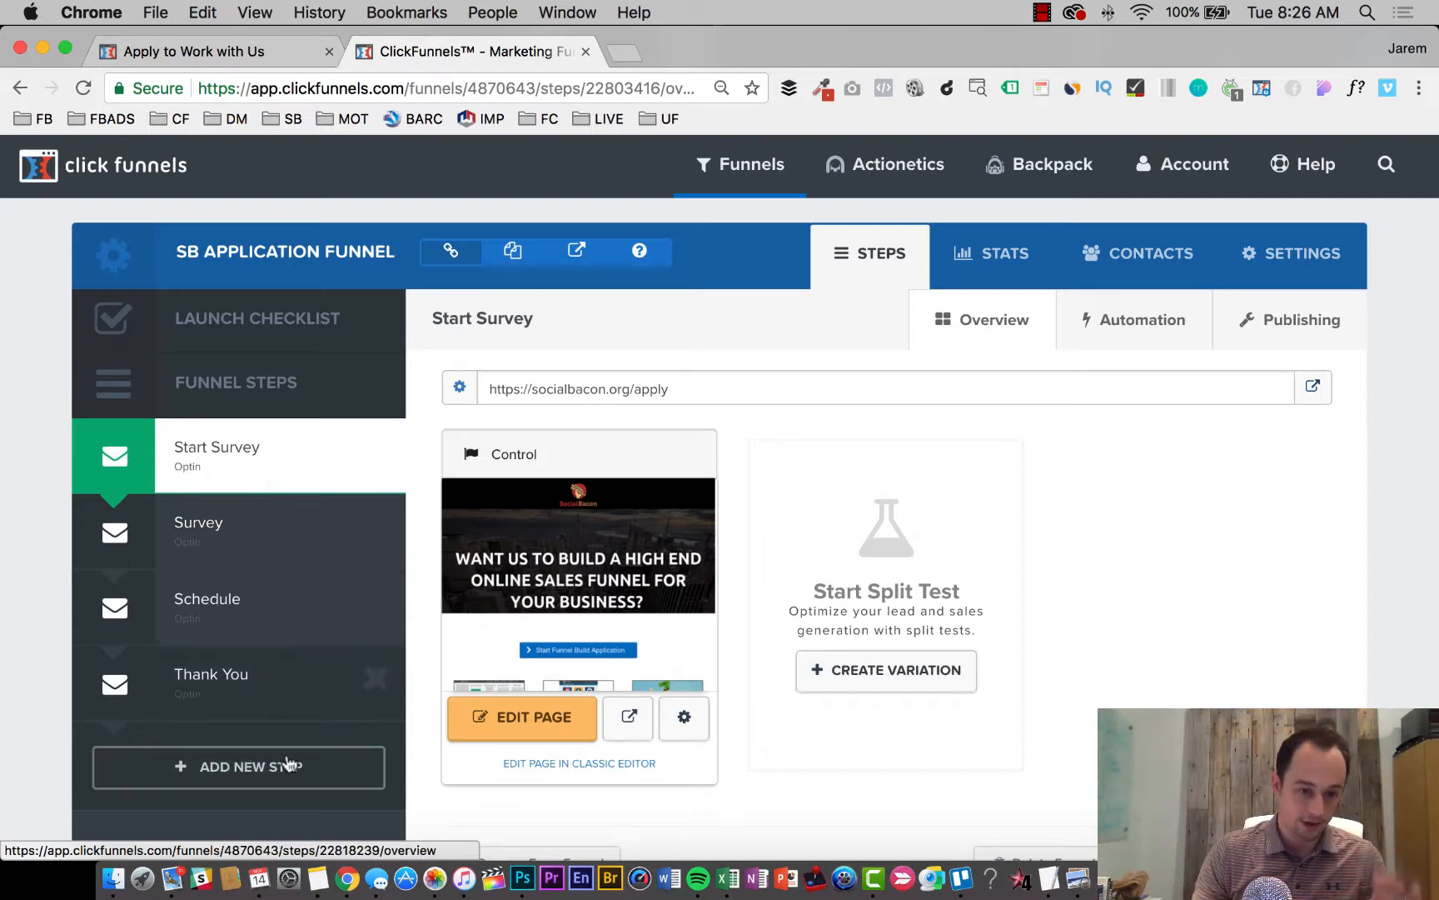
mouse_move(259, 678)
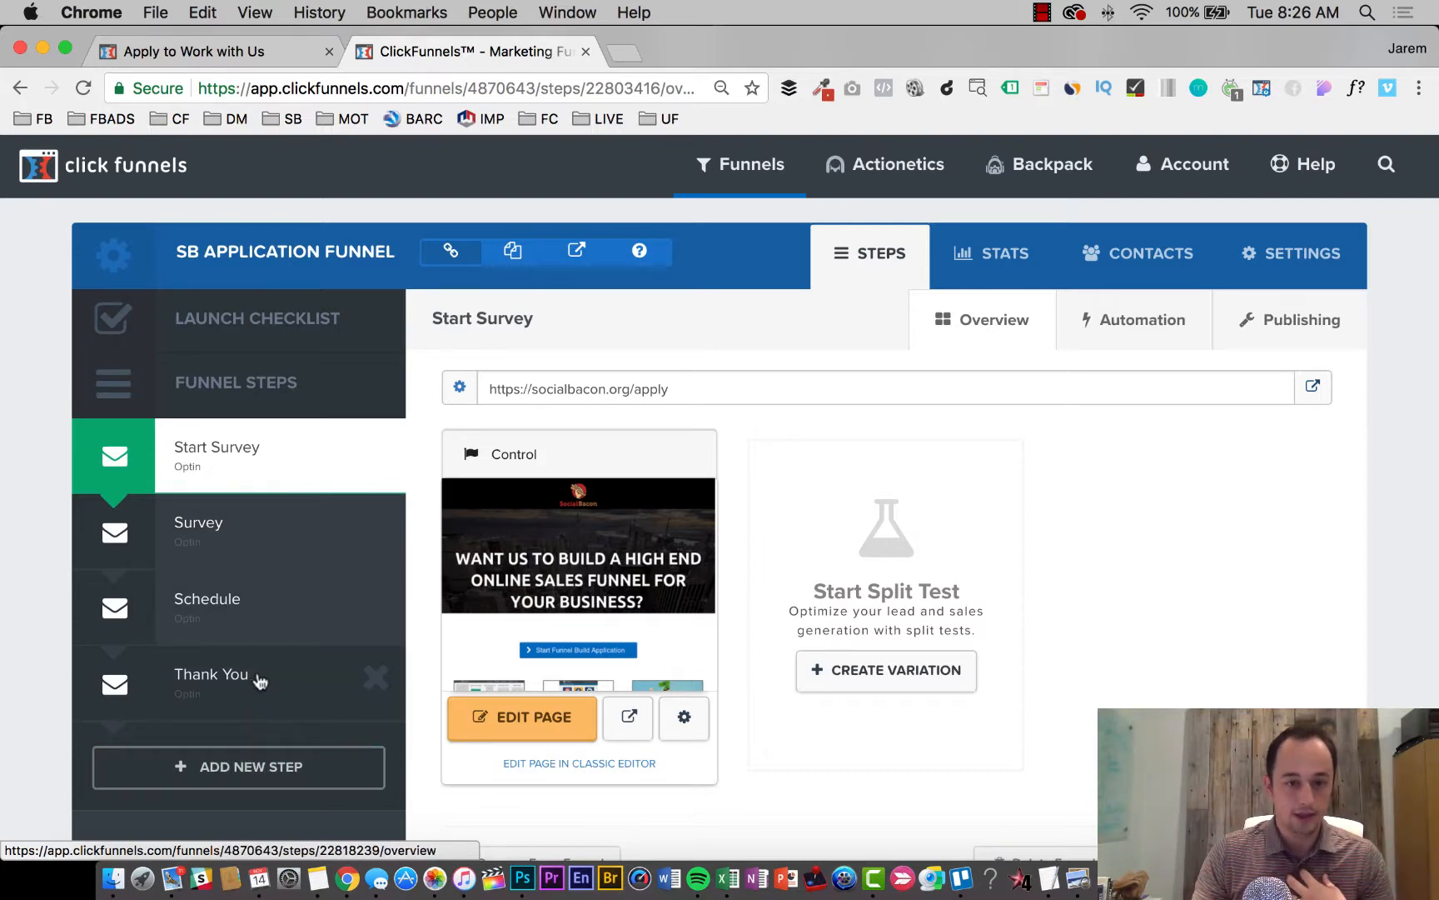